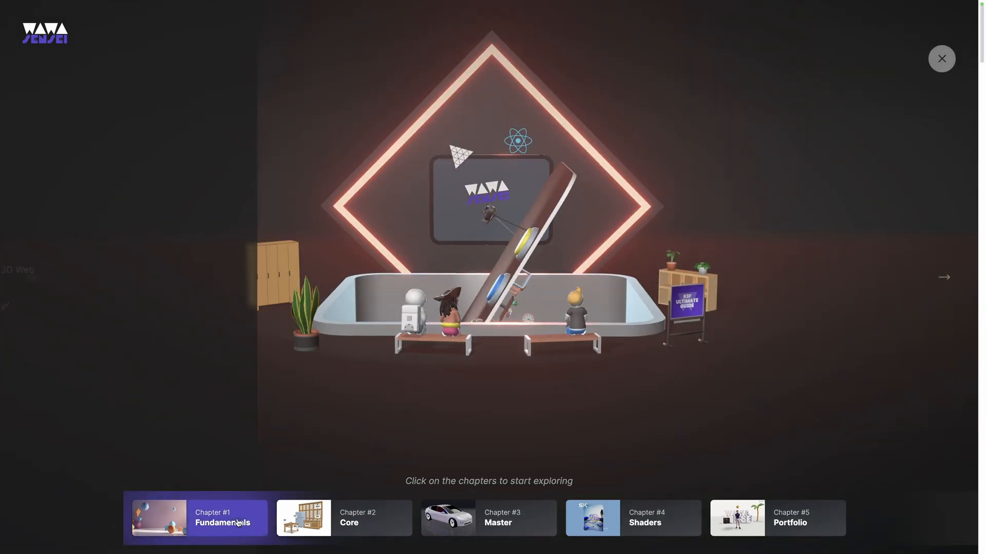
Open the Chapter #1 Fundamentals lessons and scroll down the lesson page.
left_click(195, 517)
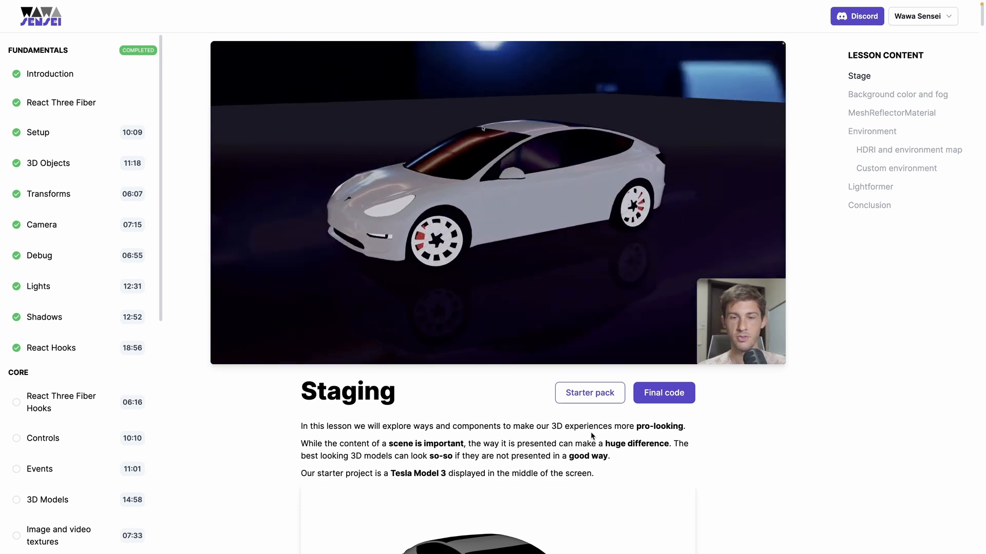
scroll("down", 3)
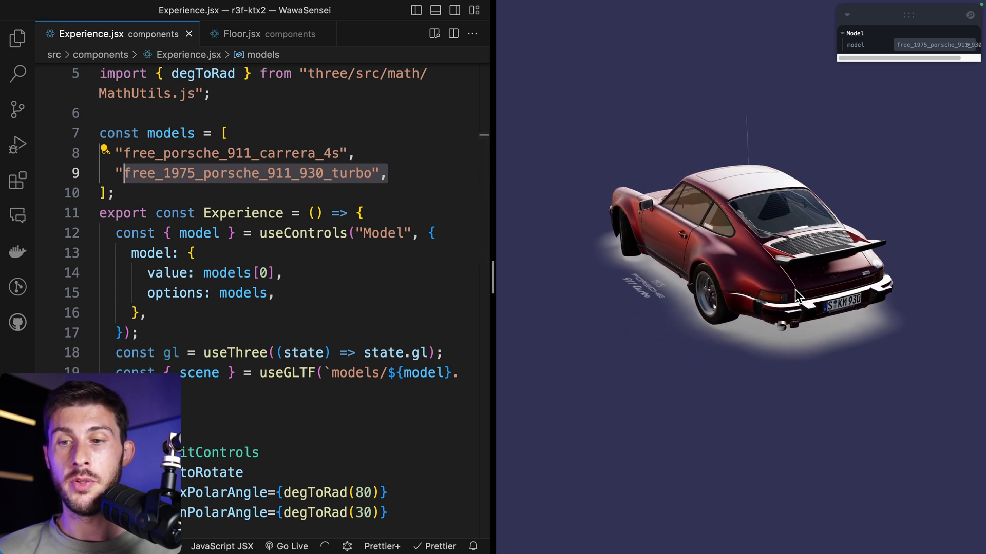
Orbit the Porsche, switch models in the Leva Model dropdown, and orbit to the front.
left_click_drag(799, 296, 717, 221)
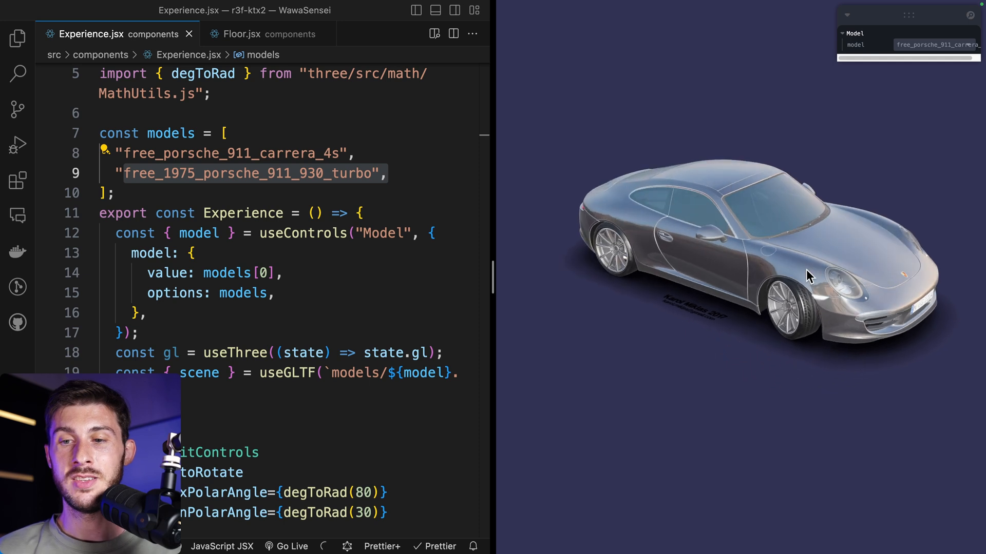
left_click(937, 45)
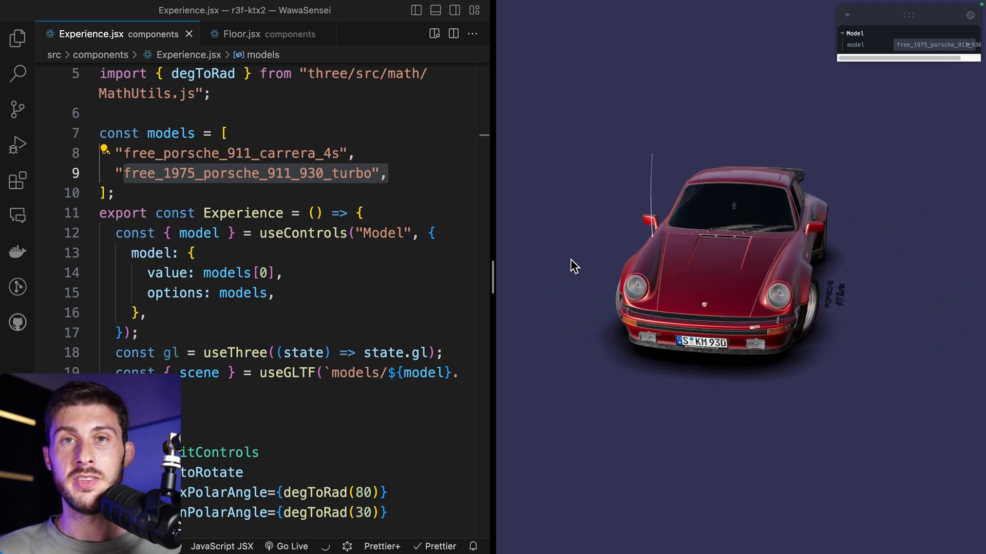
left_click_drag(572, 265, 736, 352)
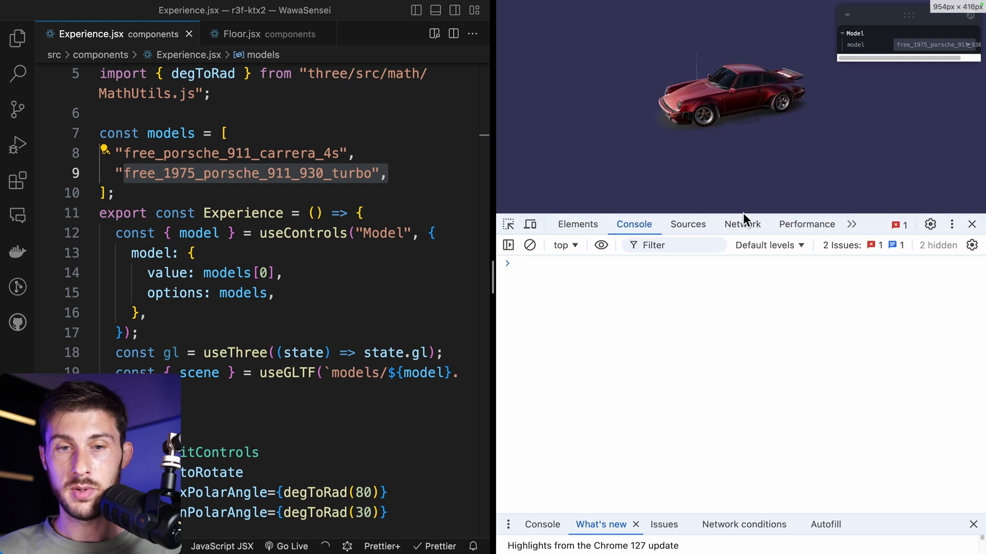
Record a reload performance profile and expand Call Tree through Animation Frame Fired to loop.
left_click(806, 224)
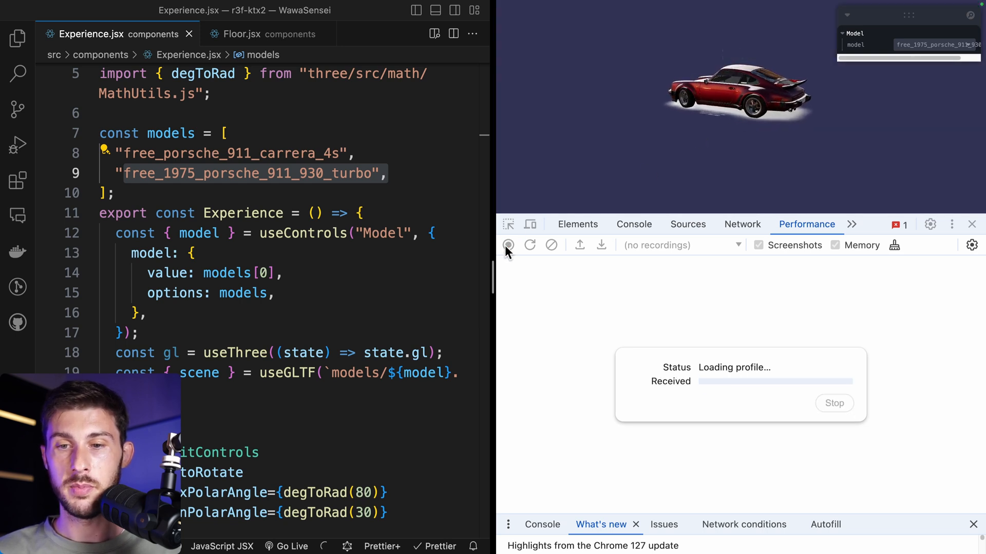
left_click(508, 245)
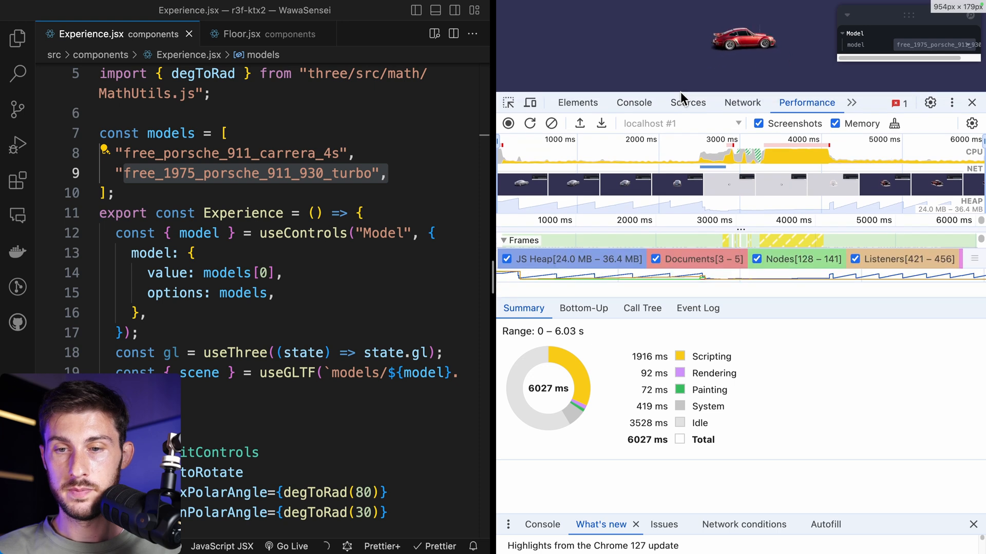
left_click(642, 308)
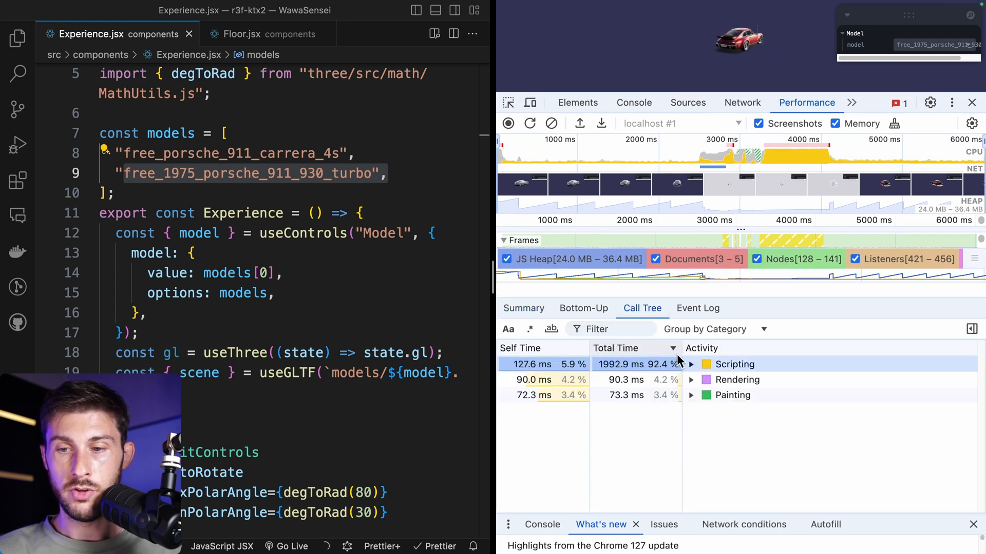
left_click(689, 364)
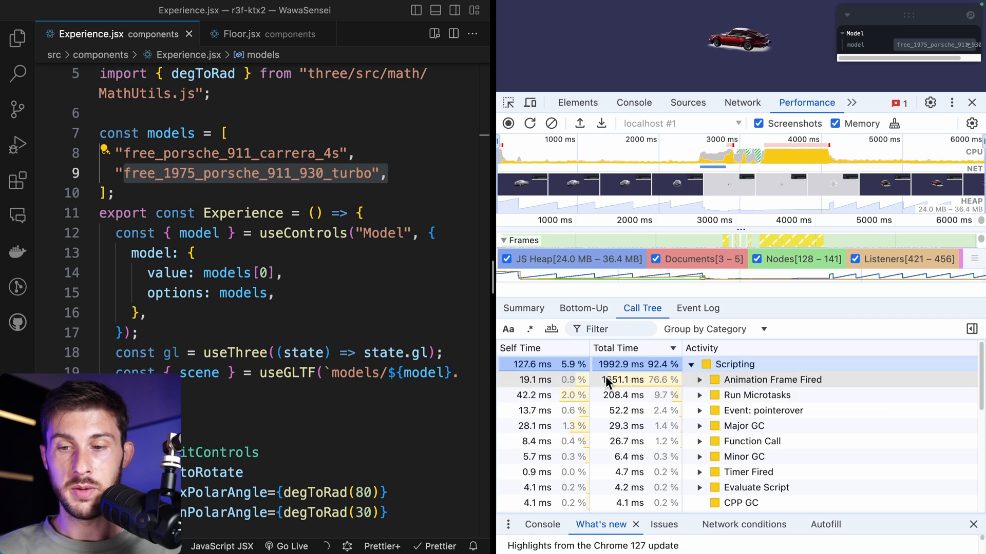
left_click(698, 380)
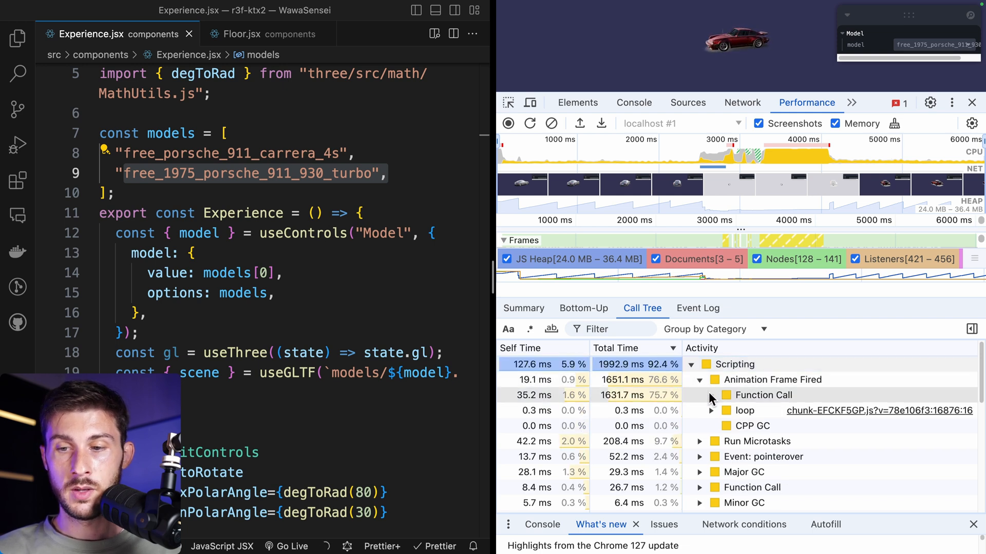
left_click(711, 411)
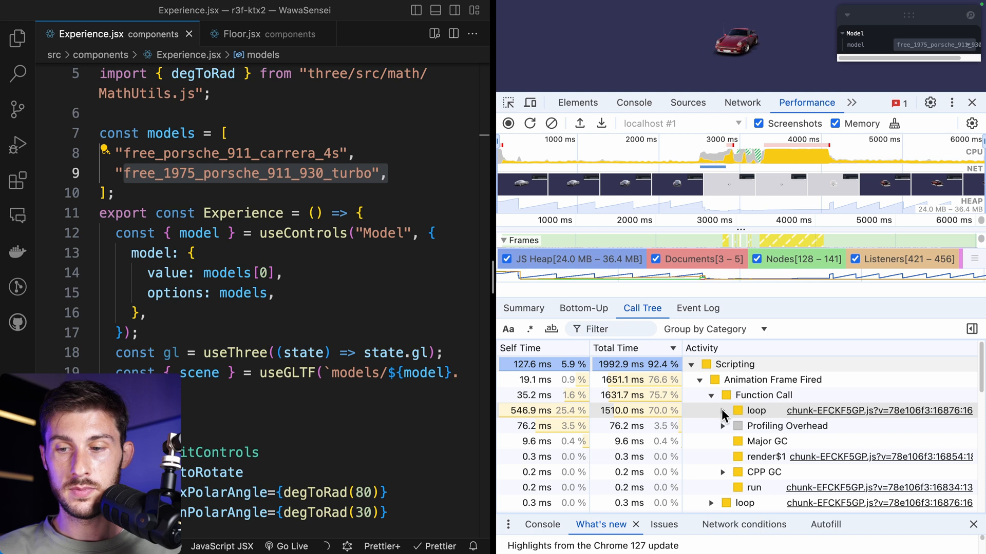
left_click(723, 411)
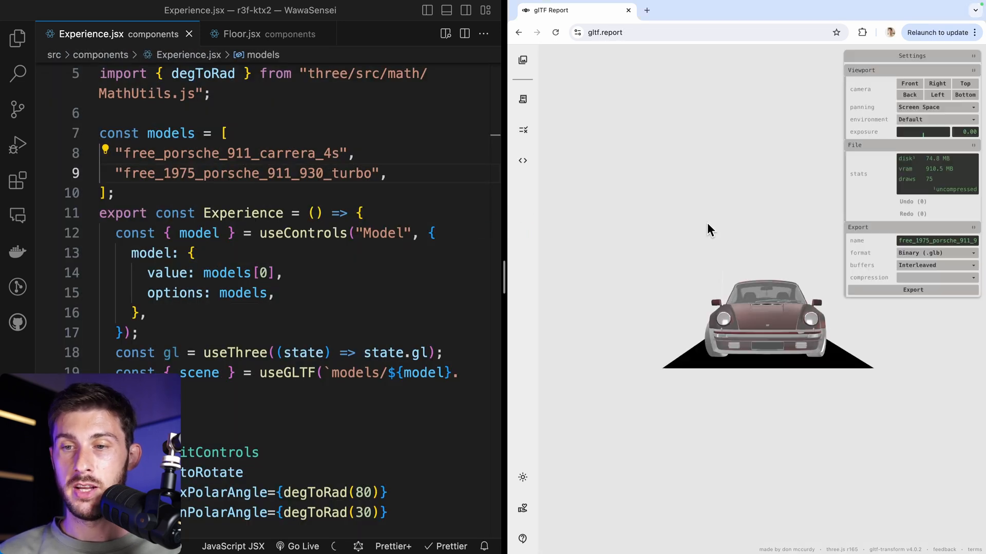
Orbit the Porsche 930 Turbo in gltf.report to view it from above.
left_click_drag(710, 229, 666, 321)
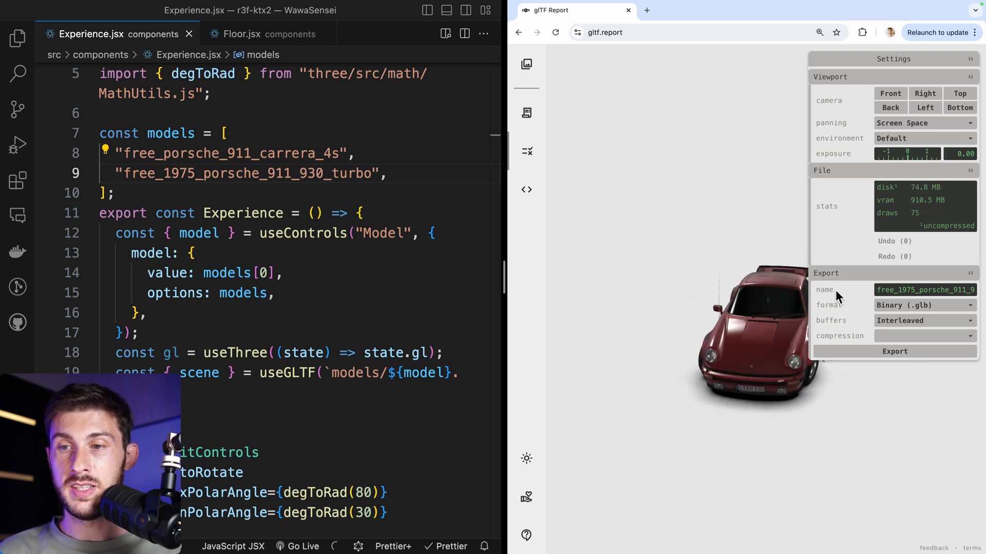
mouse_move(871, 246)
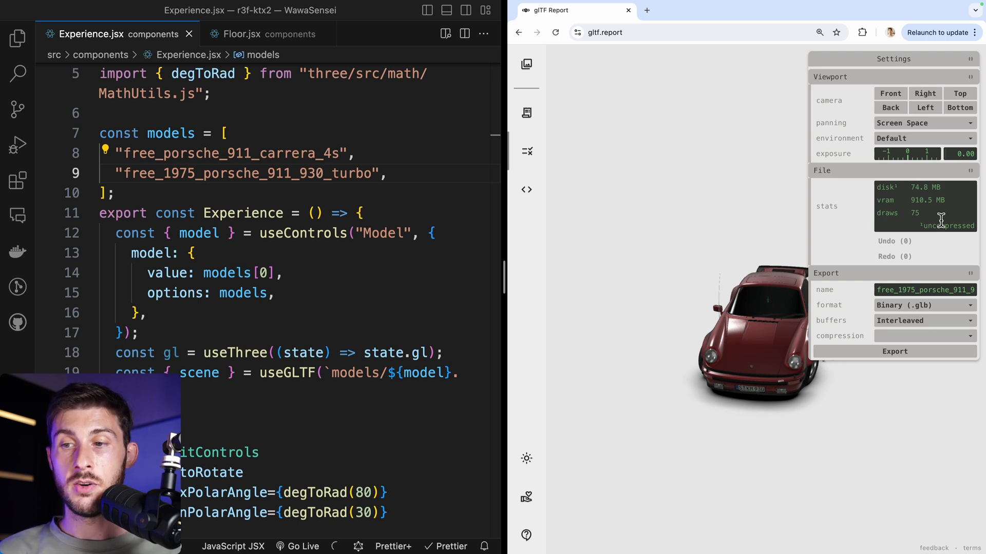
mouse_move(709, 388)
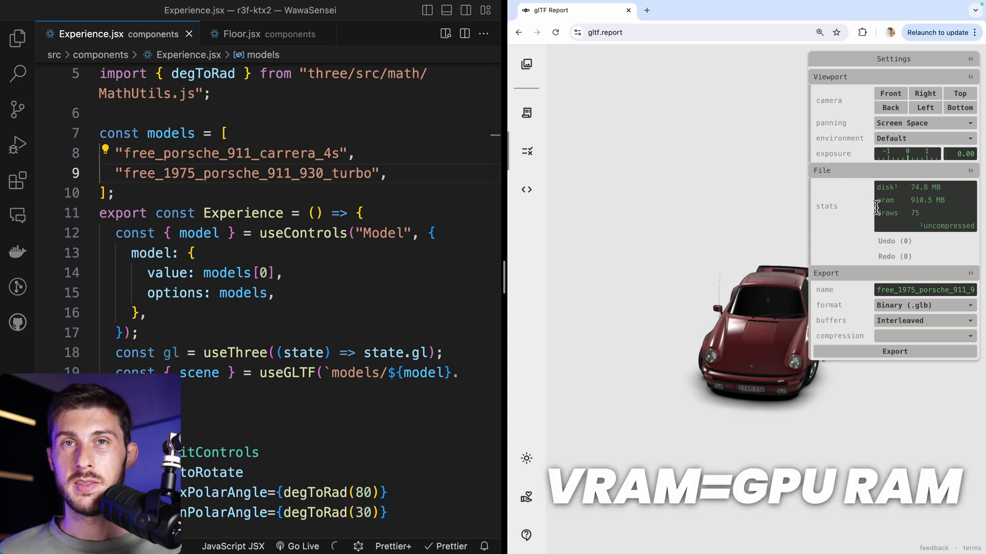
Show the model's texture list with Settings collapsed and scroll through the 4096×4096 PNG cards.
left_click(526, 65)
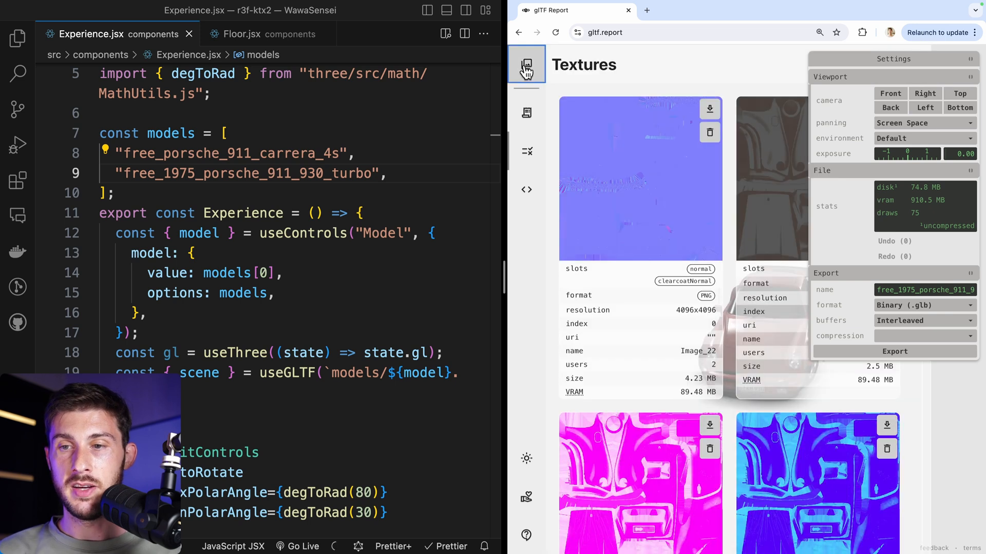
left_click(829, 76)
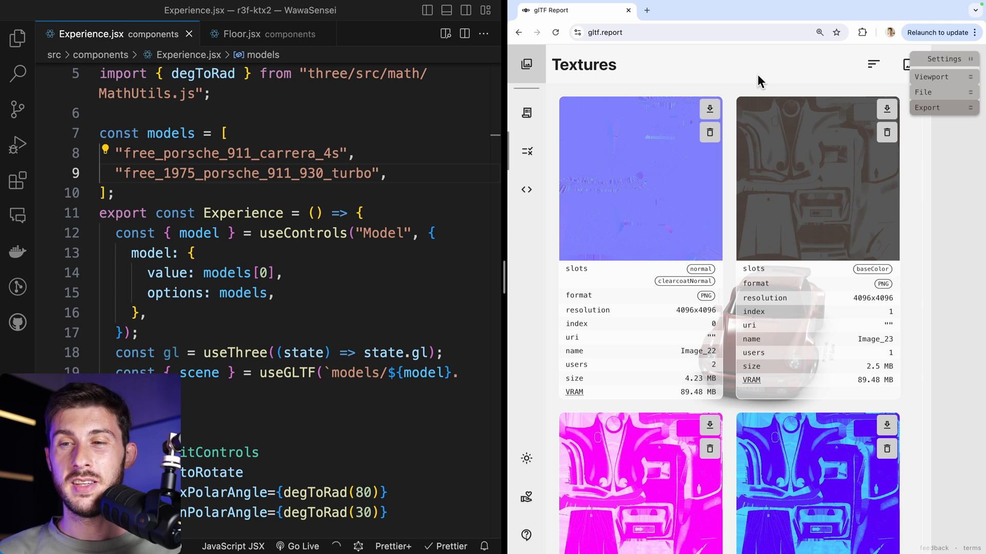
scroll("down", 3)
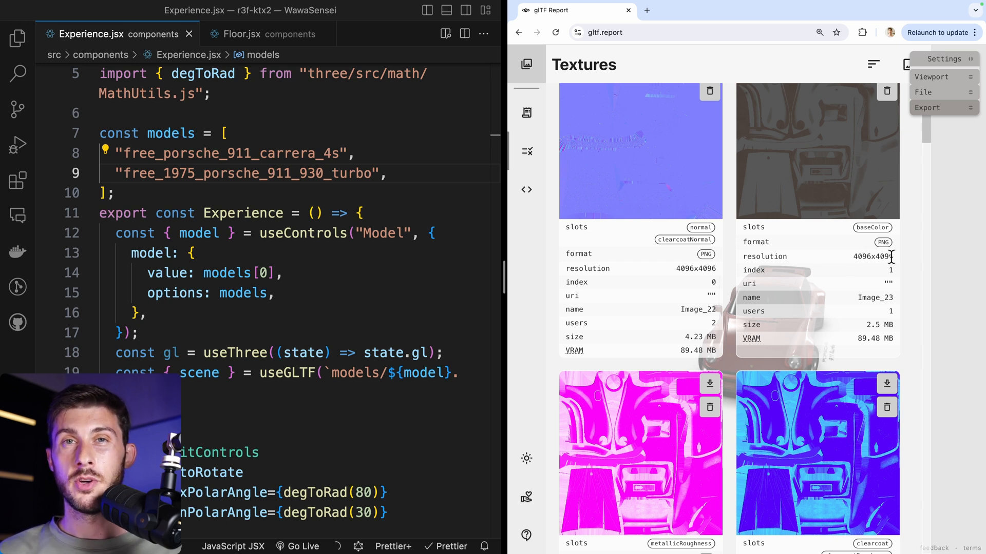
mouse_move(860, 246)
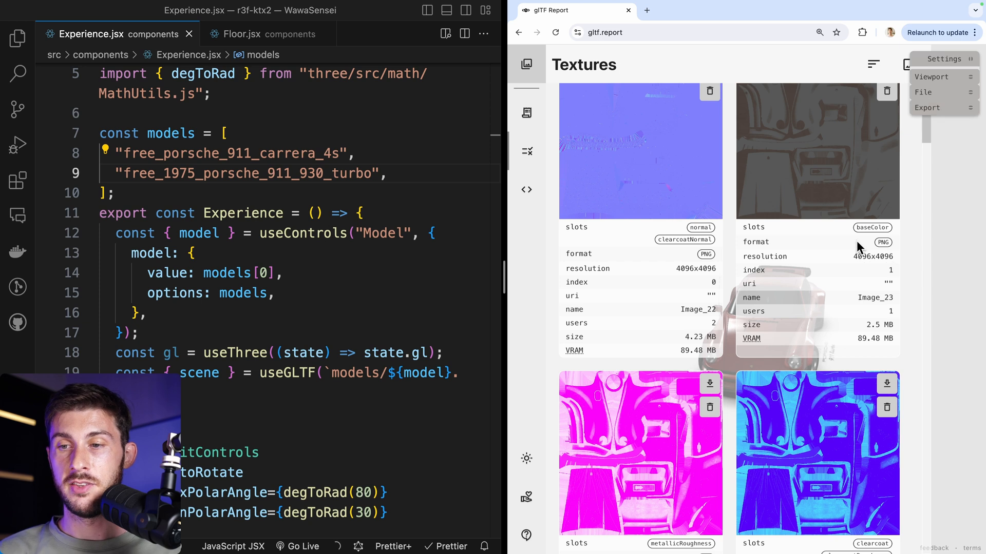
mouse_move(841, 343)
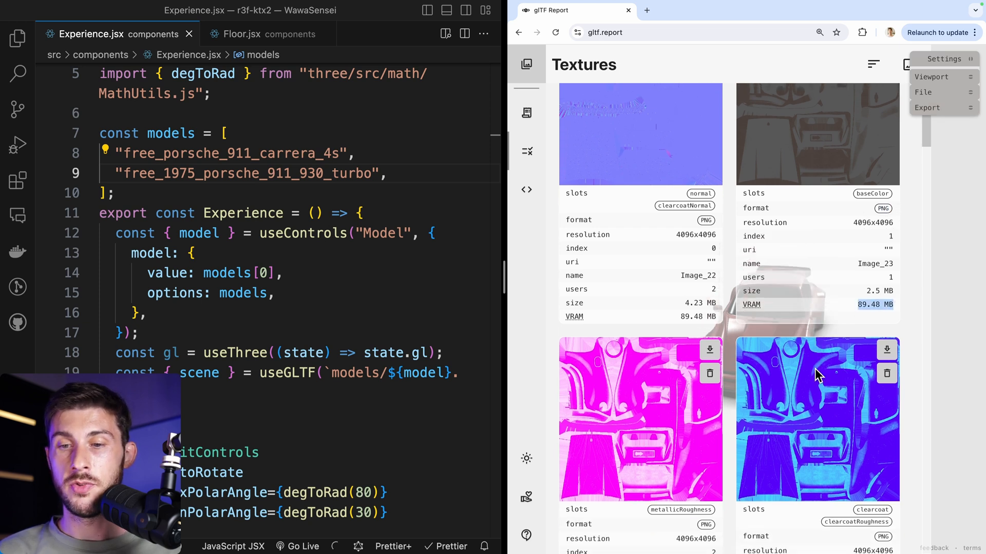
scroll("down", 3)
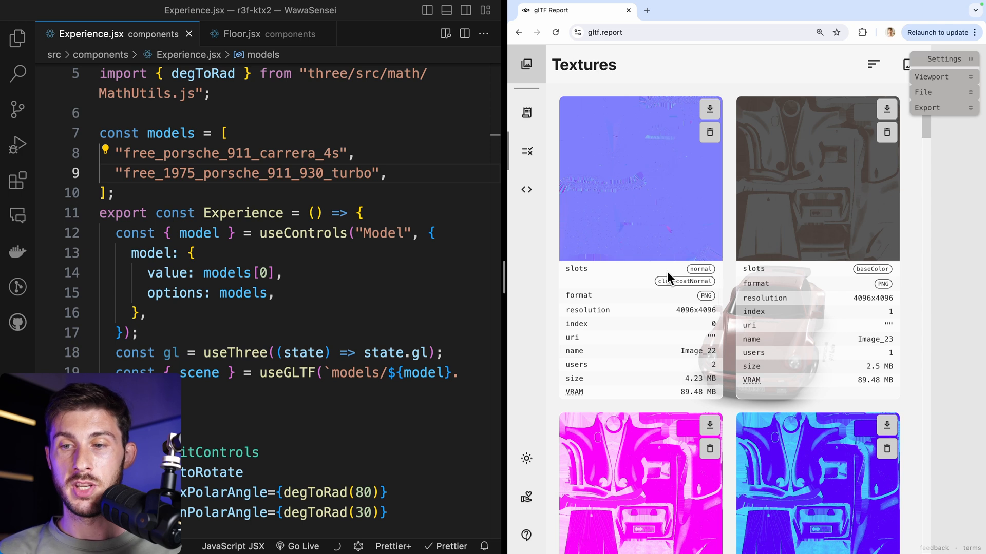
mouse_move(746, 227)
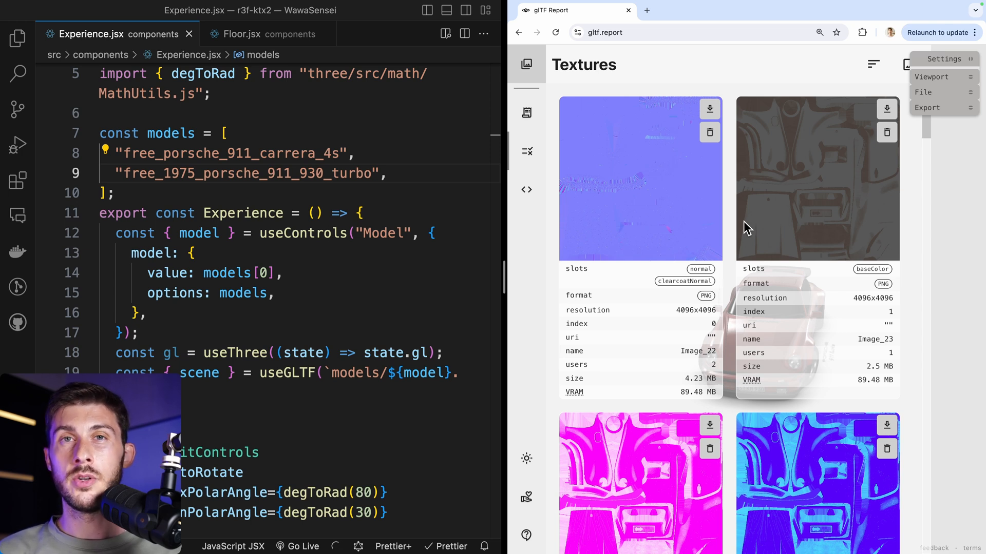
mouse_move(895, 288)
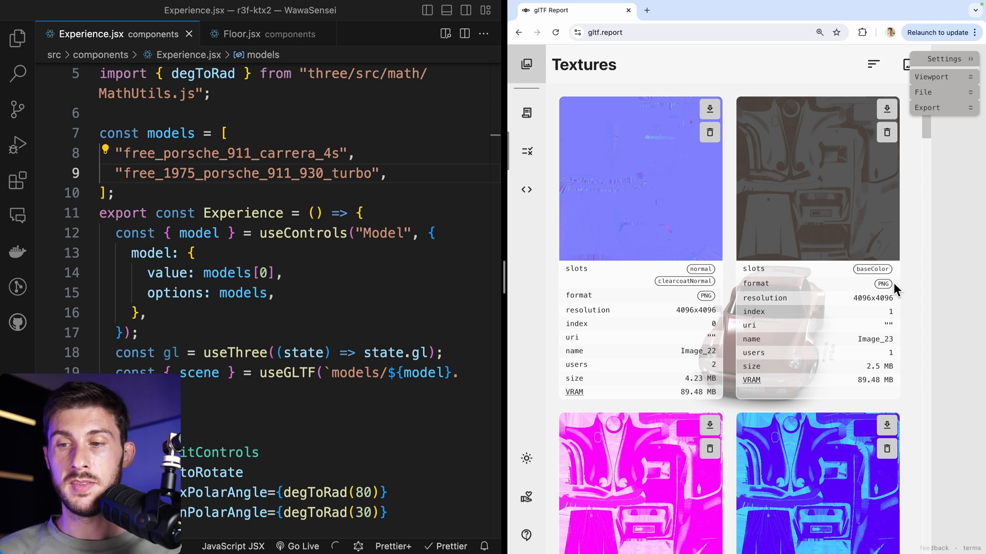
mouse_move(890, 288)
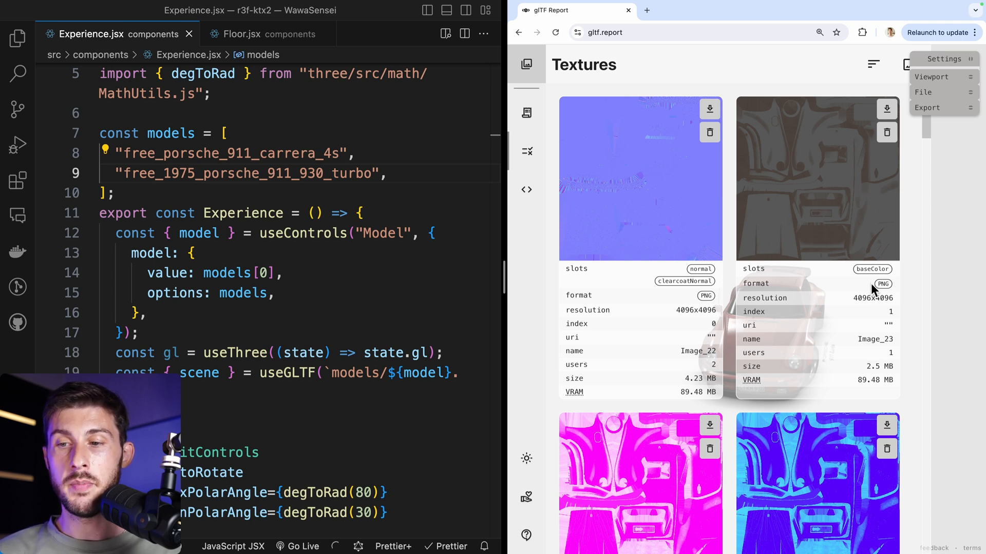
mouse_move(811, 401)
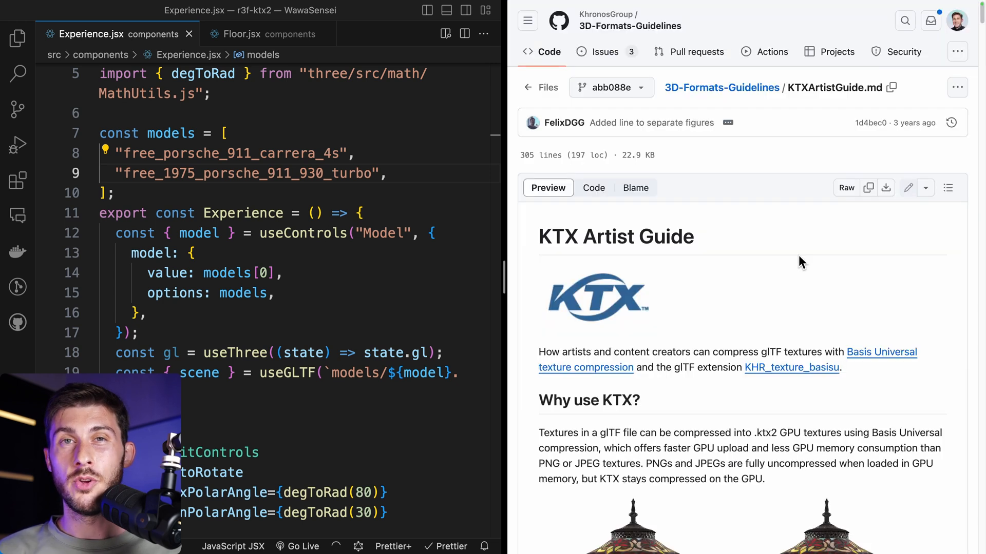
Scroll the KTX Artist Guide and widen the pane to read the memory comparison.
scroll("down", 3)
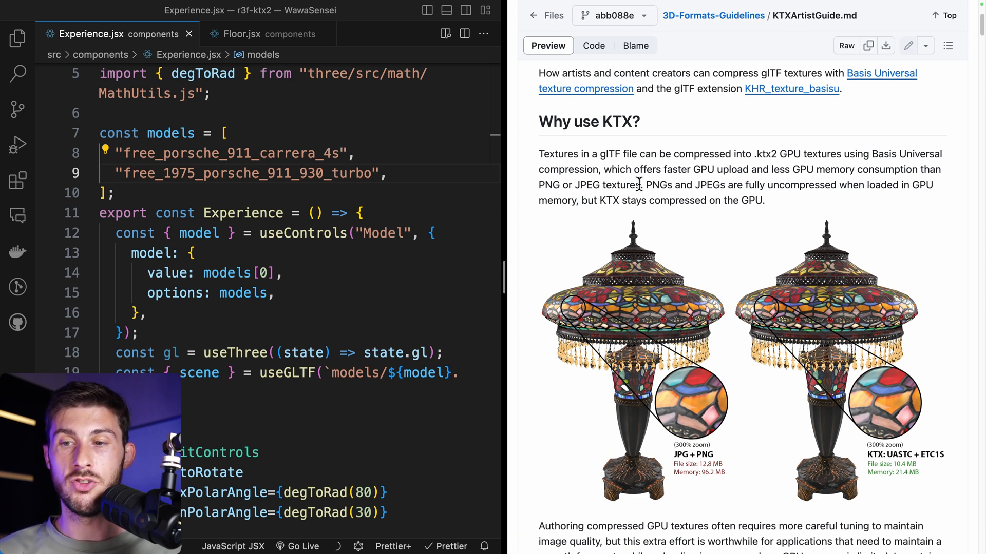
left_click_drag(598, 200, 754, 200)
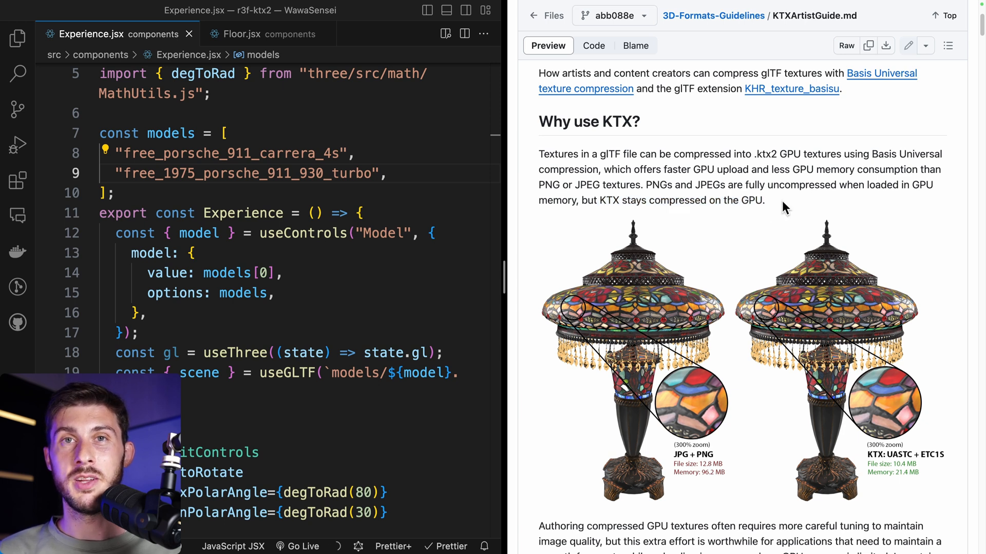
mouse_move(772, 206)
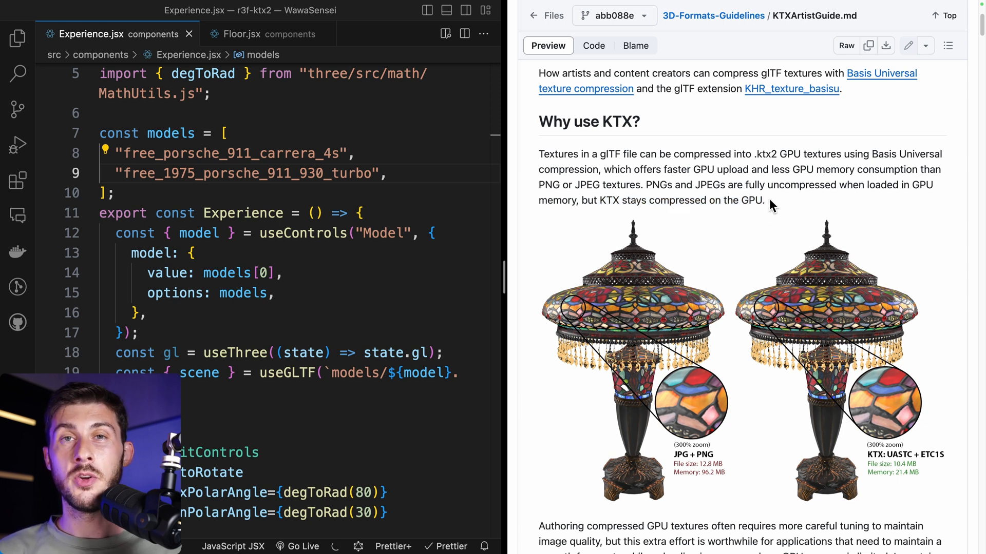
scroll("down", 3)
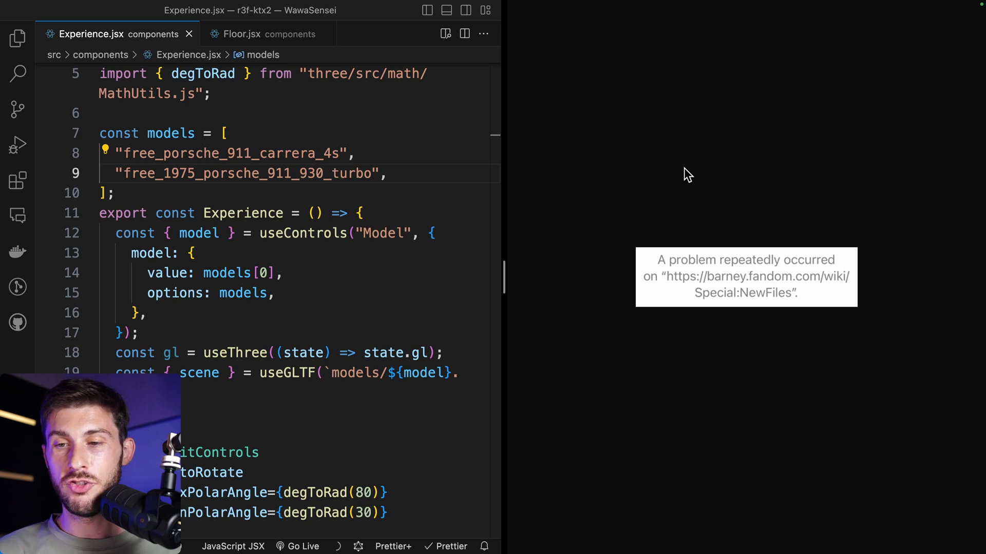
mouse_move(641, 328)
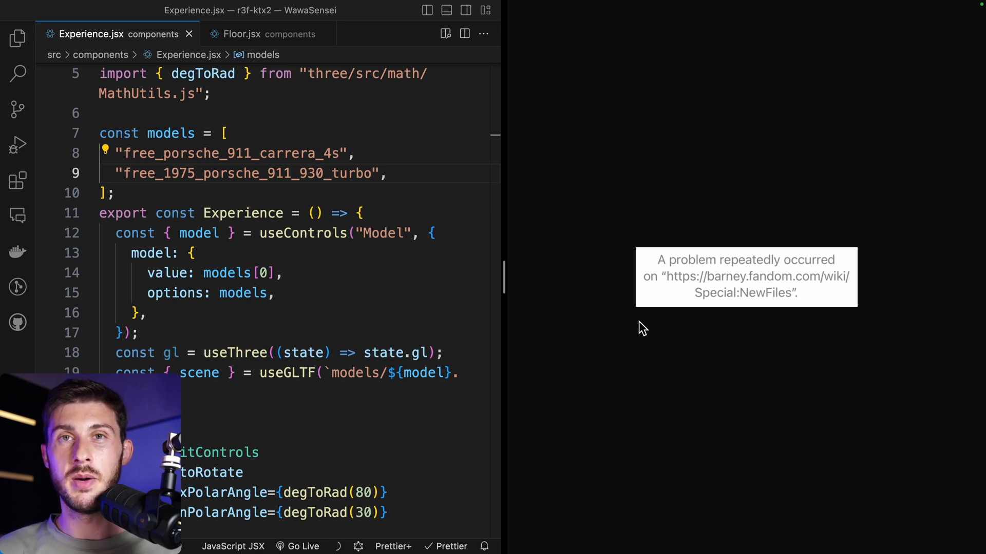
mouse_move(638, 192)
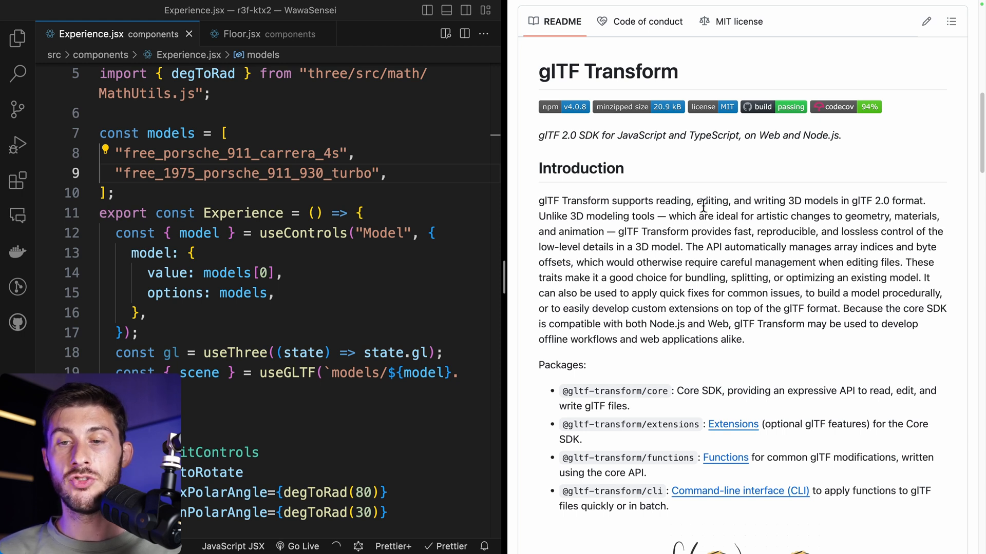
mouse_move(638, 156)
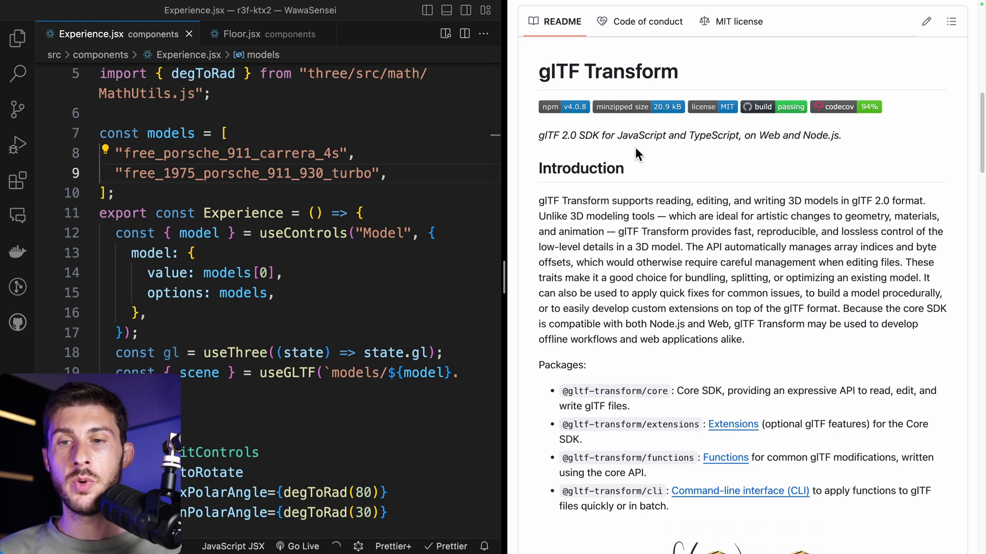
Open the glTF Transform command-line docs and widen the browser pane.
double_click(606, 71)
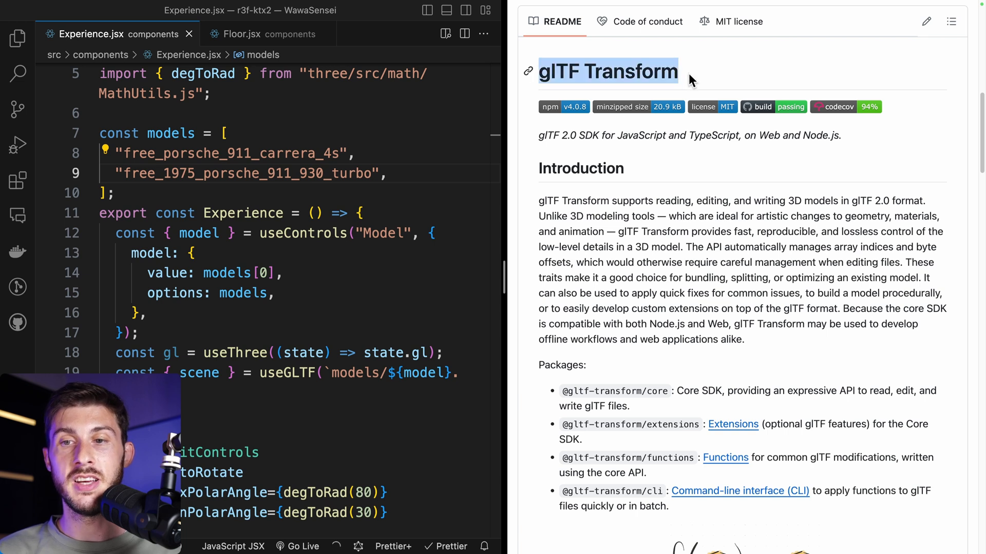
left_click(740, 491)
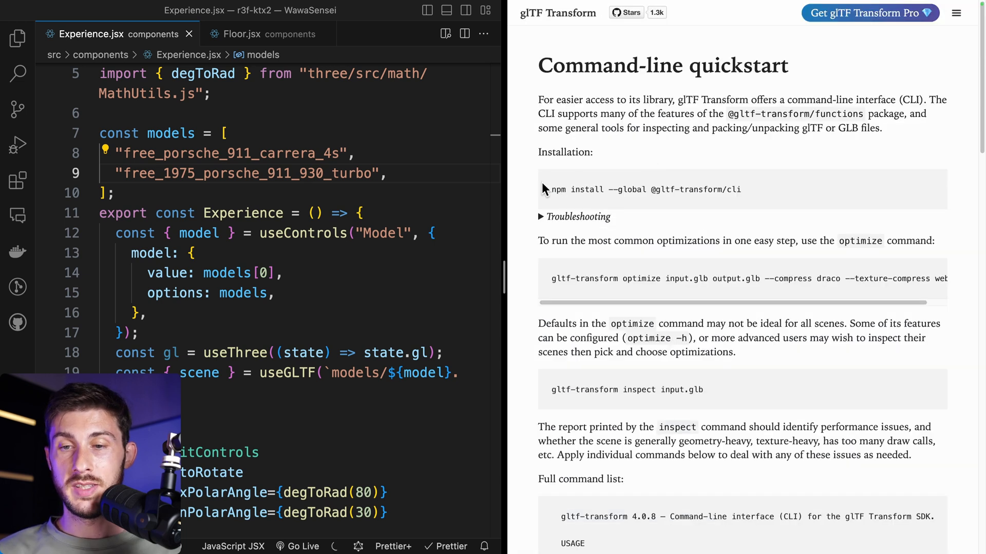
left_click_drag(551, 190, 740, 189)
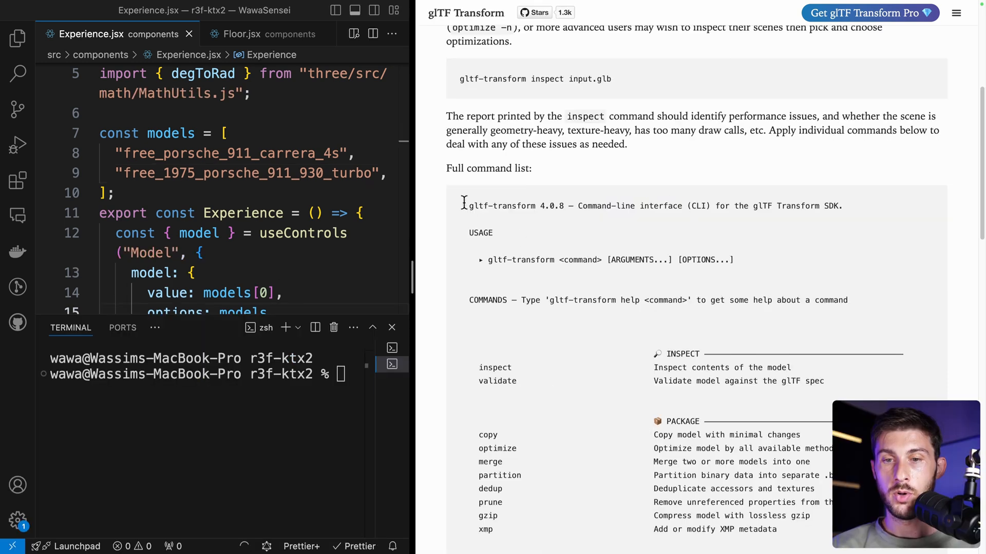
mouse_move(566, 242)
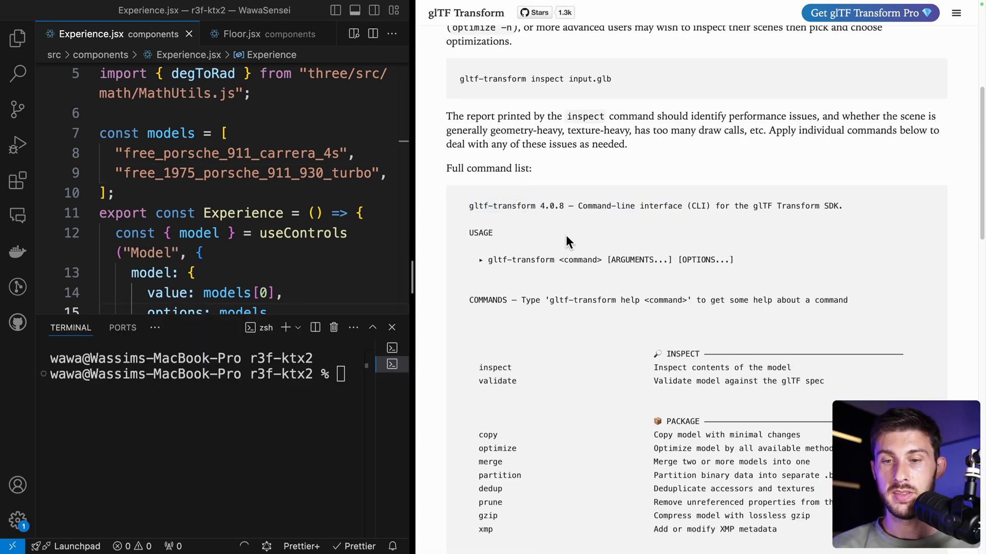
Scroll the command list to the texture commands and highlight uastc.
scroll("down", 3)
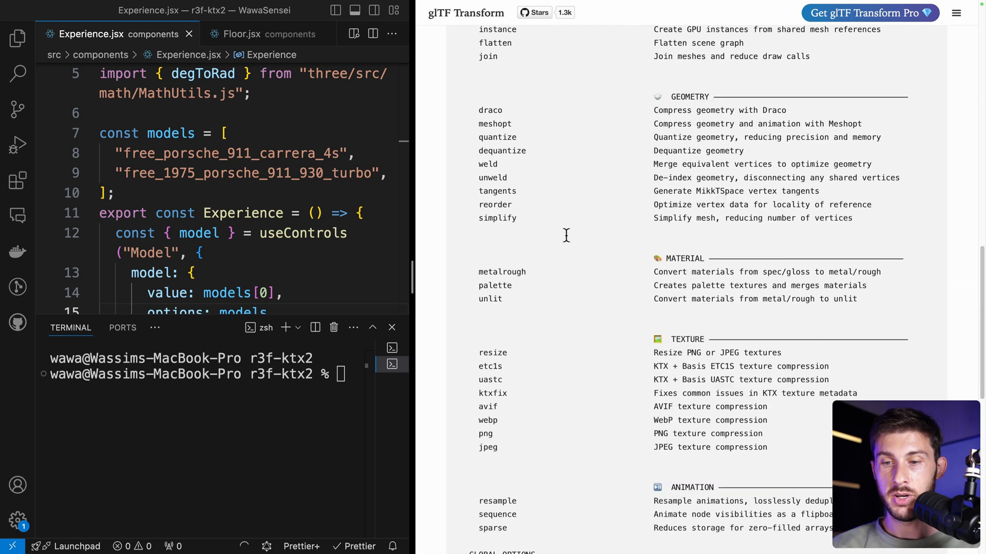
scroll("down", 3)
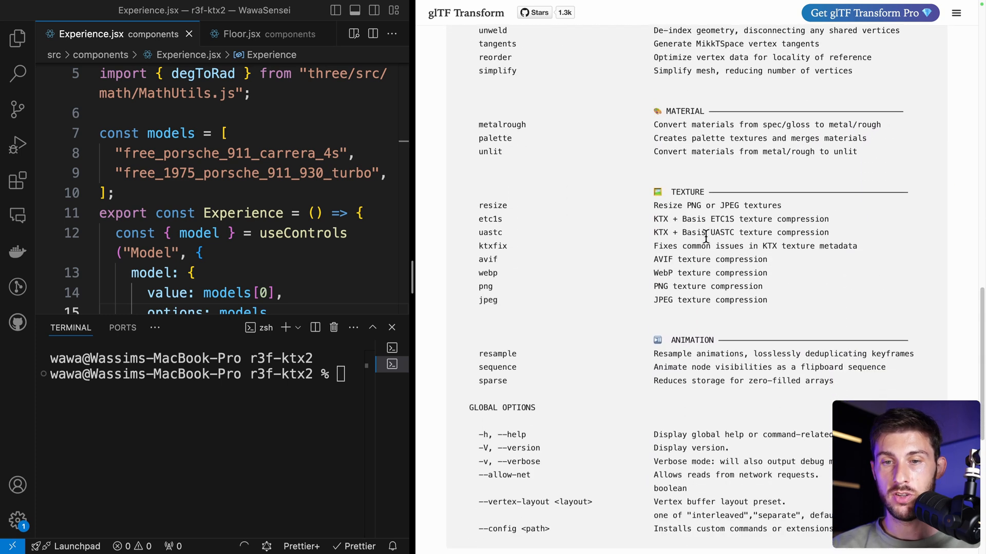
scroll("down", 3)
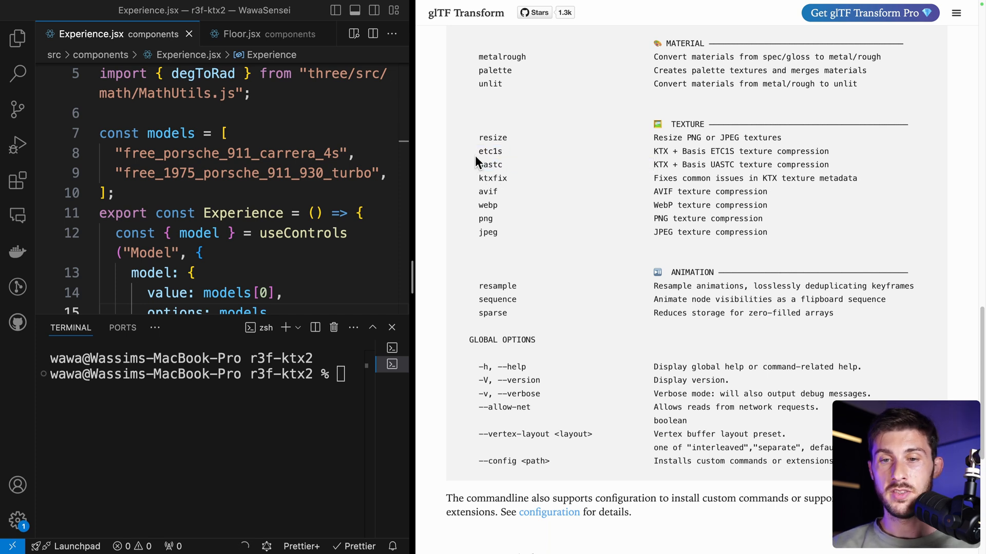
double_click(490, 150)
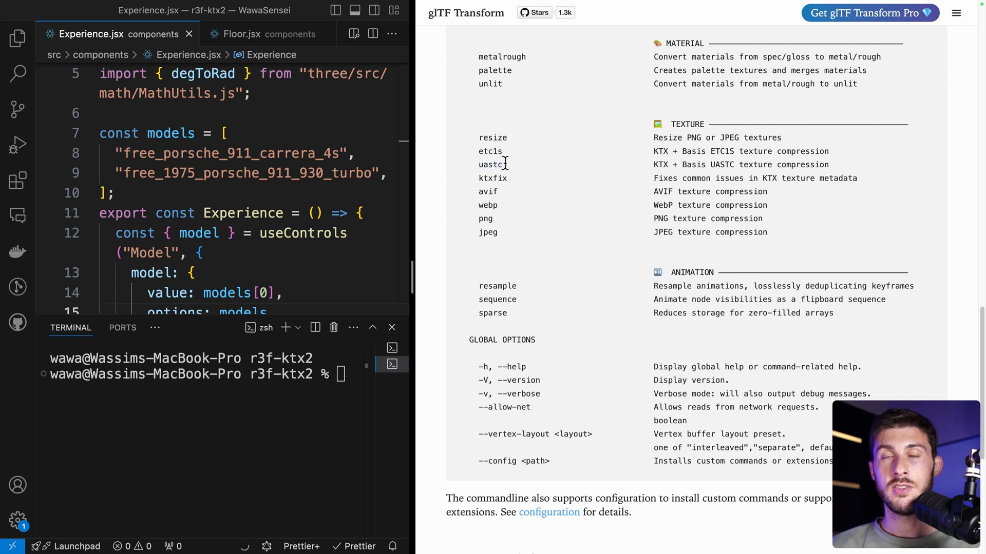
double_click(489, 164)
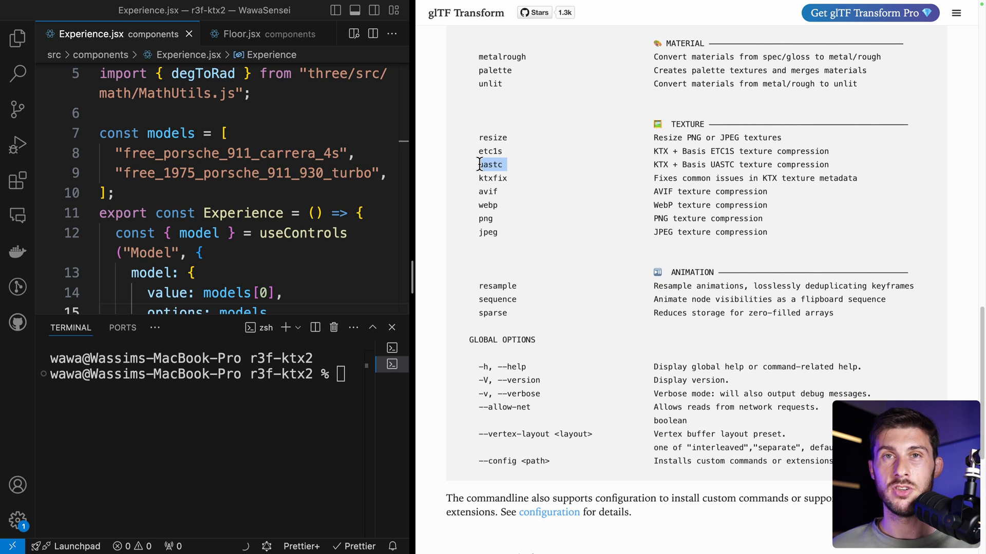
Run gltf-transform uastc on the 1975 Porsche turbo GLB with a _ktx output name.
type("gltf-transform")
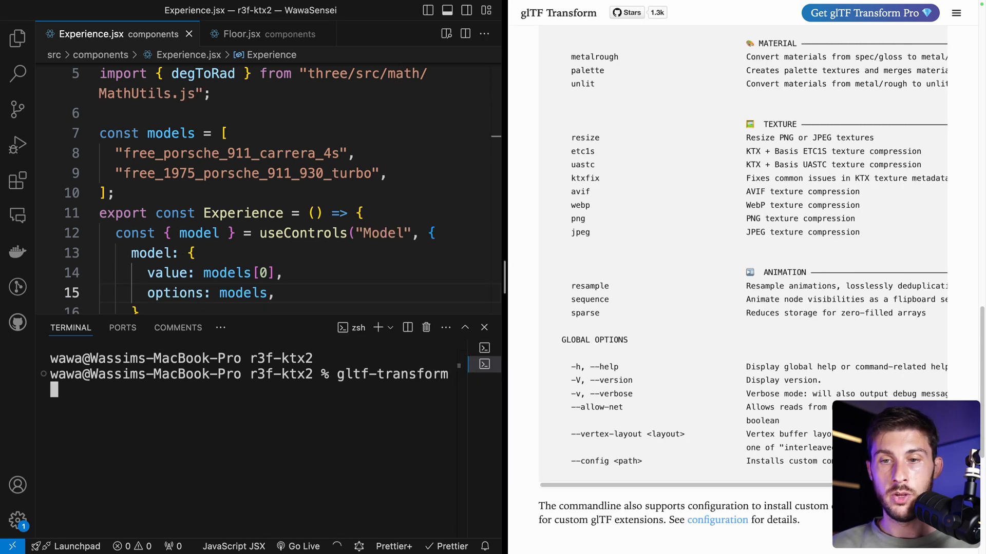
type("uastc")
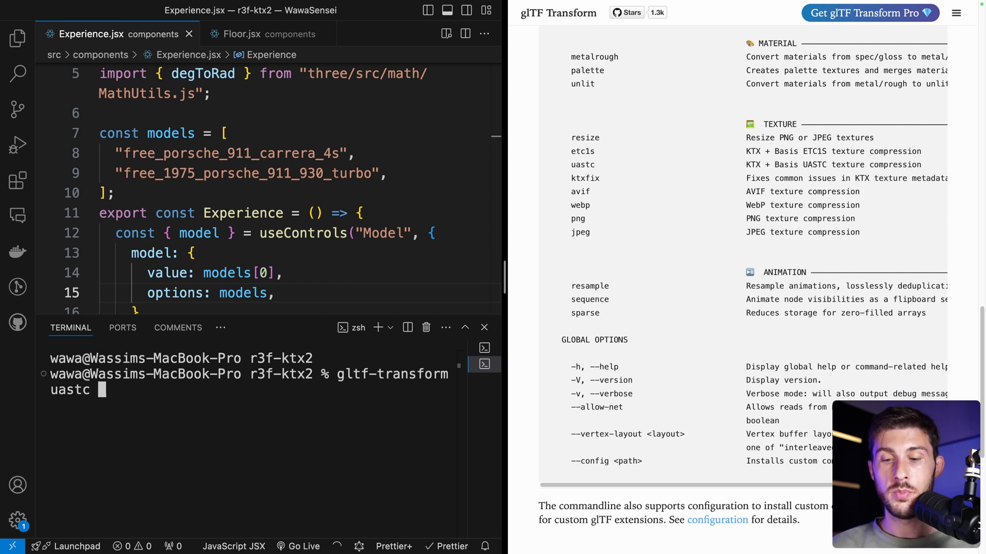
type("public/models/free_")
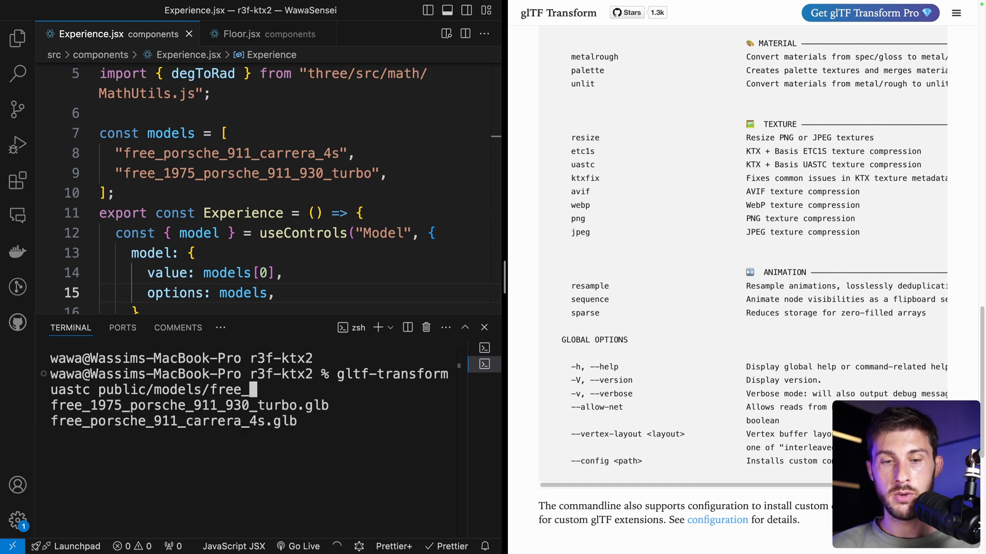
type("1975_porsche_911_930_turbo.glb")
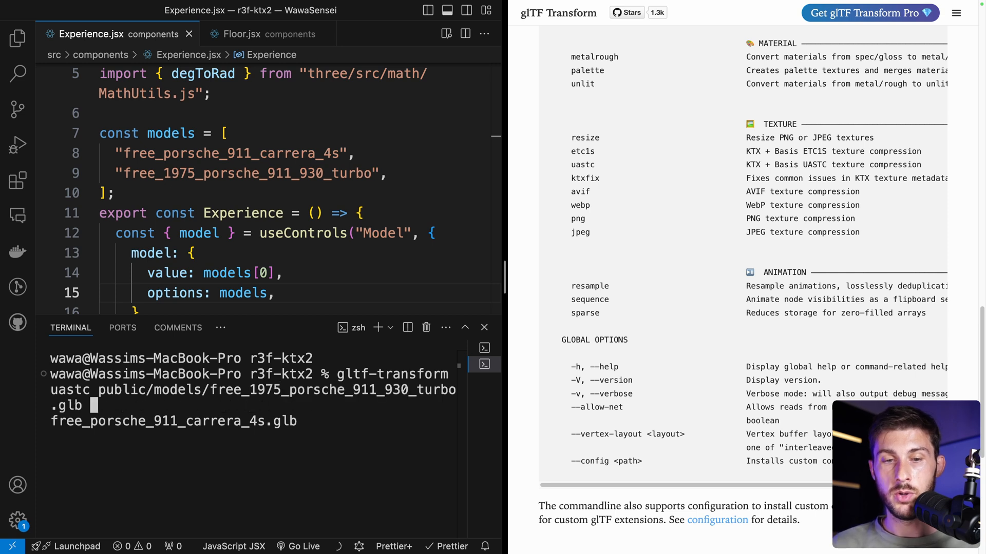
type("pub")
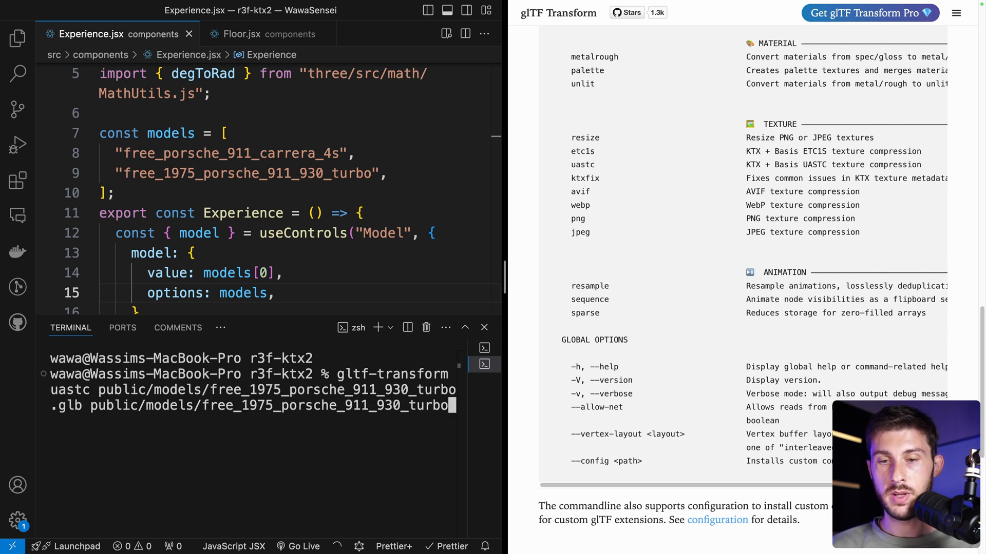
type("_ktx")
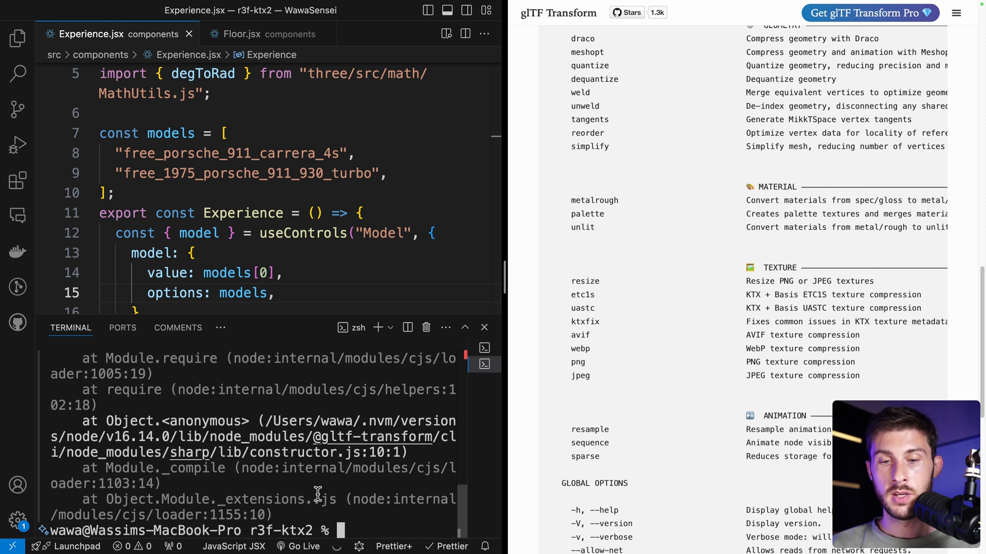
Switch the terminal to Node 20 with nvm use.
type("n")
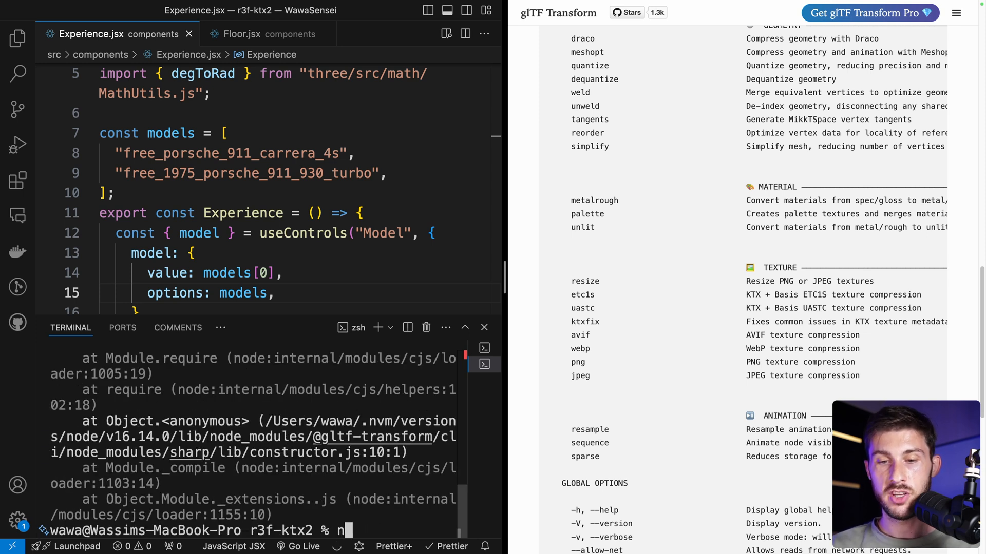
type("vm")
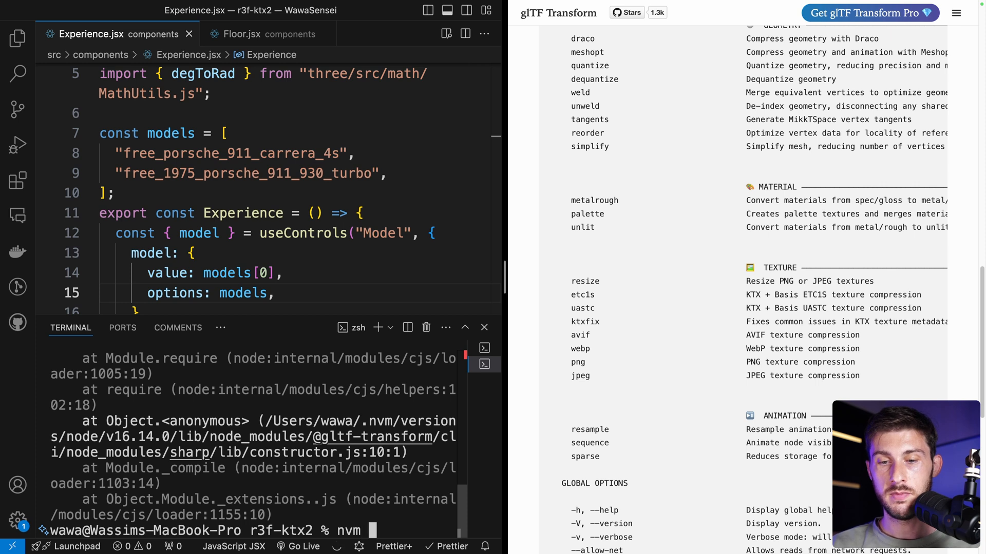
type("use 20")
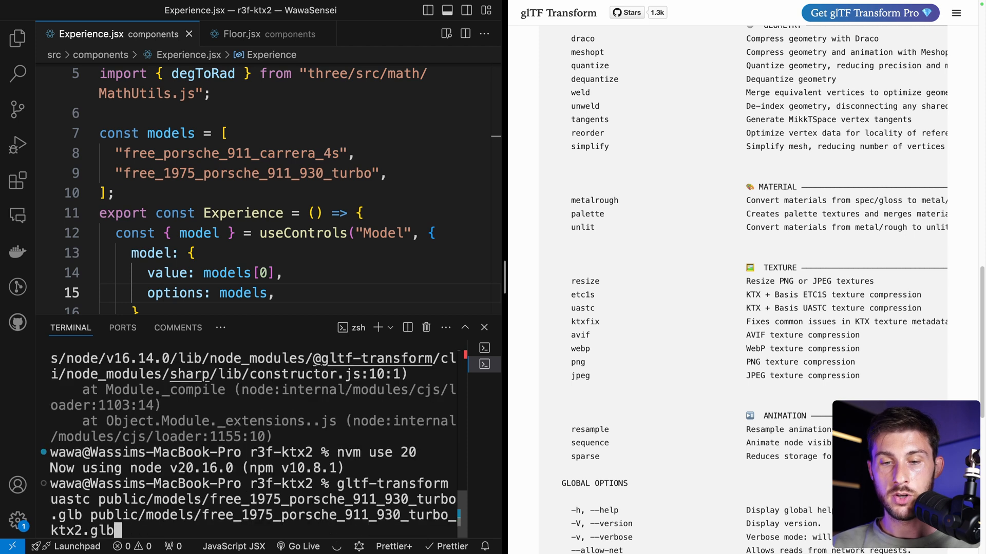
Add free_1975_porsche_911_930_turbo_ktx2 to the models array and select it in the Leva picker.
left_click(17, 37)
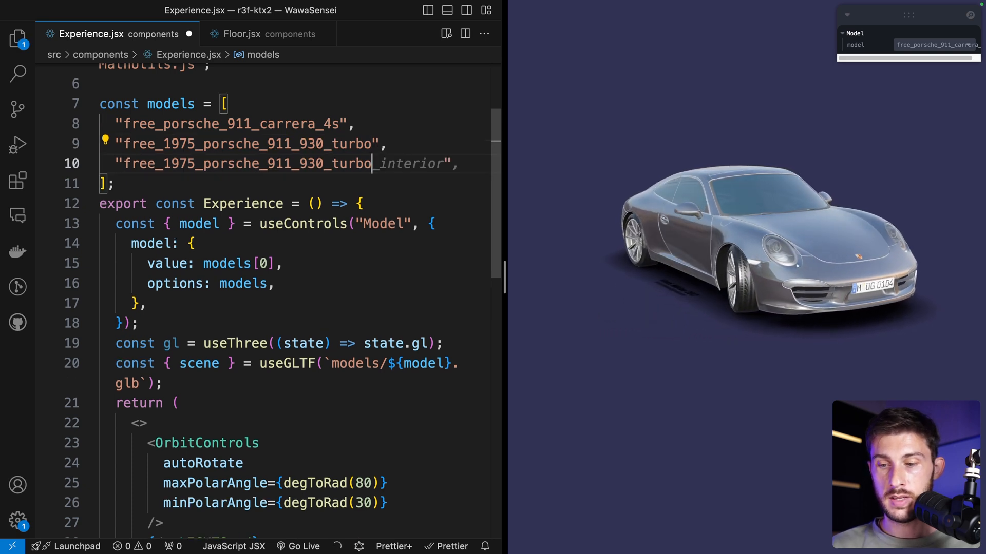
type("_ktx2")
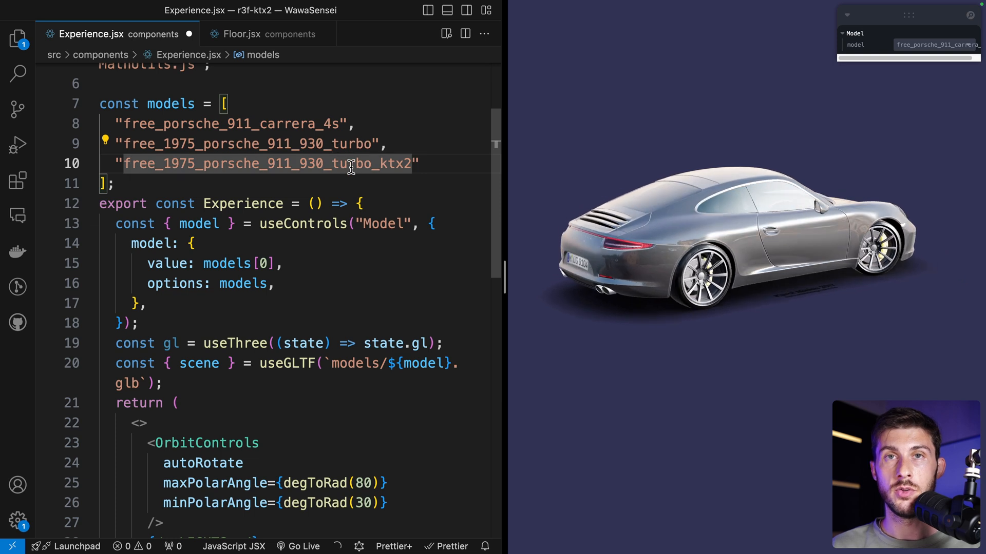
left_click(908, 67)
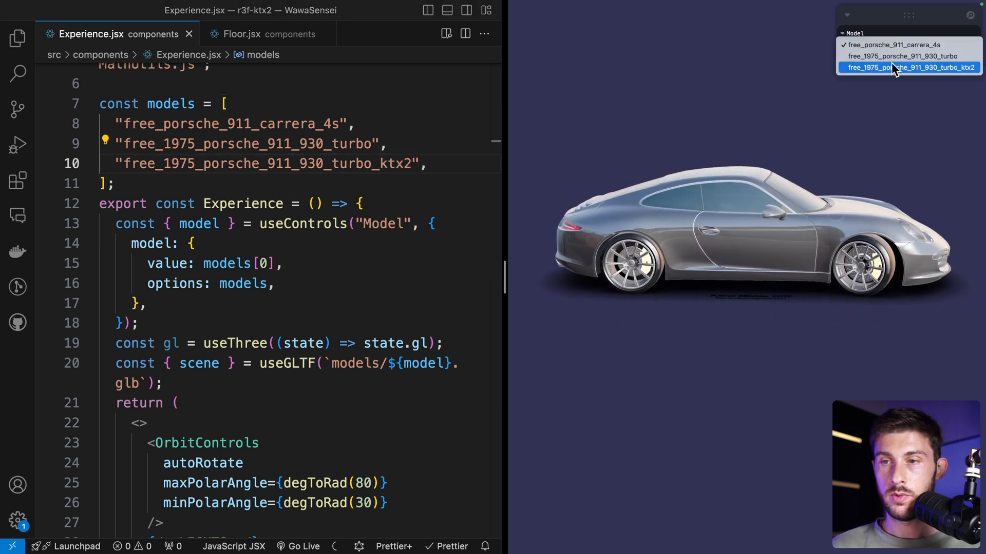
left_click(909, 67)
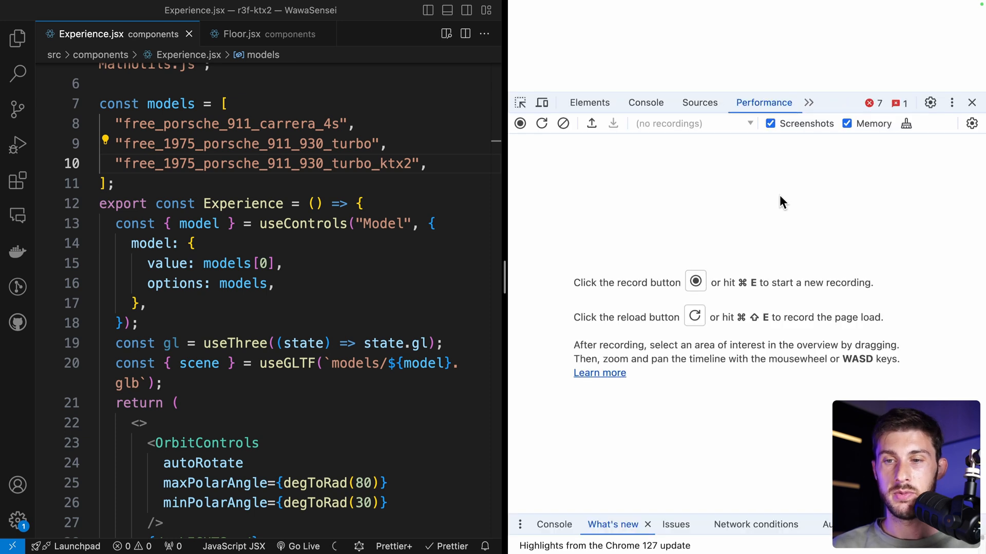
left_click(644, 103)
type(", ")
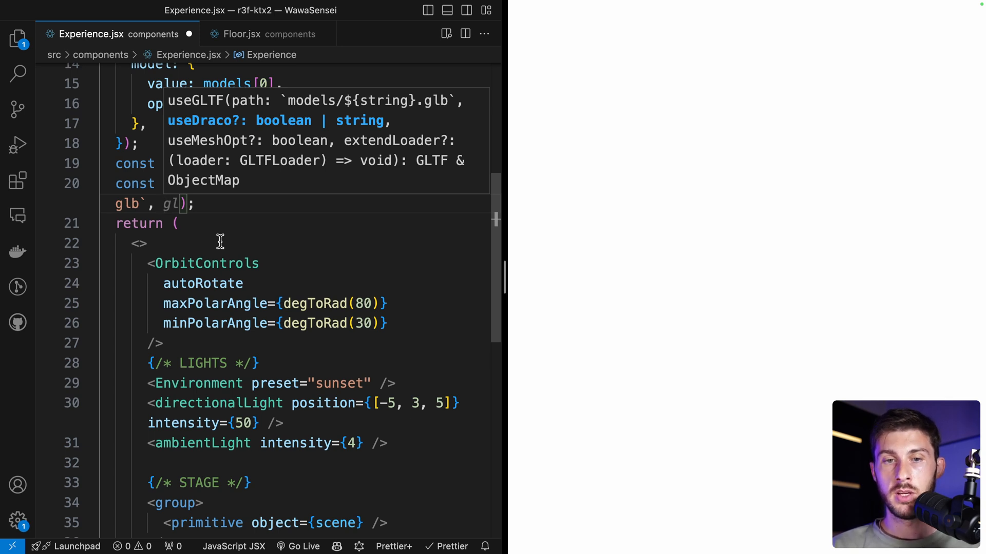
Pass undefined, undefined and a loader callback as extra useGLTF arguments.
type("undefined,")
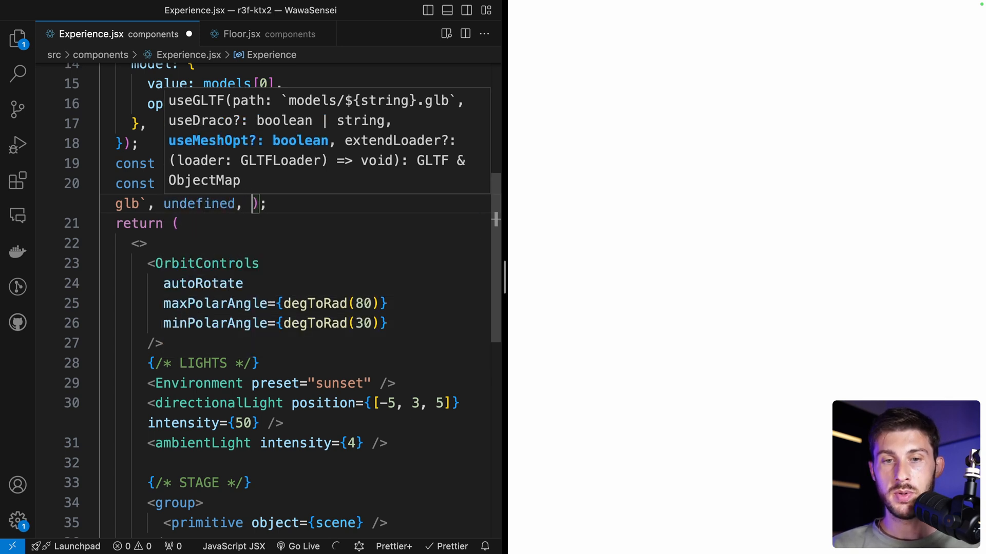
type("undefined,")
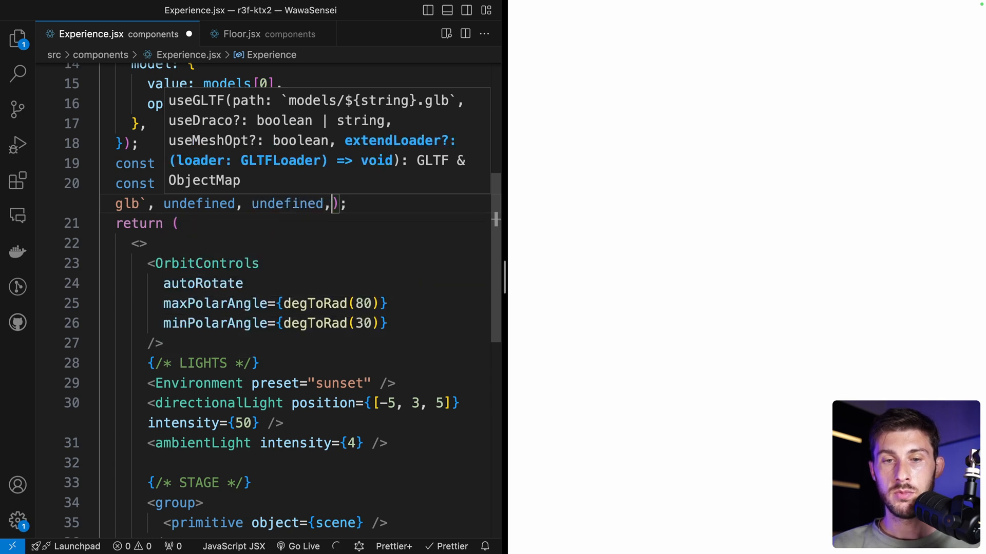
type("gl")
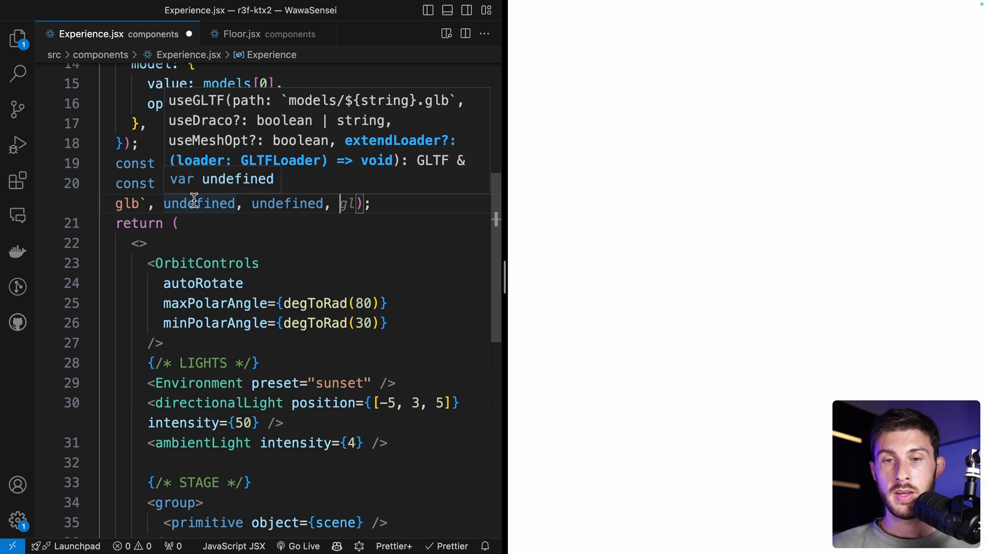
type("loader")
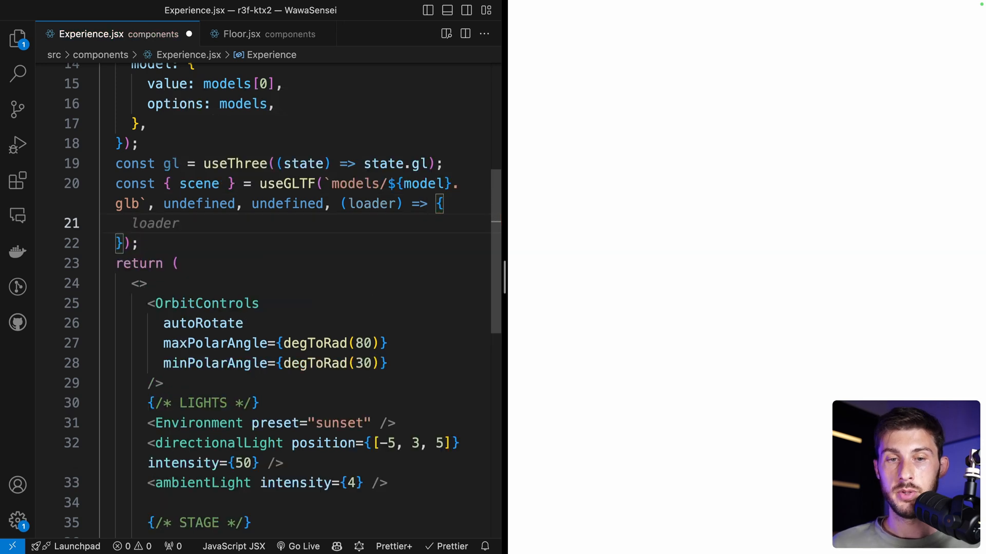
In the callback, create a KTX2Loader, run detectSupport(gl), and attach it via setKTX2Loader.
type("const ktx2loader = new KTX2Loader();")
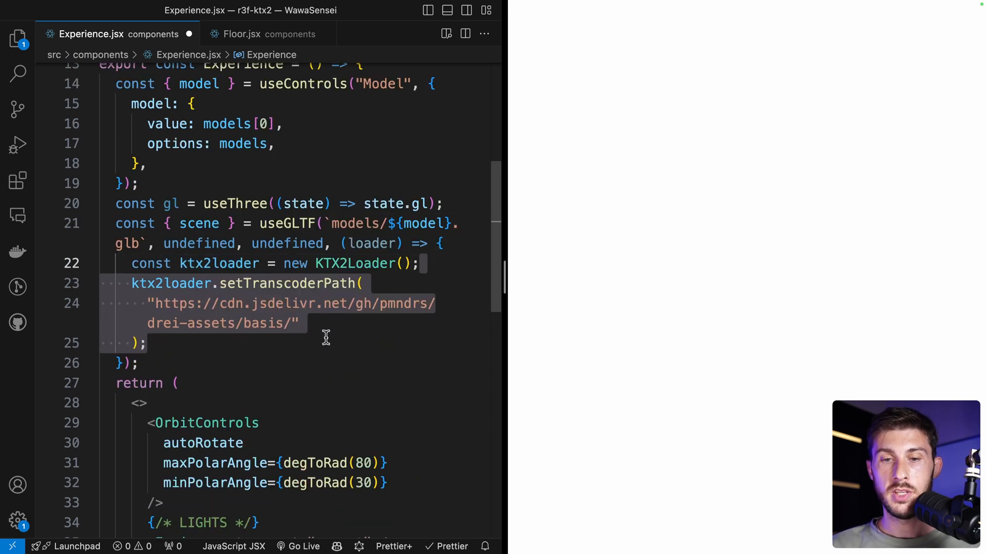
left_click(301, 323)
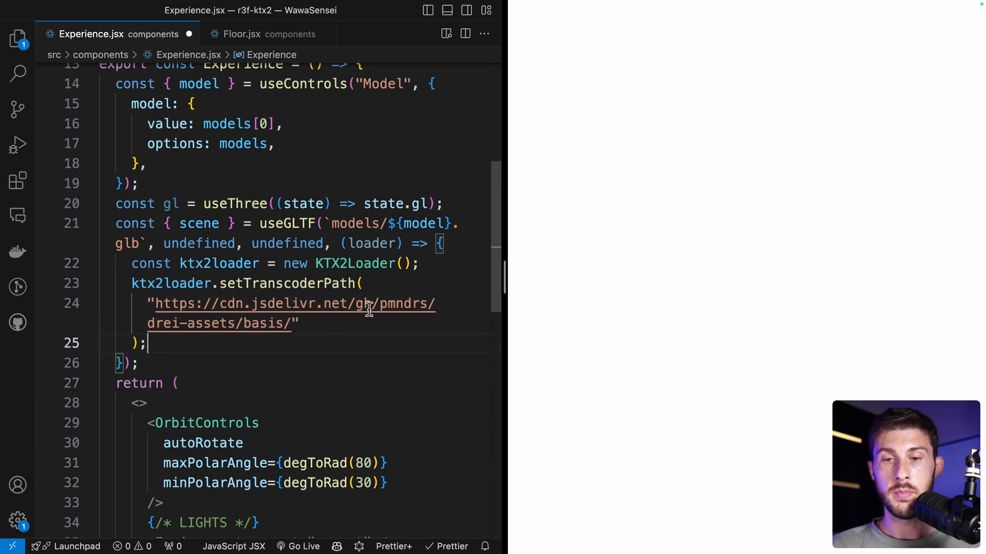
type("ktx2loader.detectSupport(gl);")
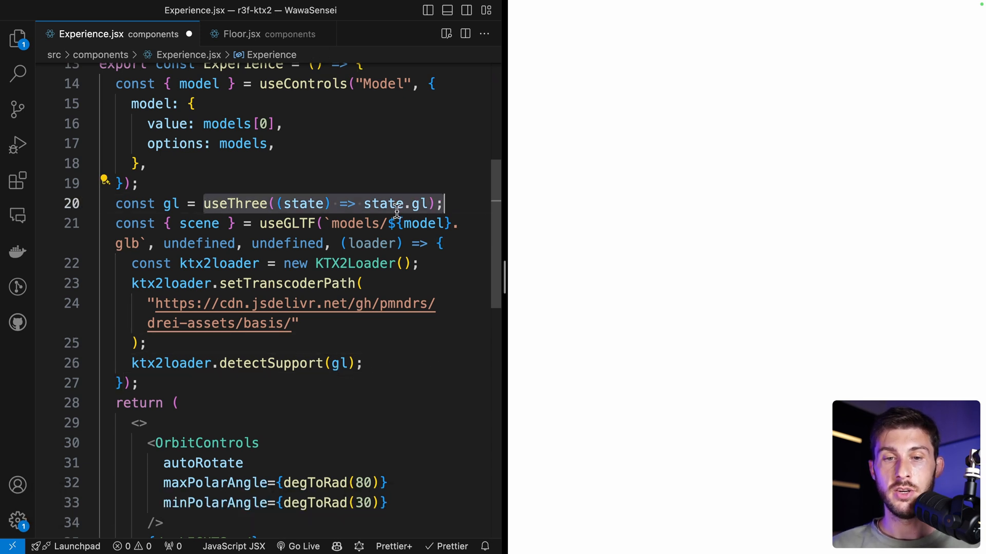
type("loader.setKTX2Loader(ktx2loader);")
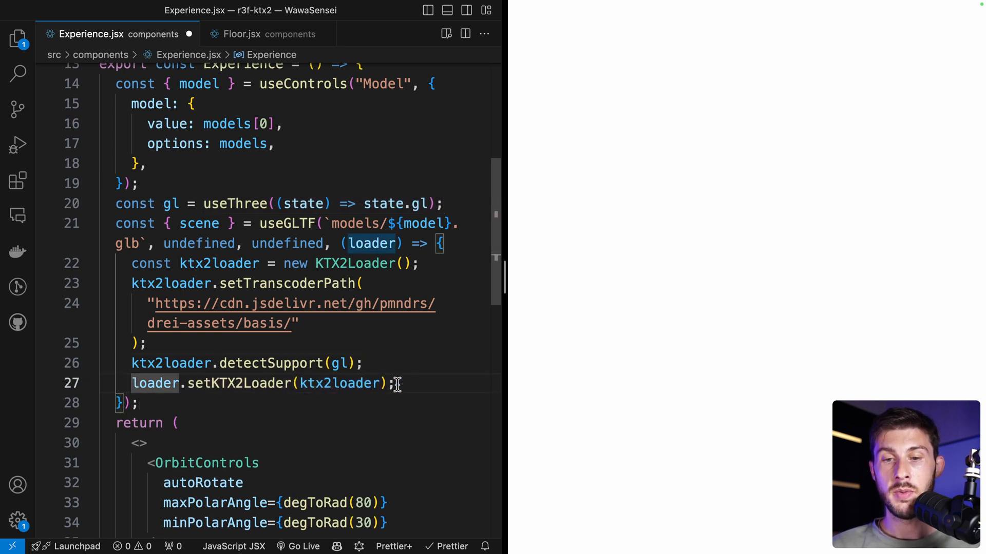
left_click(393, 383)
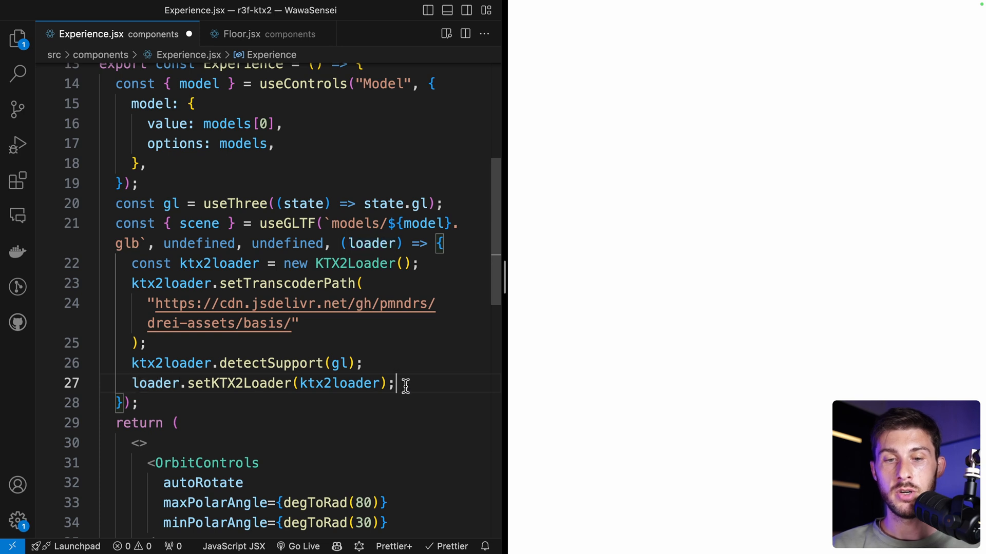
mouse_move(350, 384)
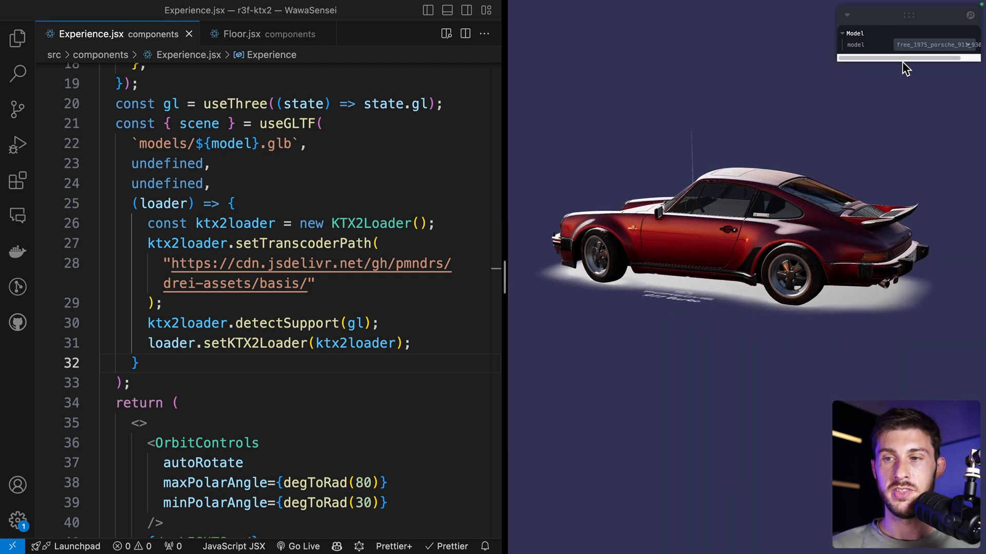
Switch the Leva Model dropdown to the red 1975 Porsche 911 930 Turbo.
left_click(908, 44)
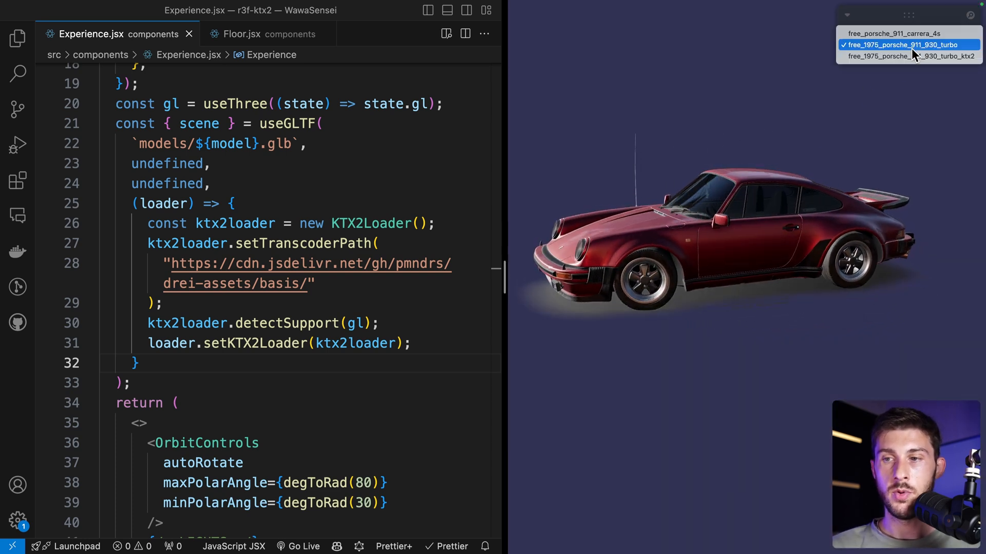
left_click(902, 44)
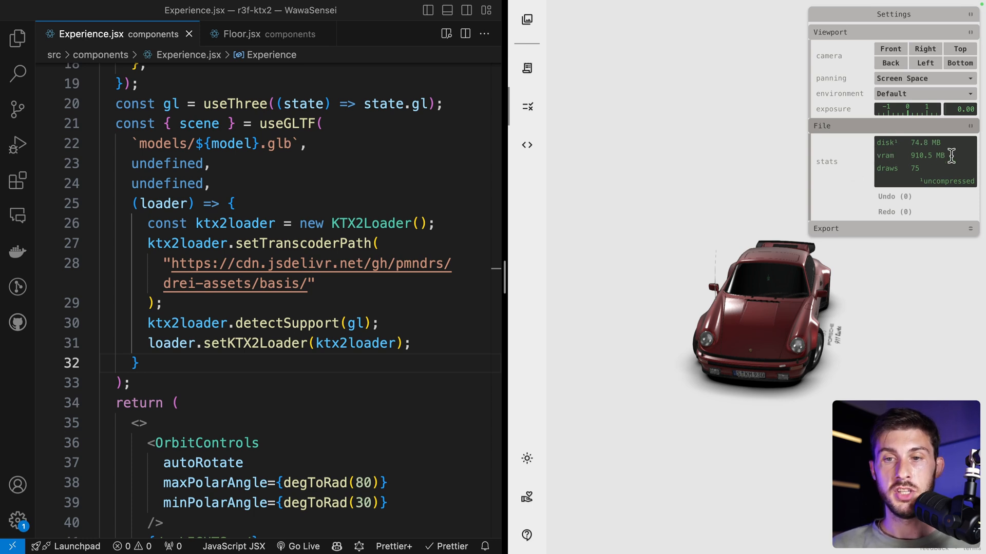
mouse_move(729, 211)
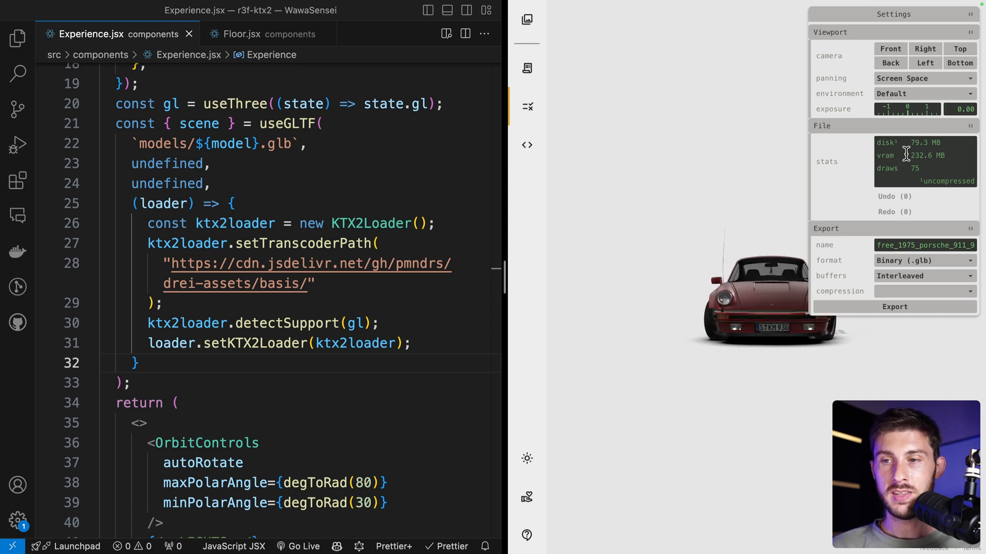
Check the KTX2 Porsche's 232.6 MB VRAM, browse its 4096×4096 KTX2 textures, return to stats.
double_click(924, 156)
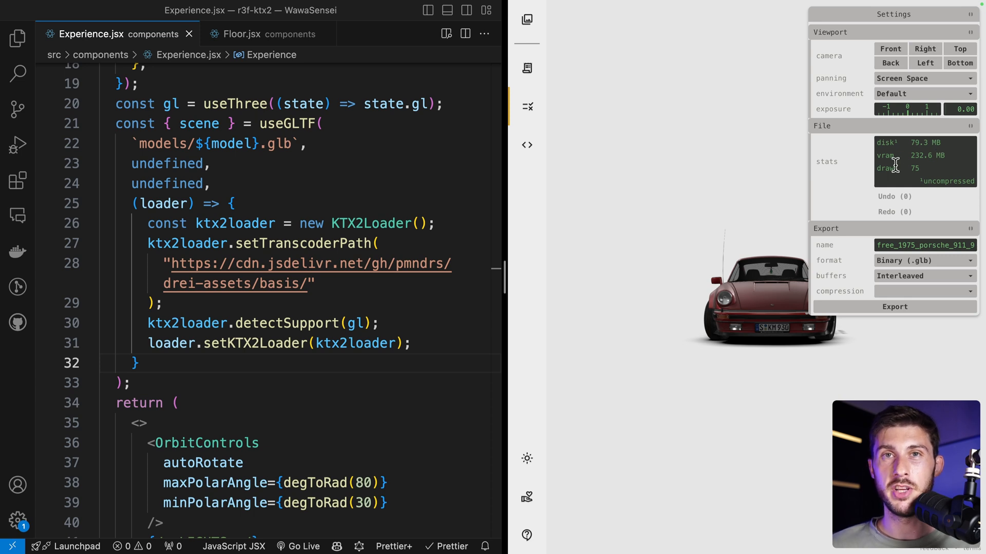
left_click(526, 19)
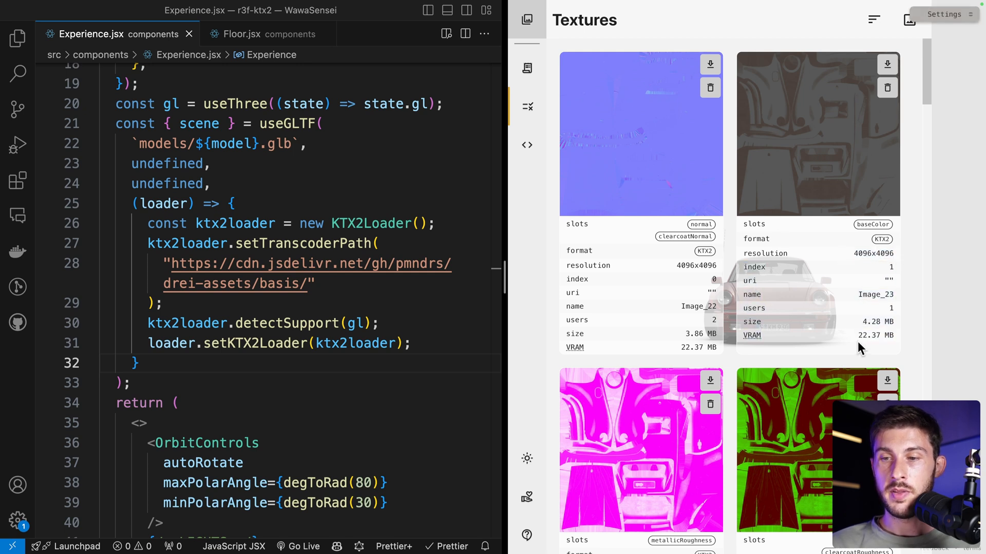
mouse_move(678, 339)
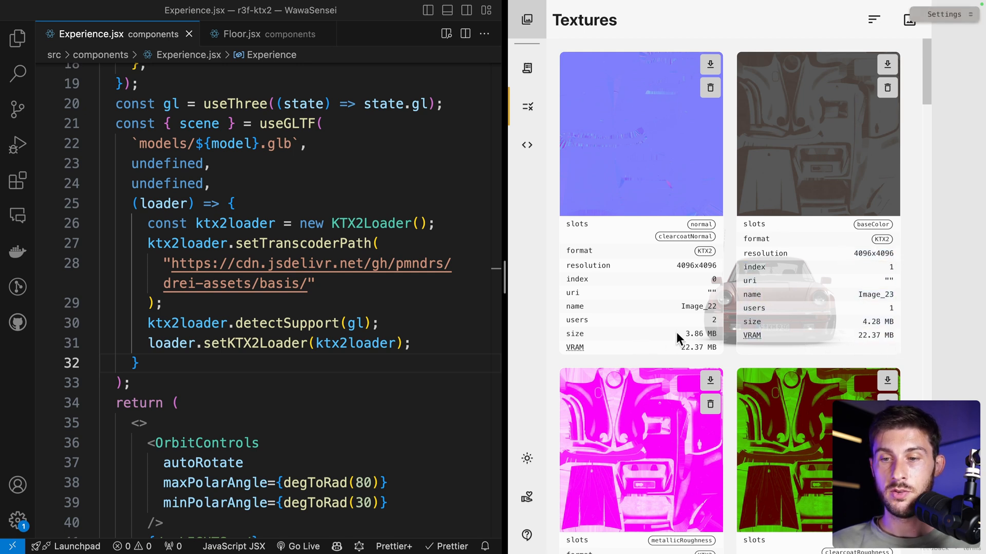
scroll("down", 3)
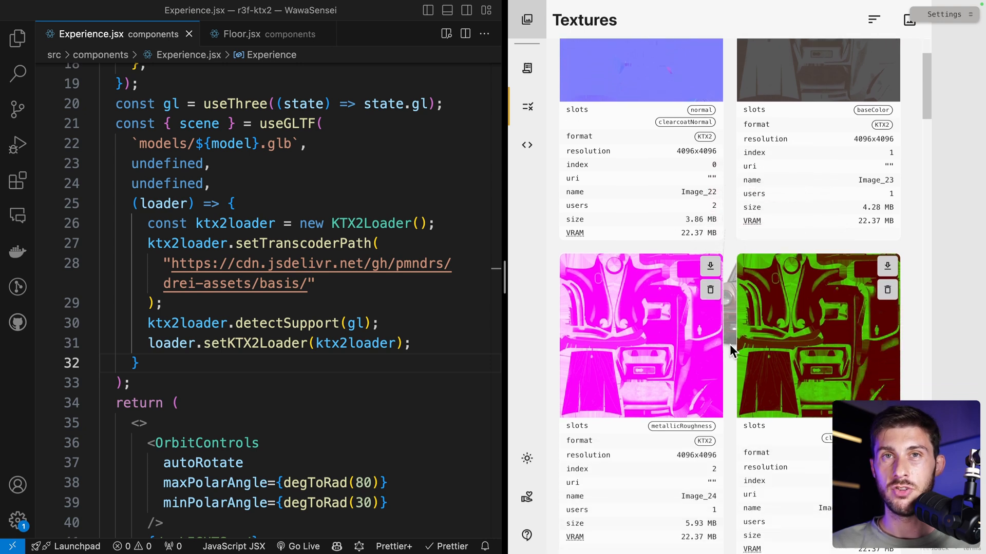
left_click(943, 14)
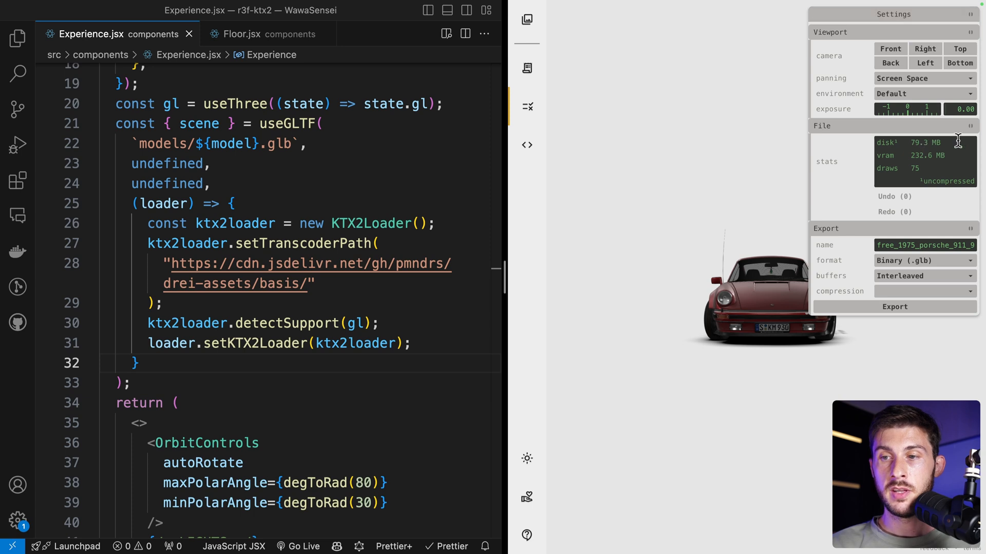
double_click(911, 142)
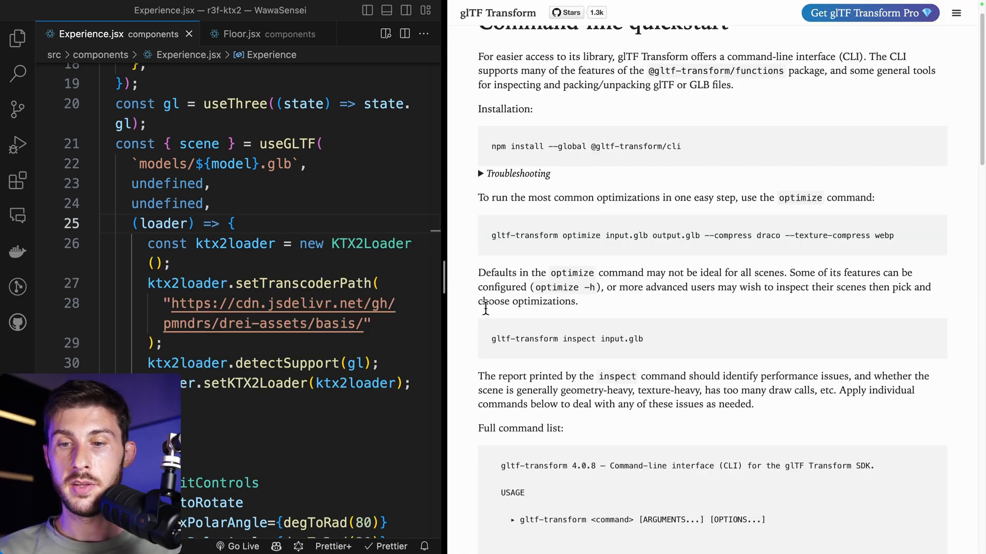
Read the glTF Transform CLI quickstart and highlight the --texture-compress example option.
scroll("down", 3)
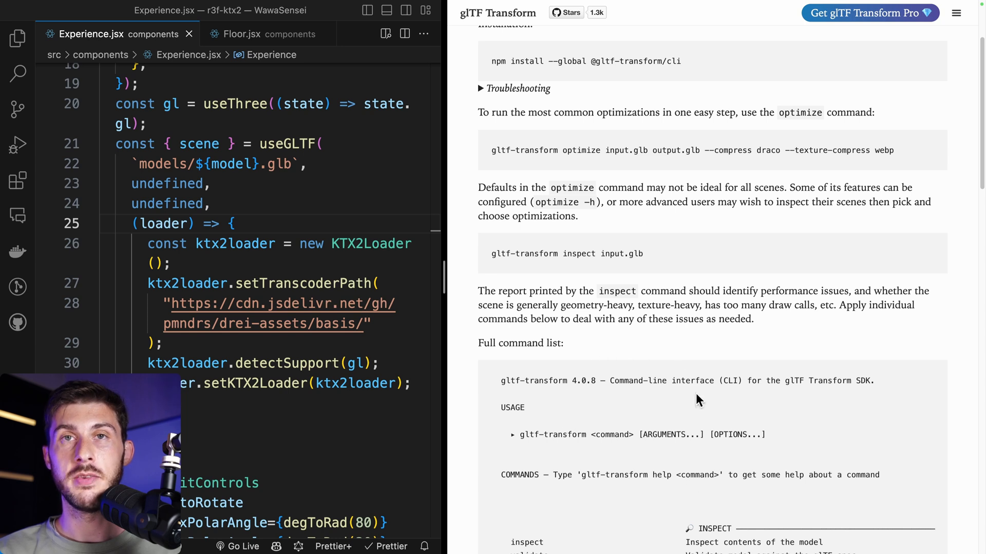
scroll("down", 3)
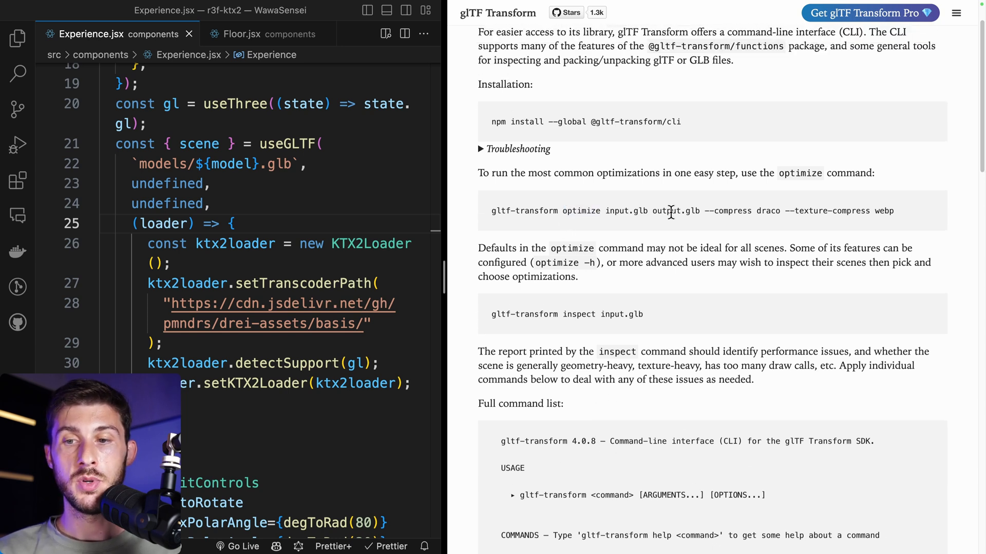
left_click_drag(700, 210, 775, 211)
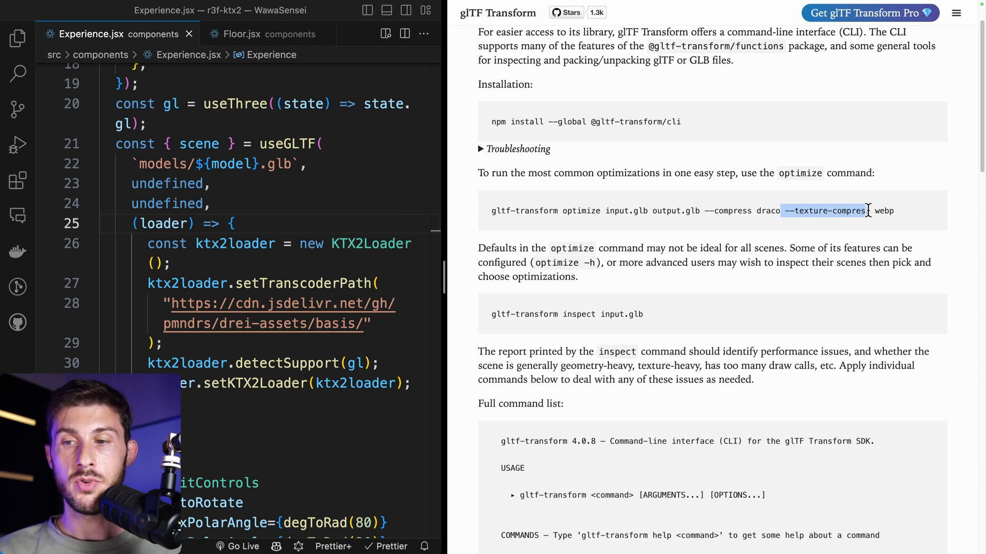
Try gltf-transform optimize with uastc texture compression and note the accepted values from the error.
scroll("down", 3)
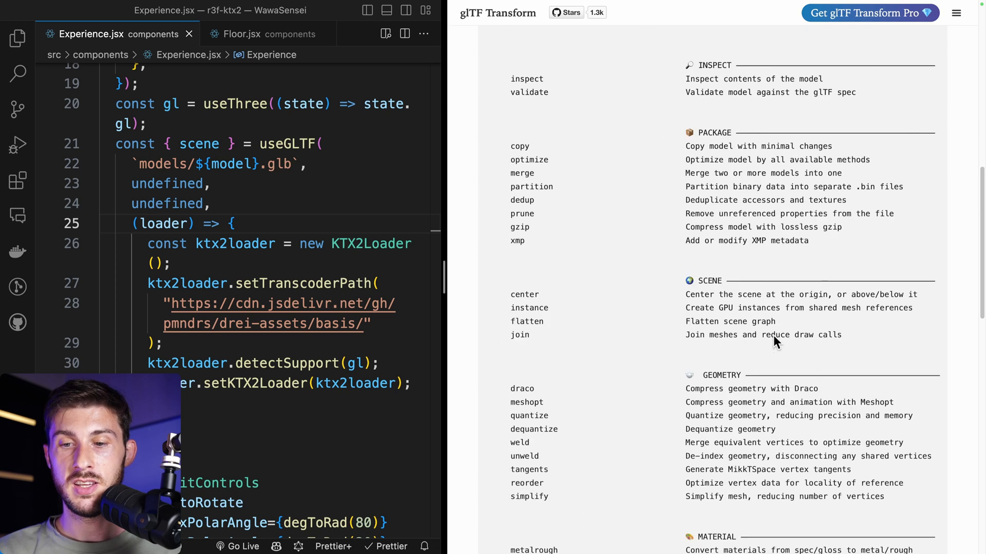
scroll("down", 3)
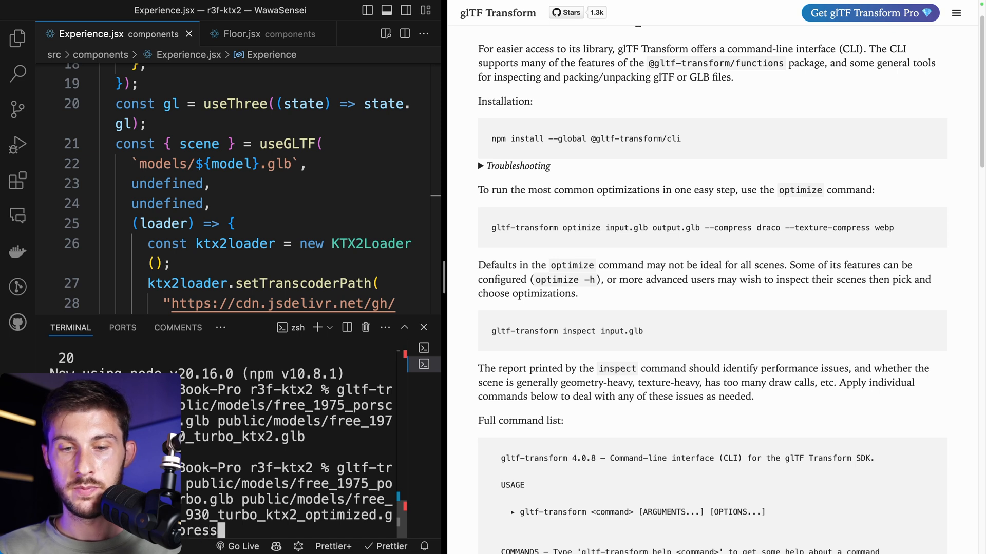
type("uastc")
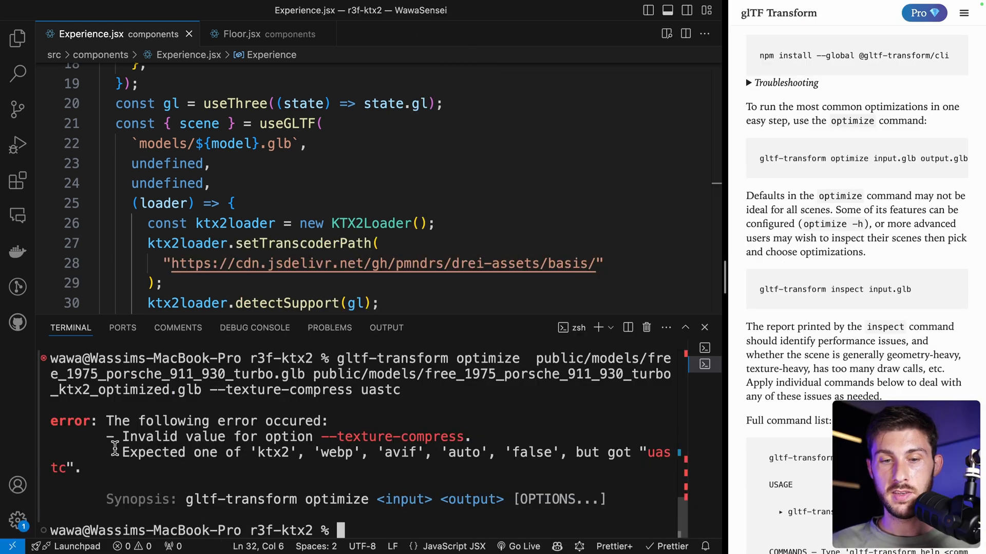
left_click_drag(112, 437, 125, 468)
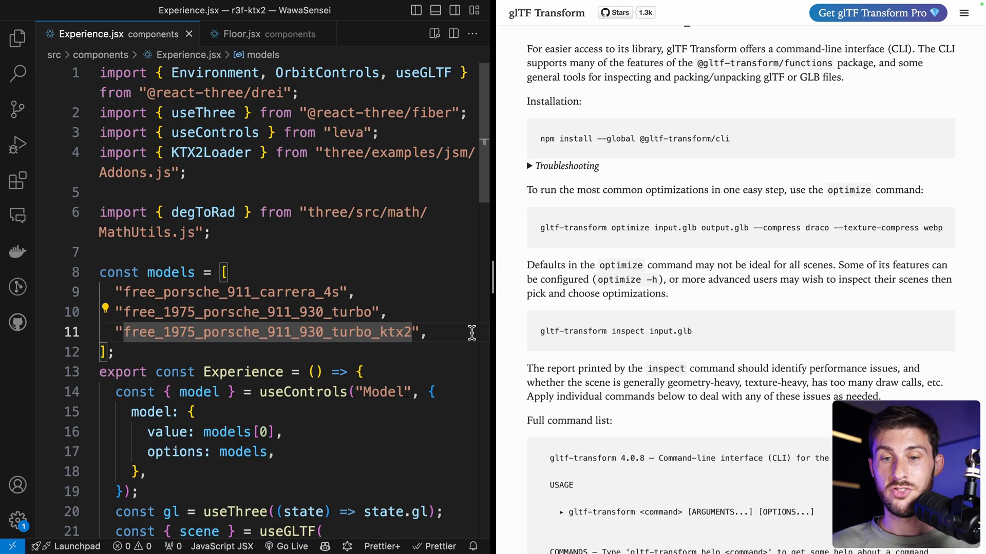
Load the optimized Porsche, record a performance profile, and expand Animation Frame Fired in Call Tree.
type("_optimized")
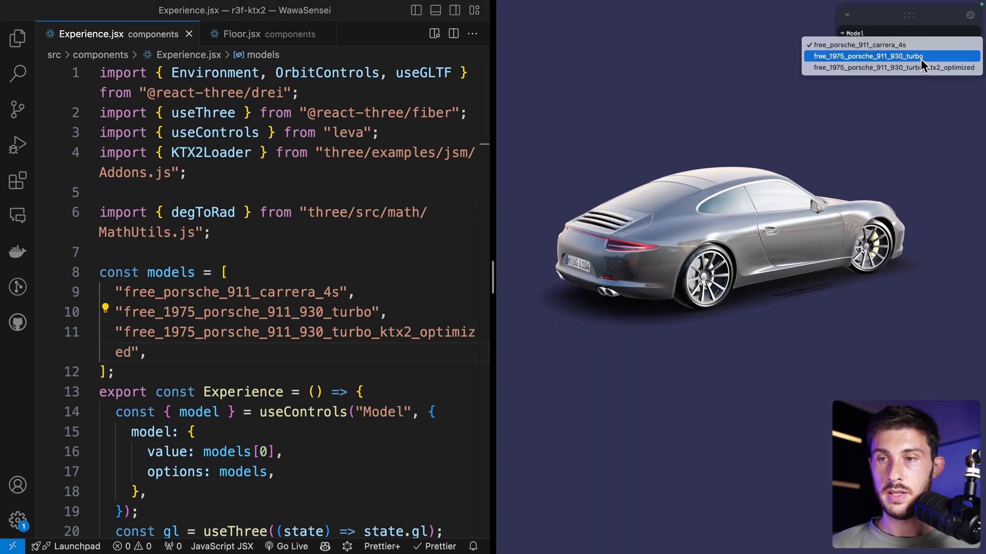
left_click(866, 56)
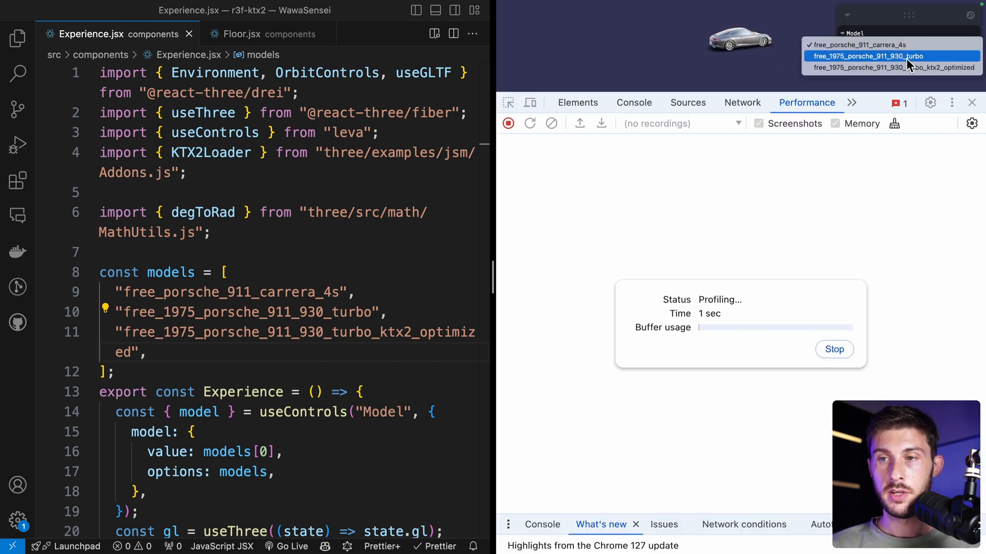
left_click(881, 56)
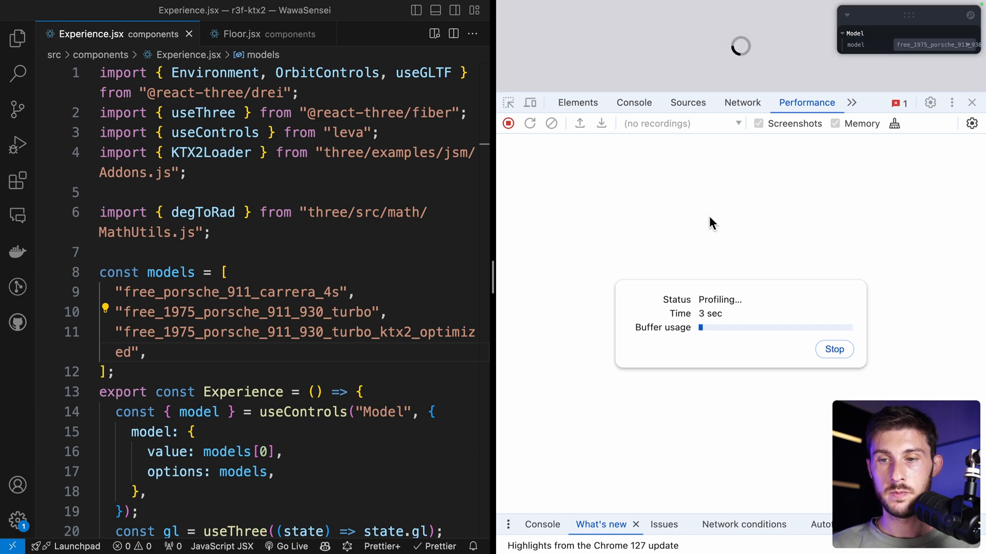
left_click(508, 124)
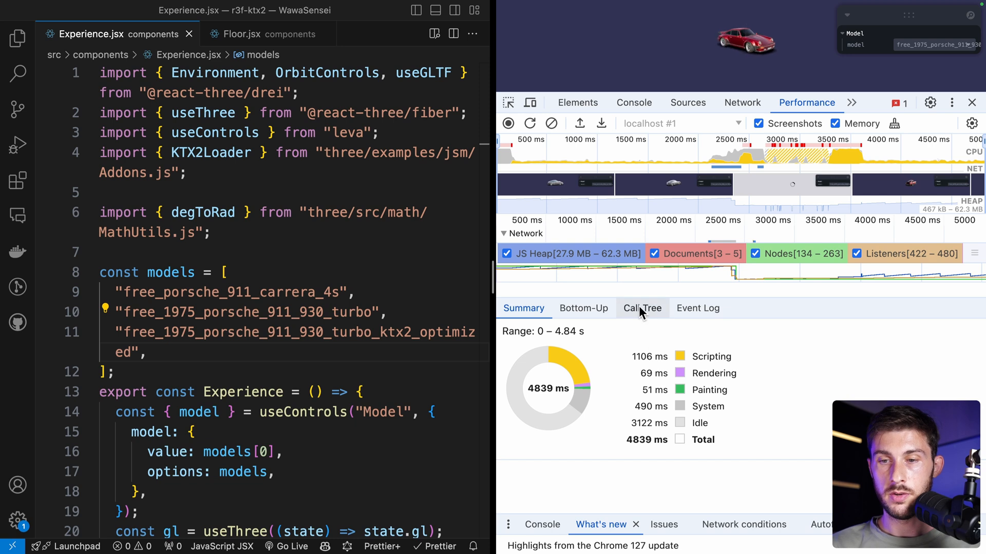
left_click(642, 308)
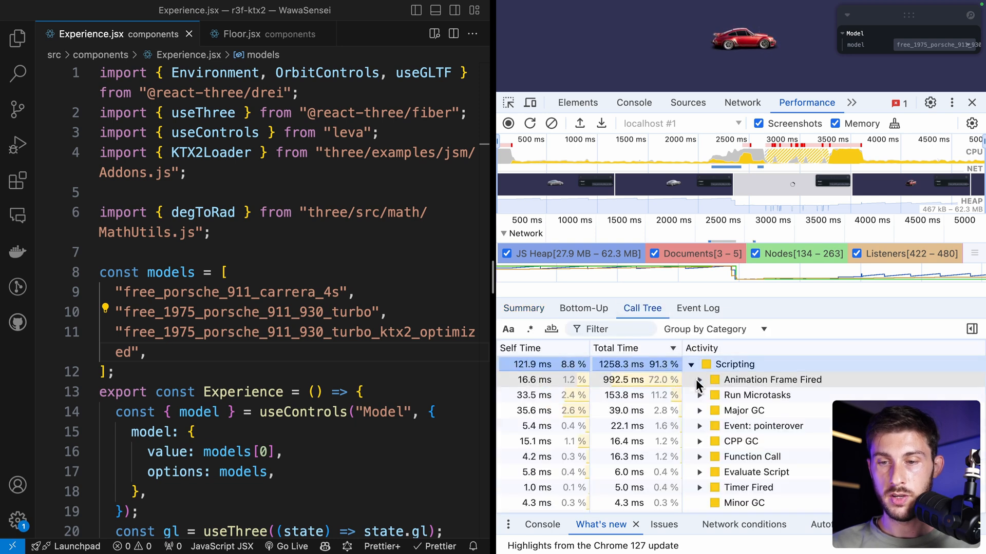
left_click(700, 380)
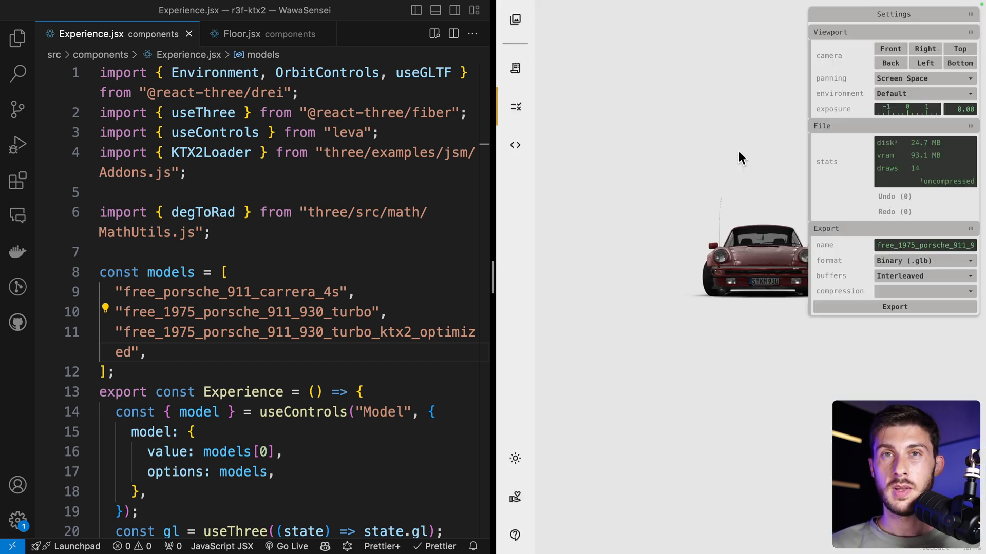
Review the optimized Porsche's glTF Report stats: 24.7 MB disk, 93.1 MB VRAM, 14 draws.
double_click(924, 142)
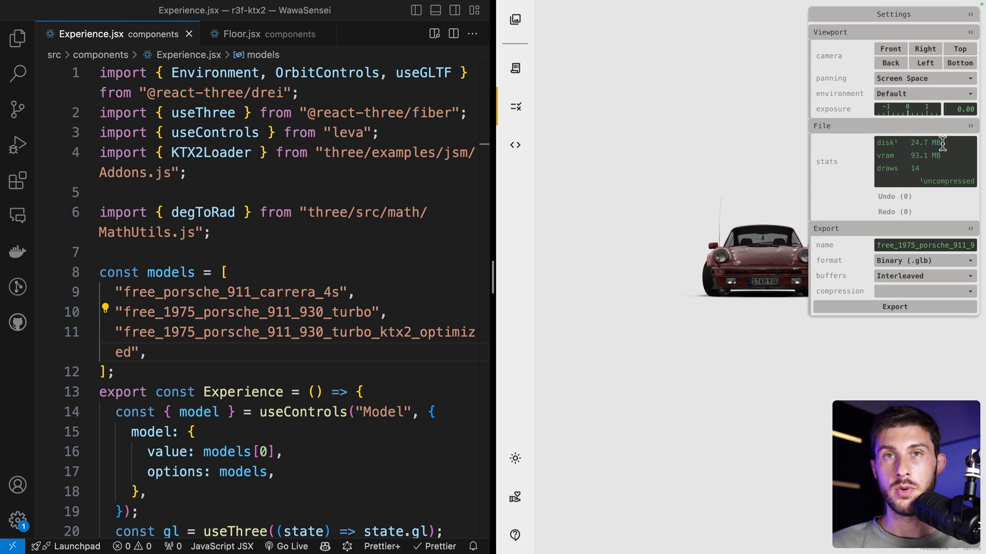
mouse_move(854, 167)
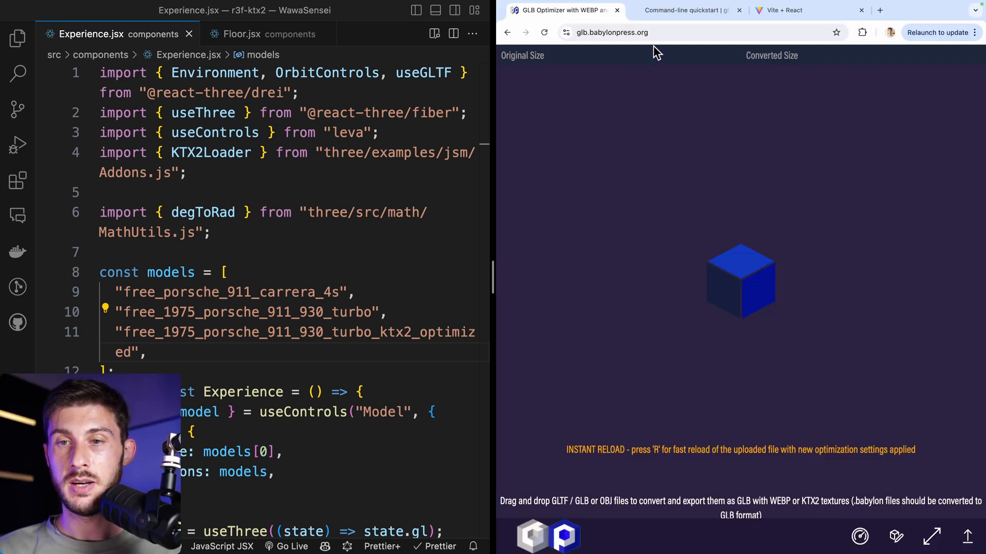
Load the turbo GLB in GLB Optimizer, keeping textures original and checking the settings panel.
left_click(628, 32)
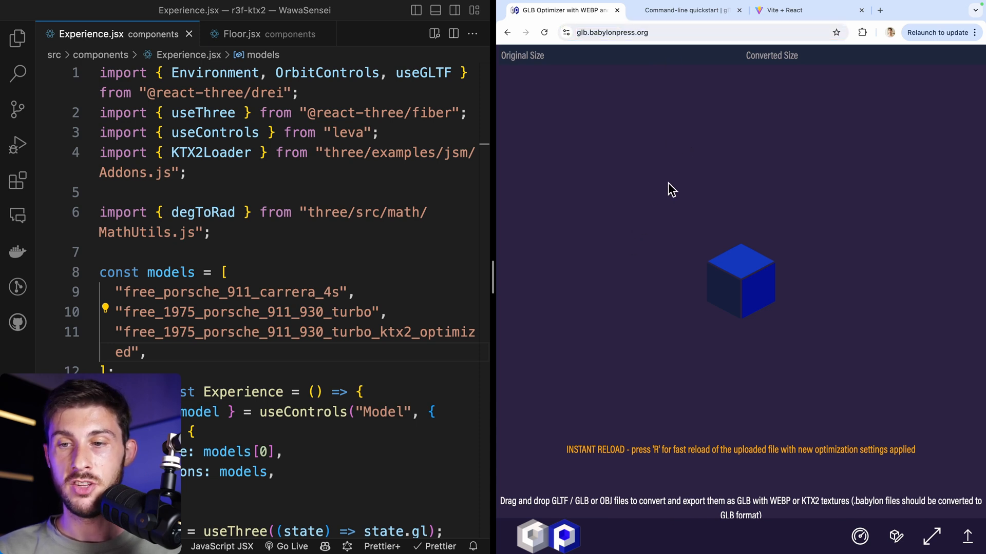
mouse_move(846, 470)
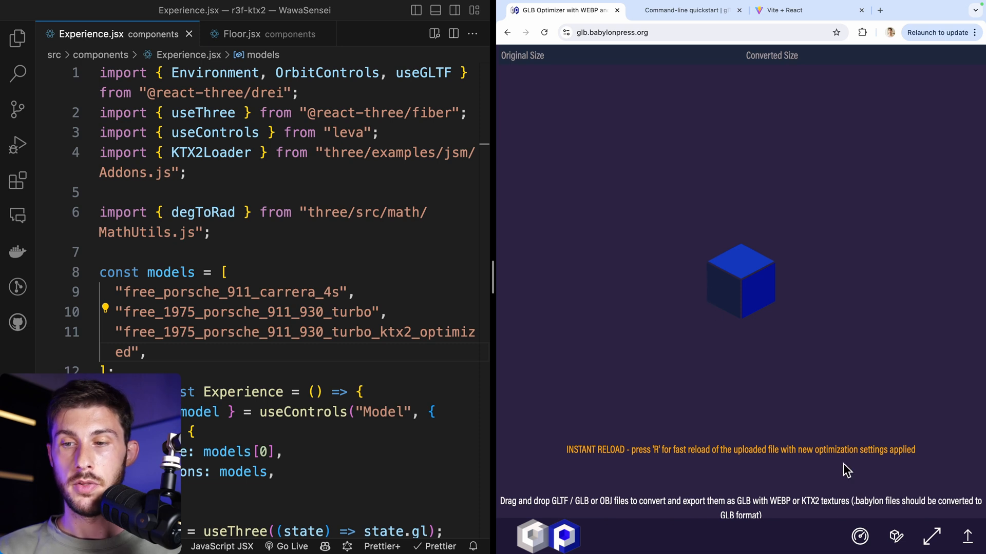
left_click(896, 537)
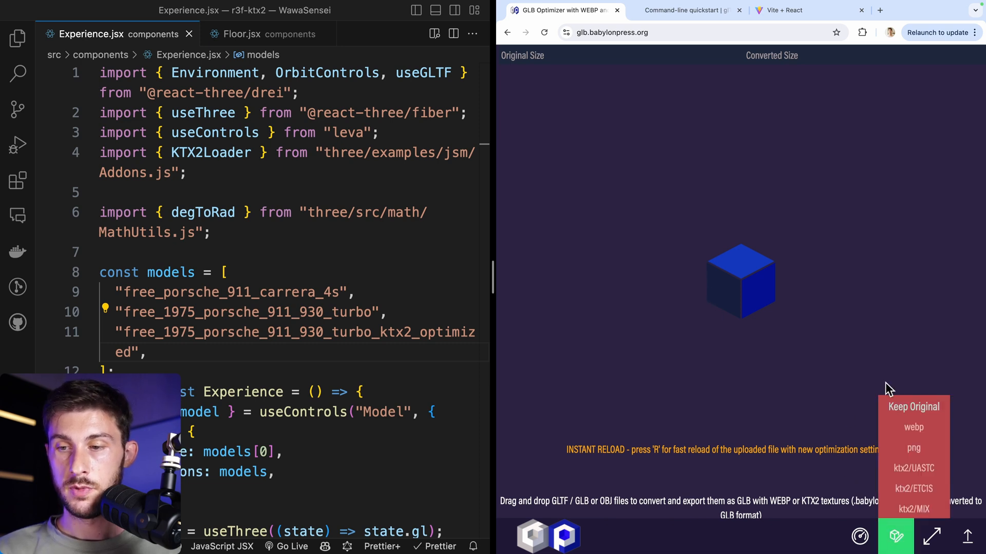
left_click(912, 406)
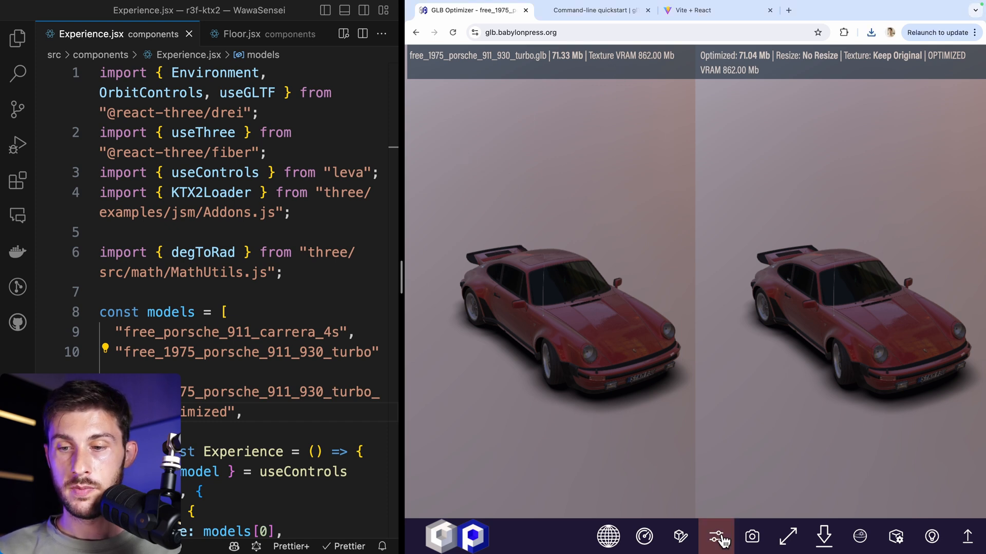
left_click(715, 537)
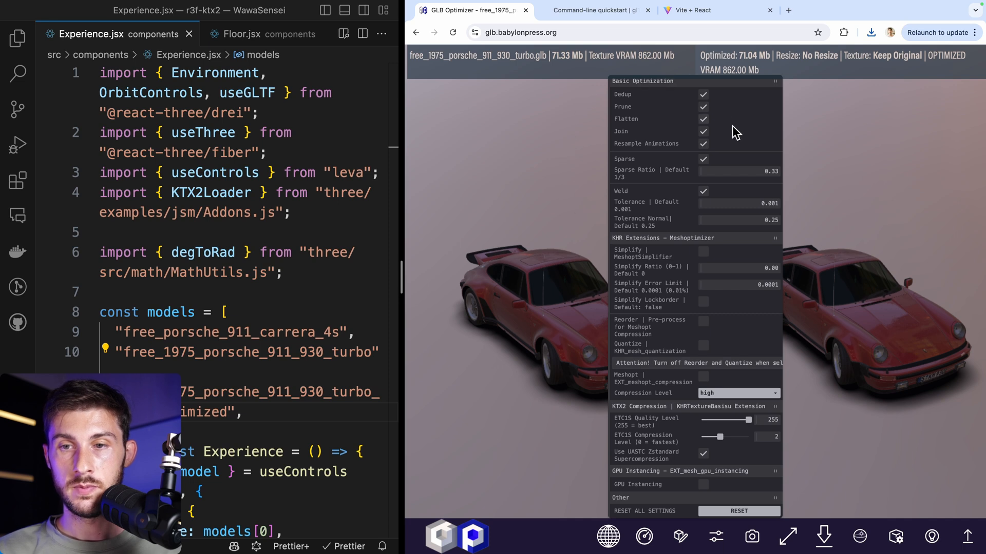
mouse_move(711, 457)
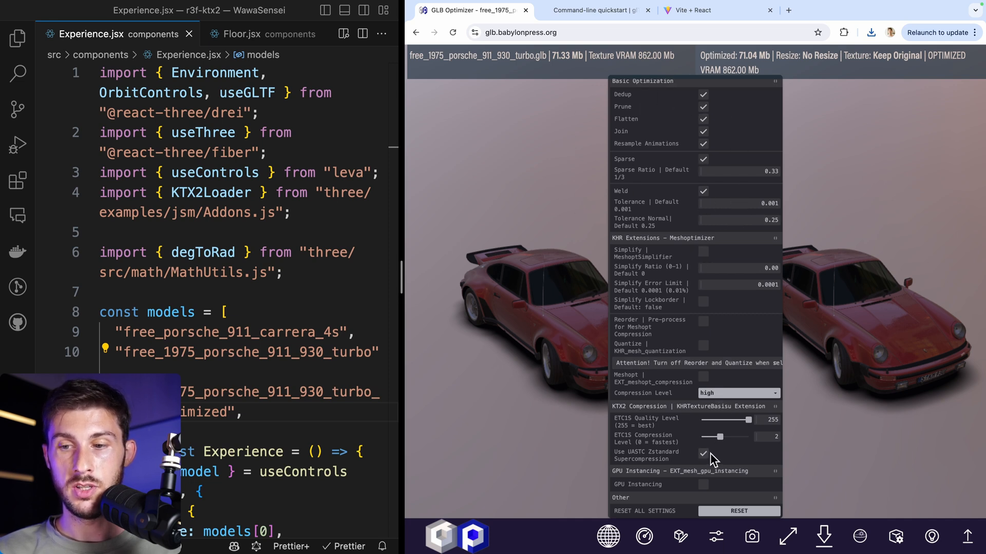
mouse_move(654, 201)
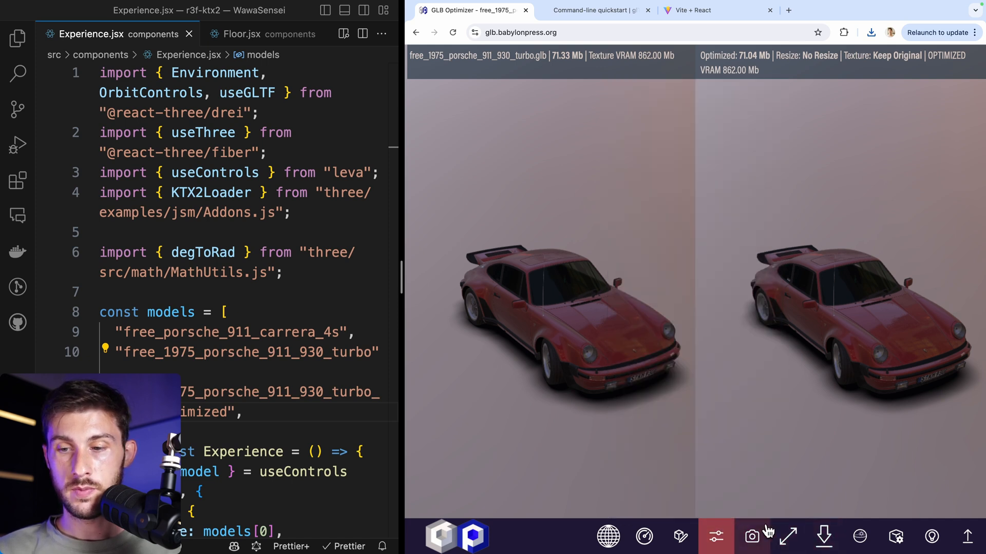
left_click(787, 536)
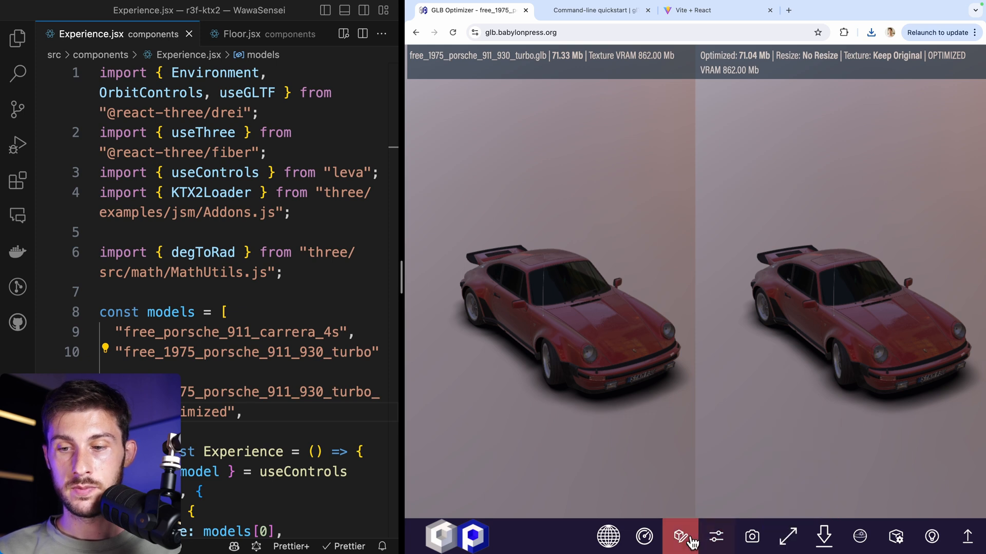
left_click(680, 536)
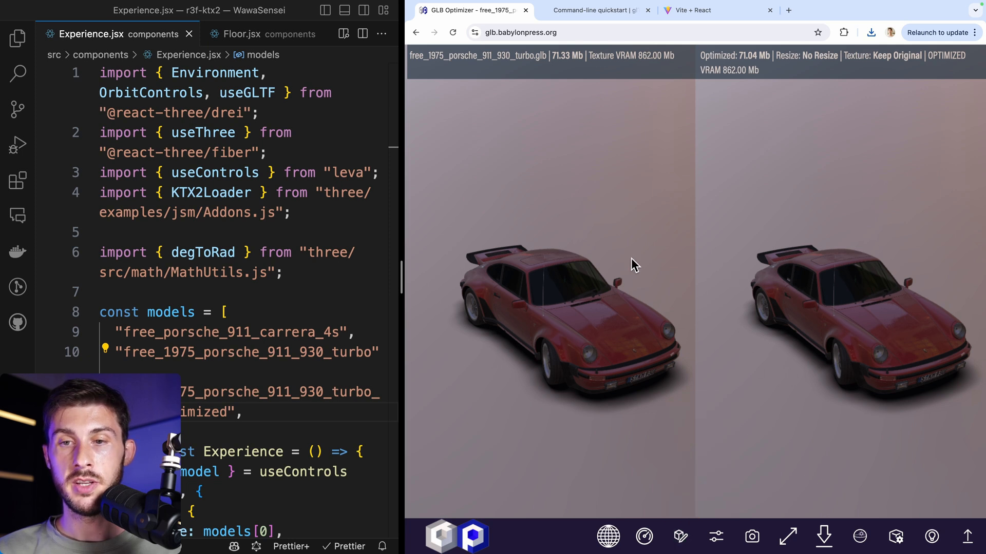
mouse_move(700, 257)
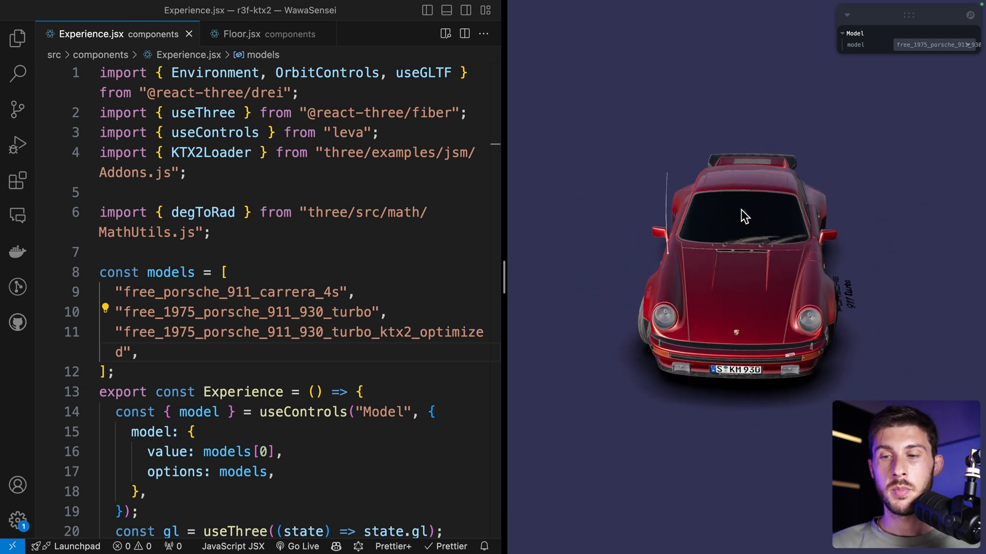
Add the <Floor /> component and orbit to view the Porsche on the marble floor.
left_click_drag(743, 213, 802, 289)
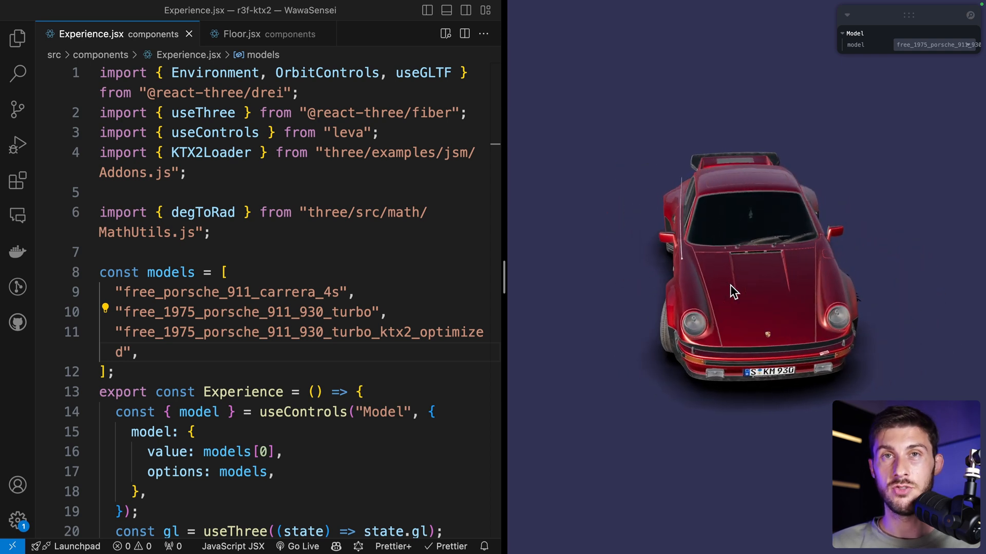
type("<Floo")
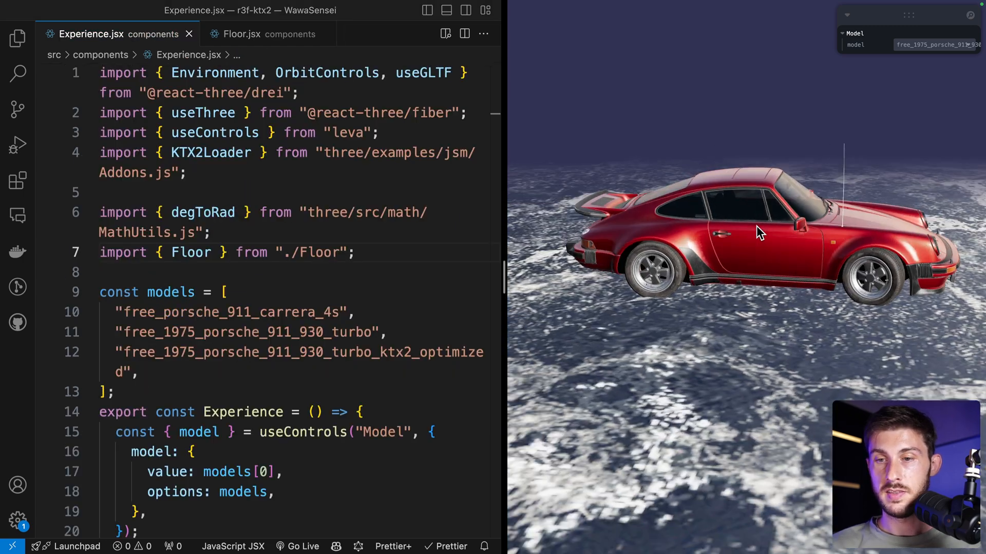
left_click_drag(759, 231, 853, 218)
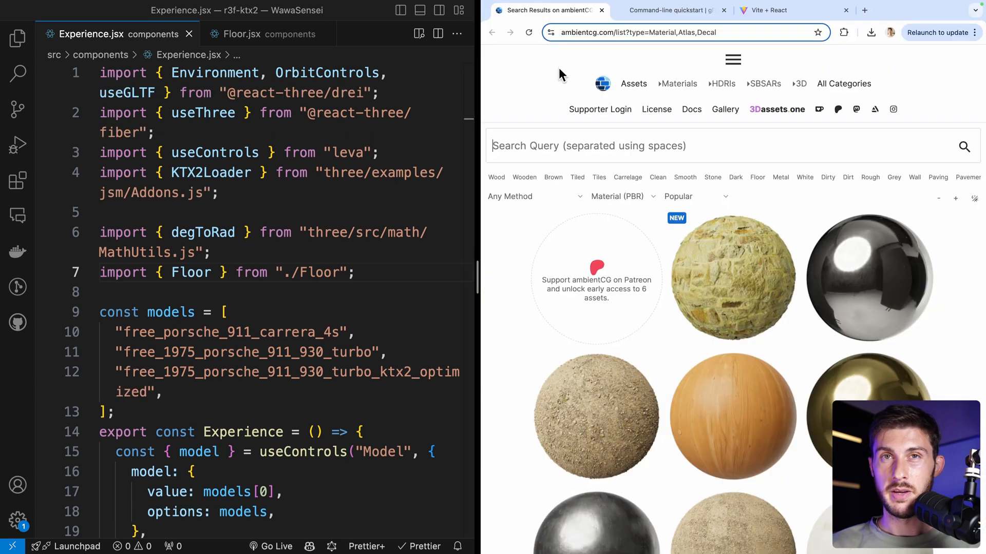
mouse_move(591, 208)
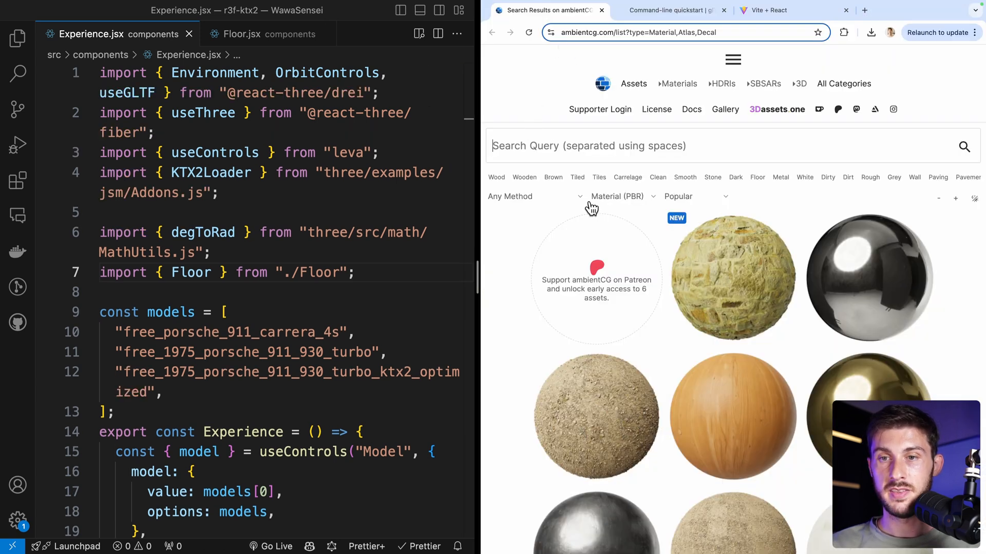
Open ambientCG's Marble 006 material page and scroll through its download options.
left_click(868, 277)
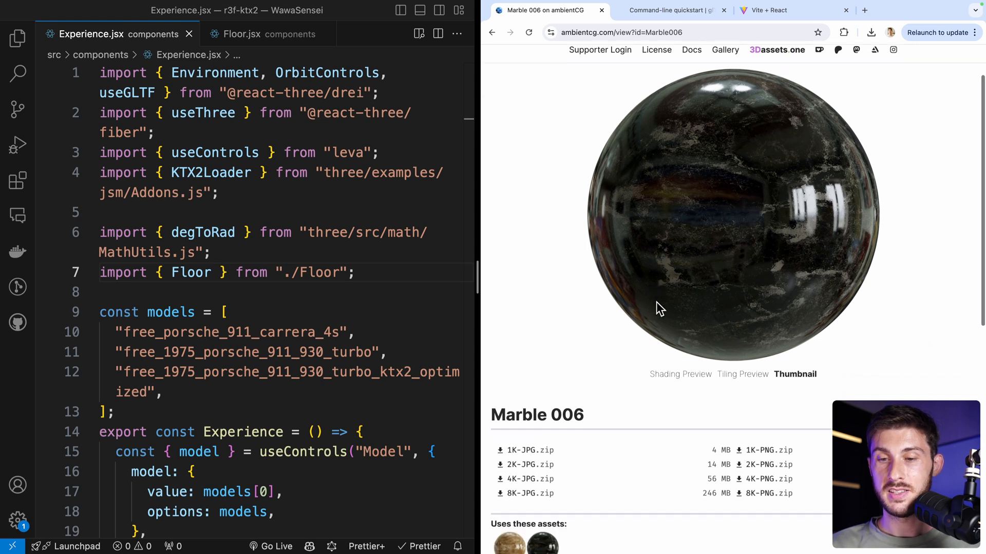
scroll("down", 3)
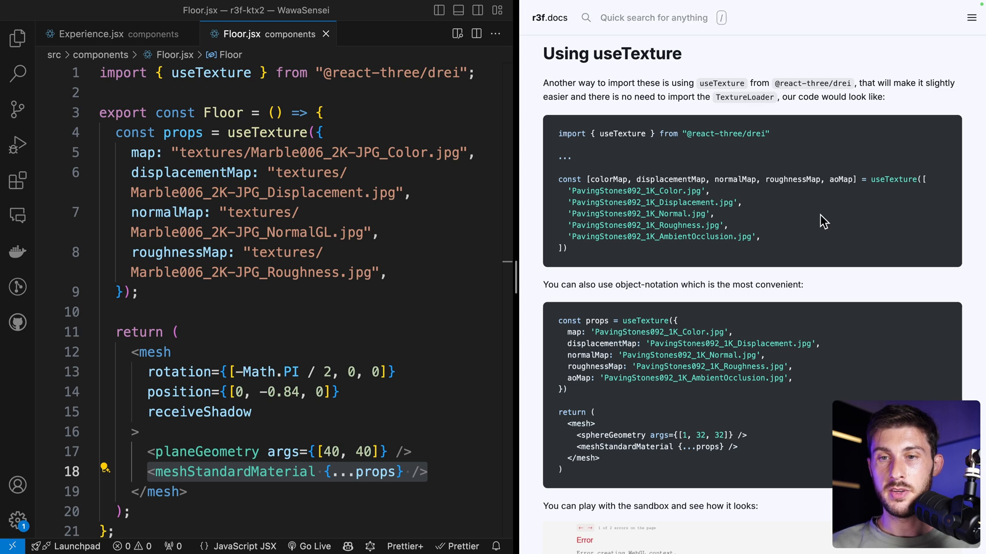
mouse_move(729, 330)
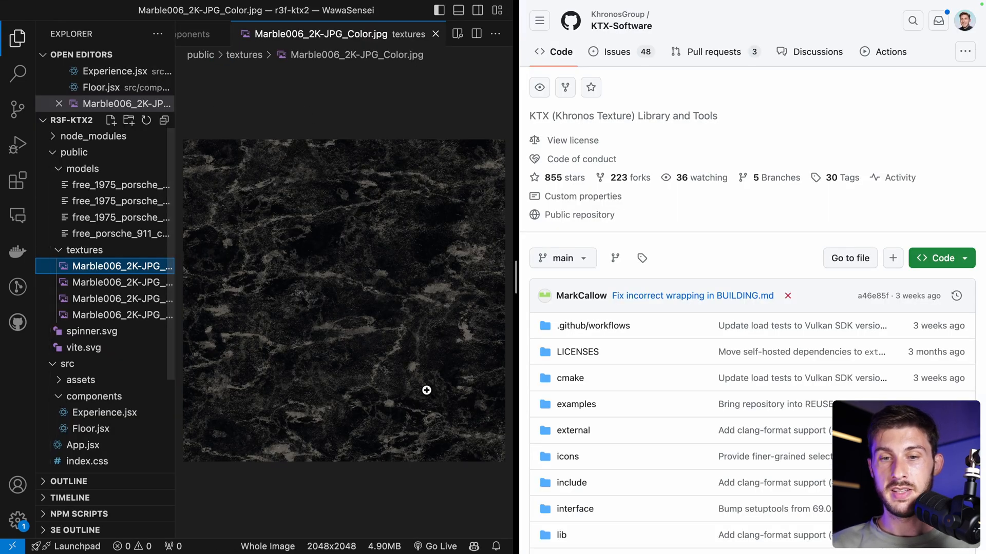
mouse_move(361, 322)
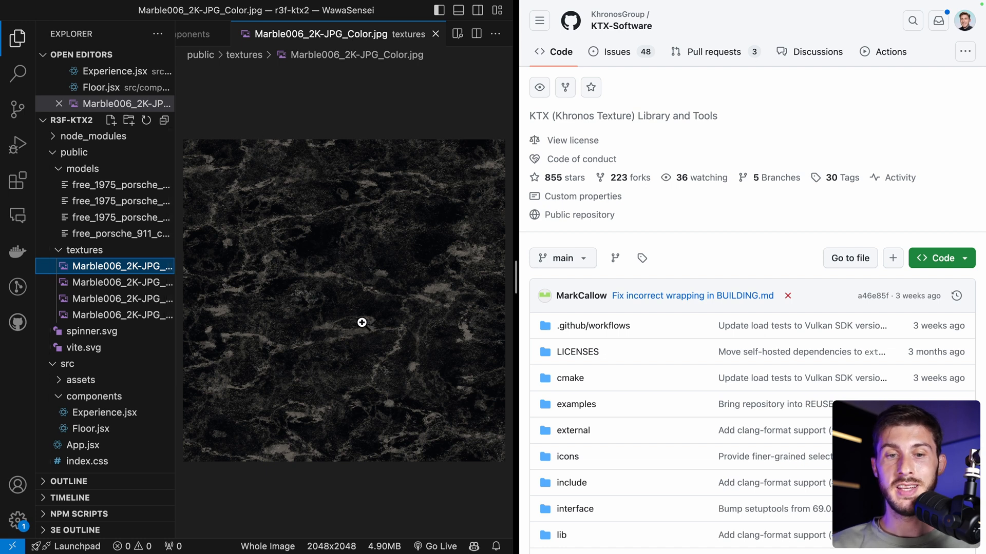
mouse_move(659, 33)
type("release")
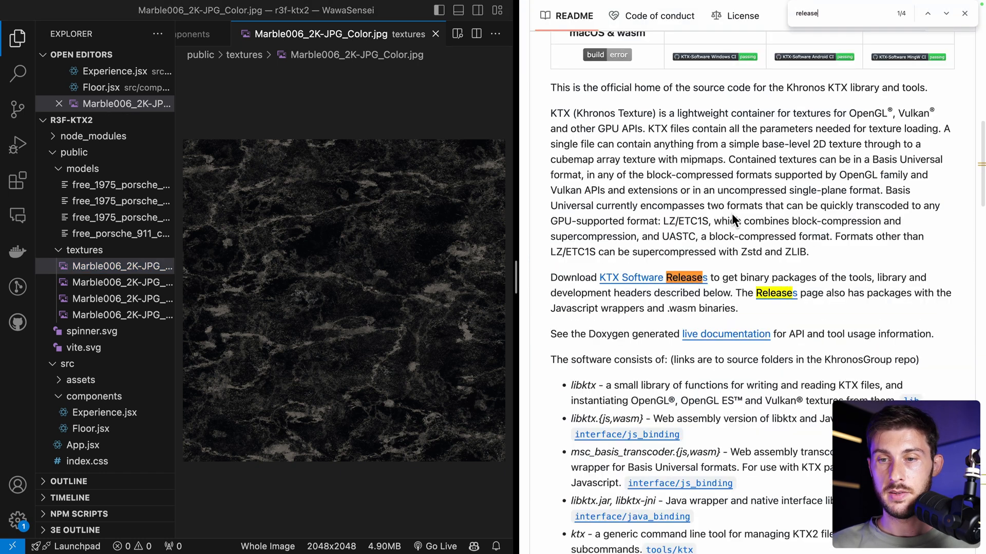
Open the KTX-Software 4.3.2 release page and scroll down to its 27 platform assets.
left_click(944, 14)
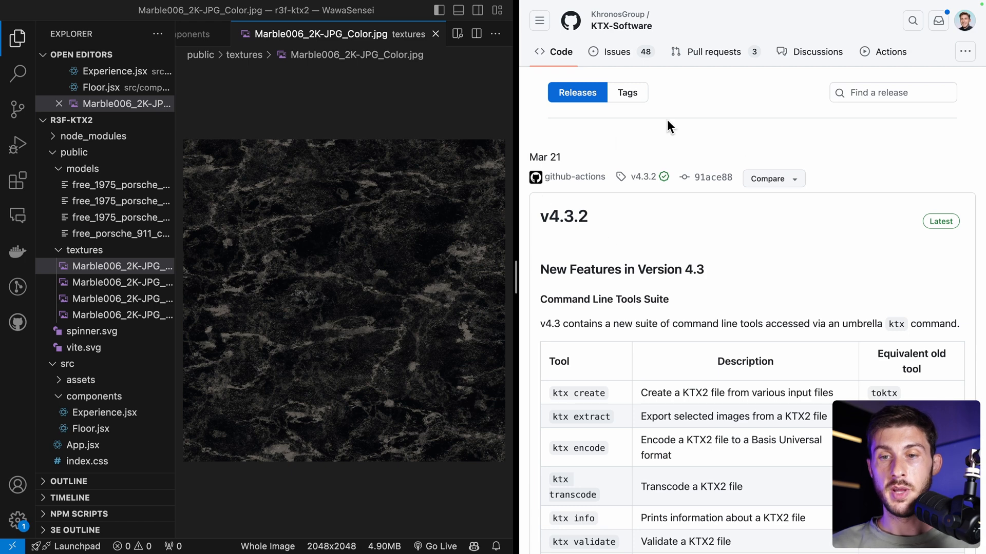
scroll("down", 3)
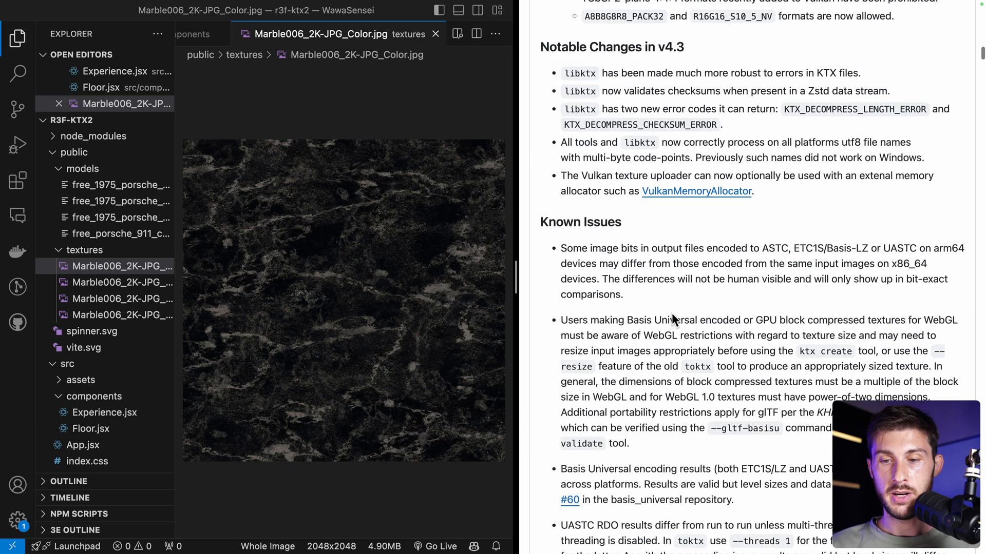
scroll("down", 3)
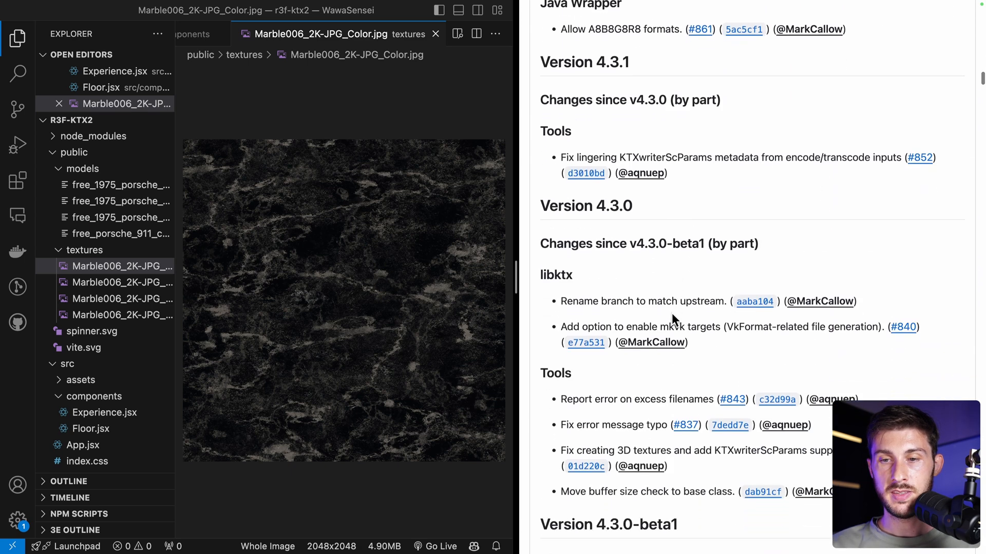
scroll("down", 3)
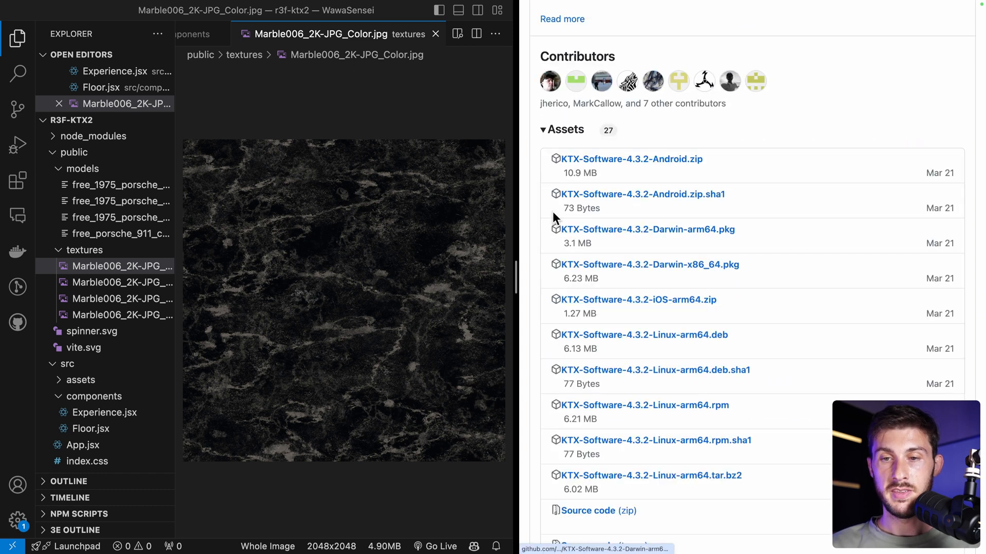
mouse_move(767, 272)
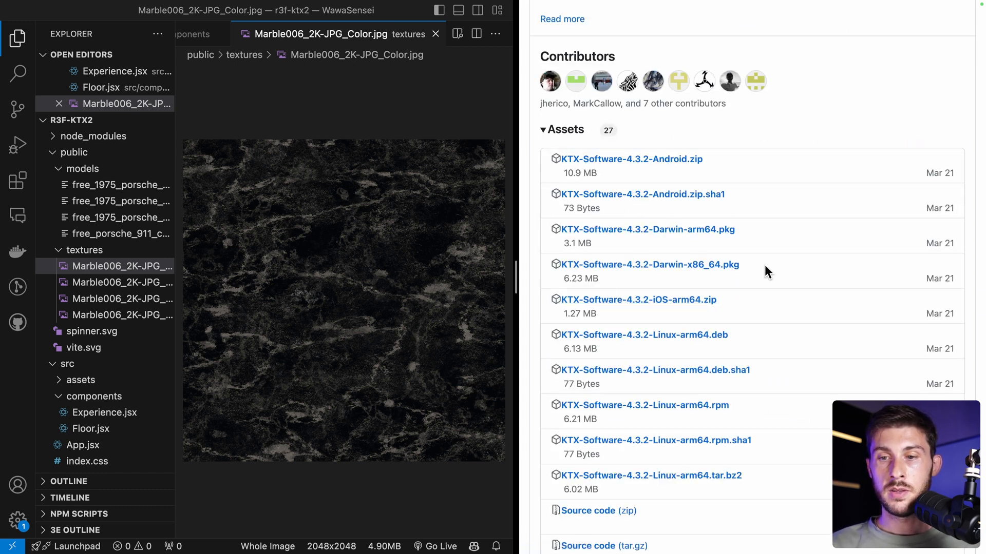
scroll("down", 3)
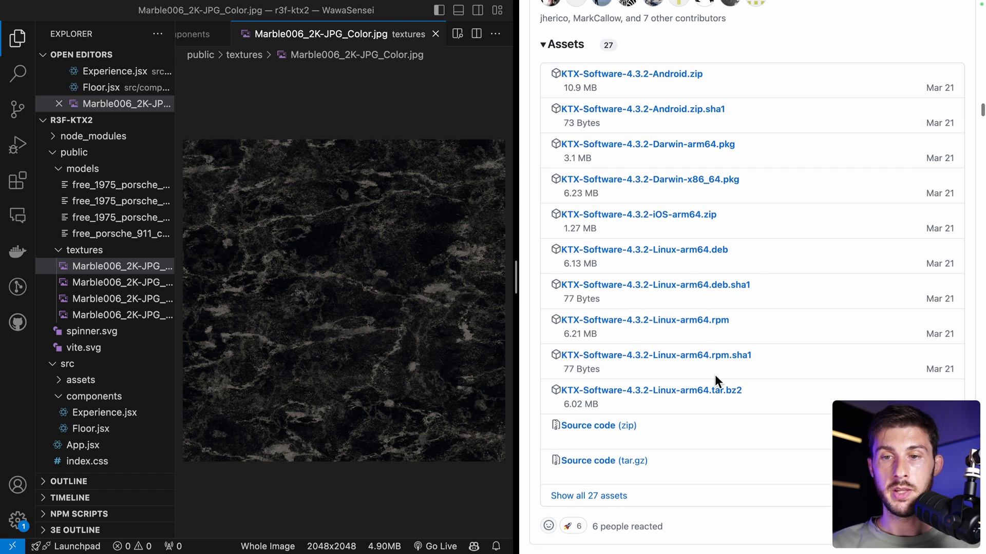
mouse_move(819, 341)
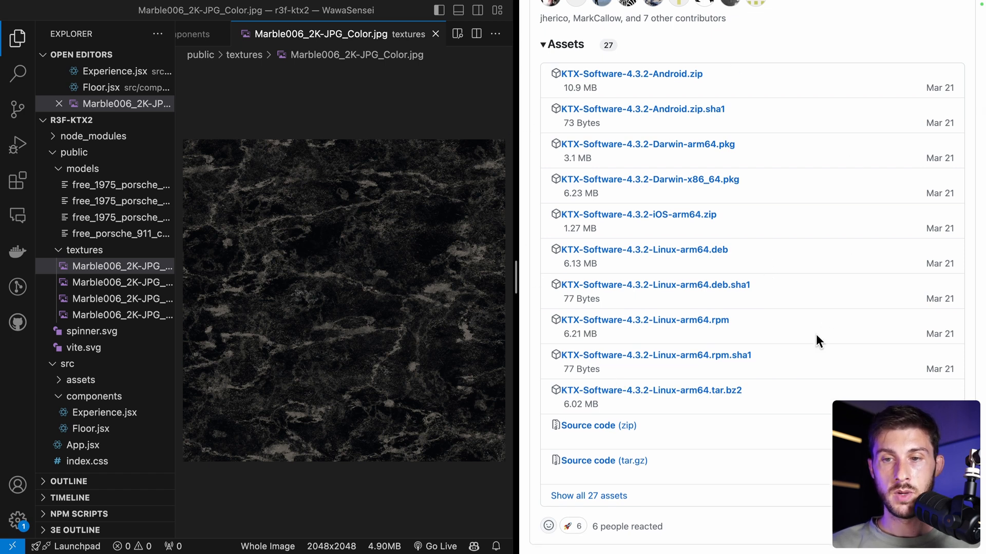
mouse_move(790, 155)
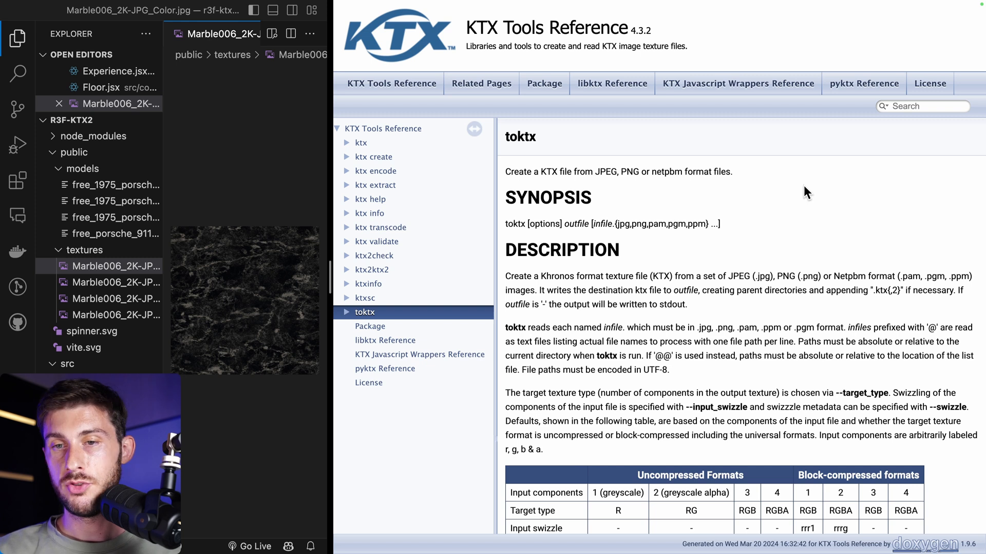
Scroll the toktx docs and highlight that toktx builds KTX files from JPEG images.
scroll("down", 3)
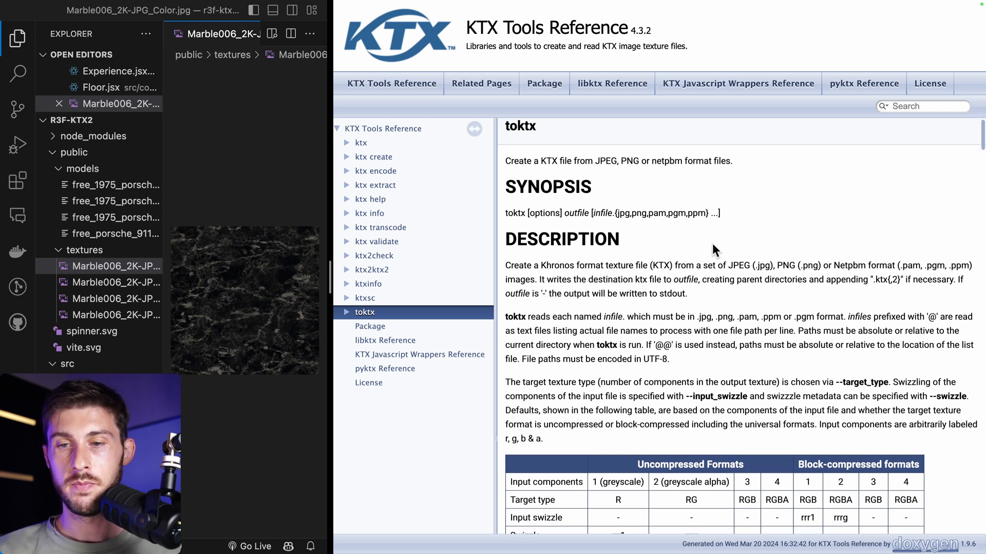
scroll("down", 3)
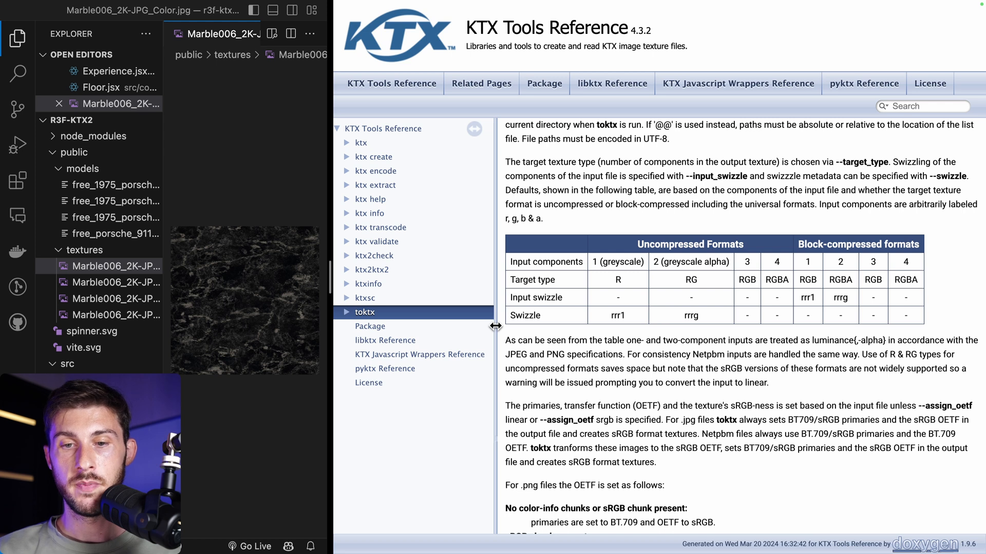
mouse_move(364, 336)
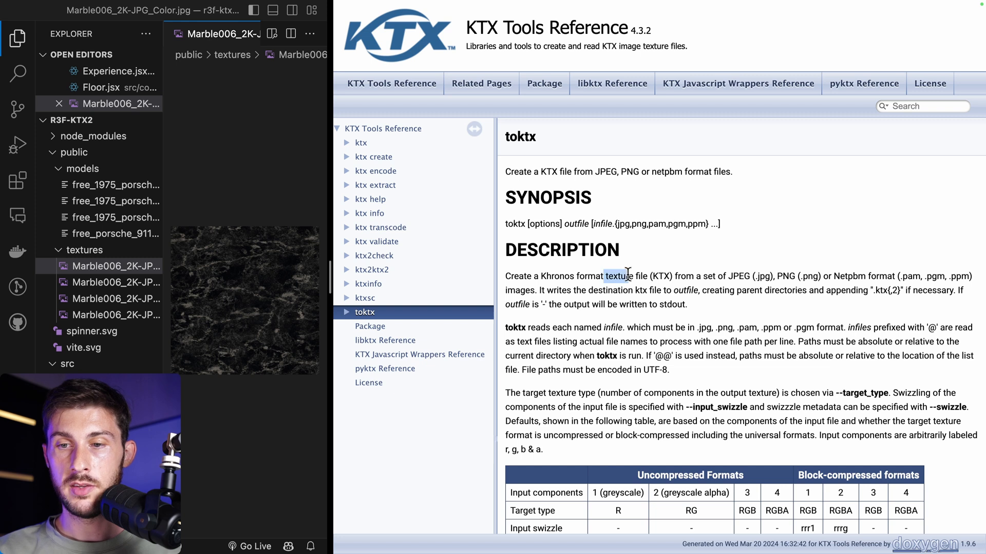
left_click_drag(616, 275, 776, 275)
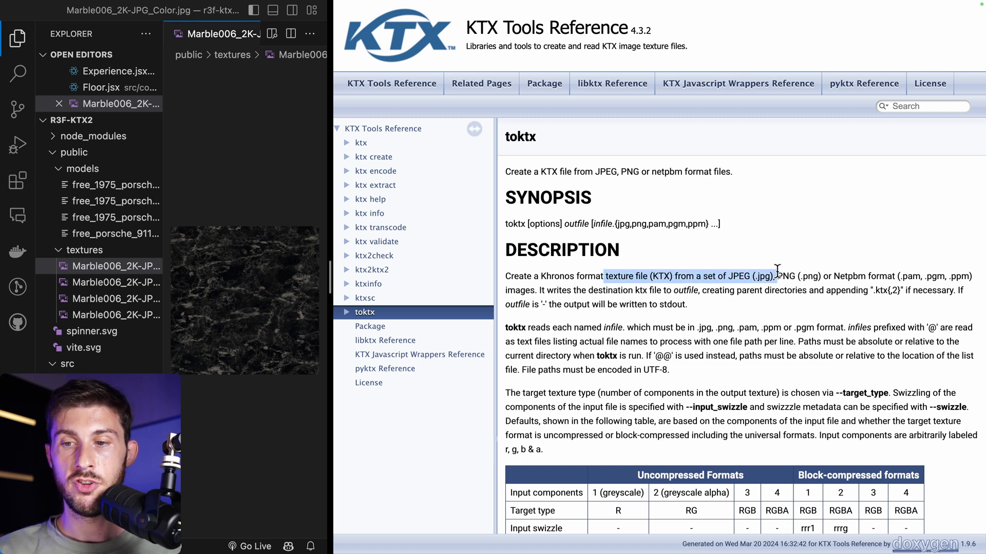
Scroll through toktx options and pick out the --upper_left_maps_to_s0t0 orientation option.
scroll("down", 3)
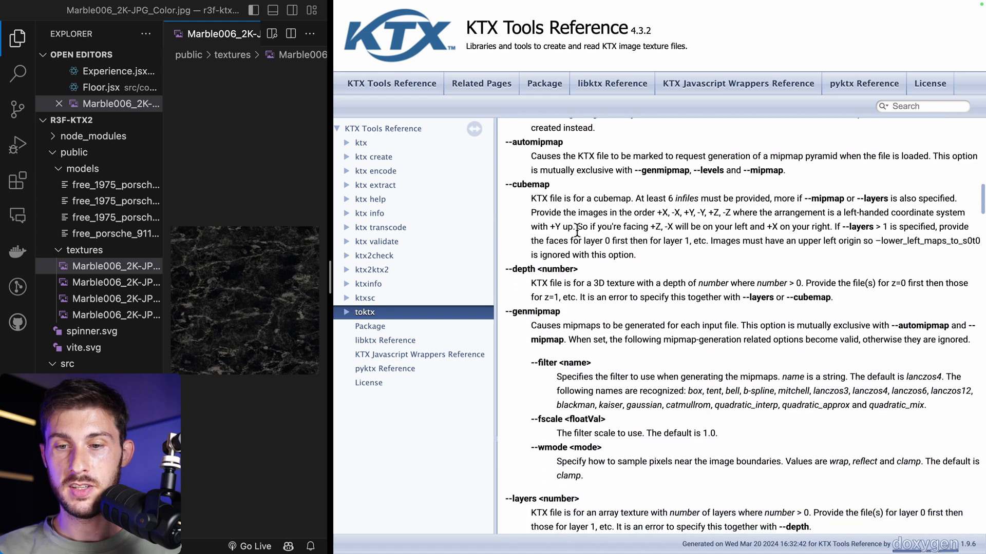
scroll("down", 3)
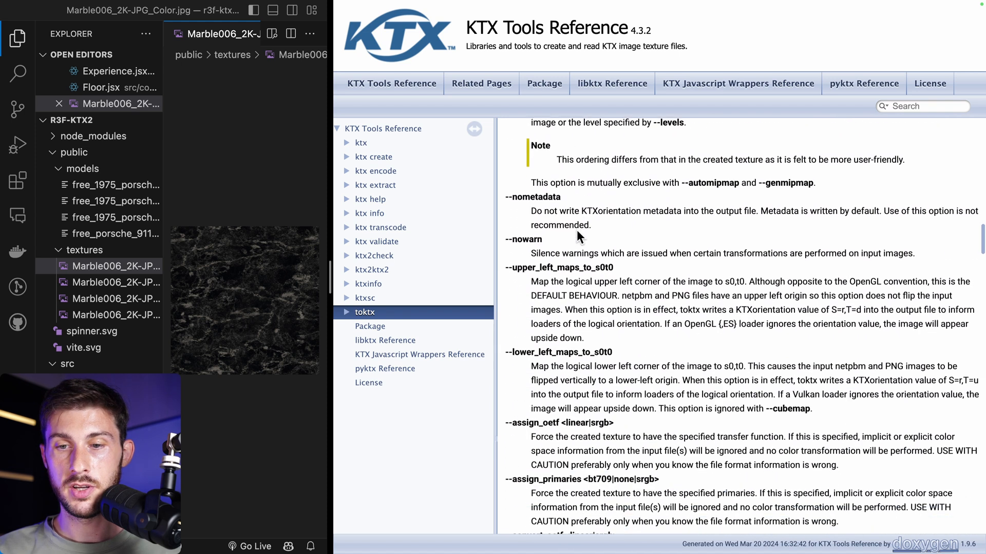
scroll("down", 3)
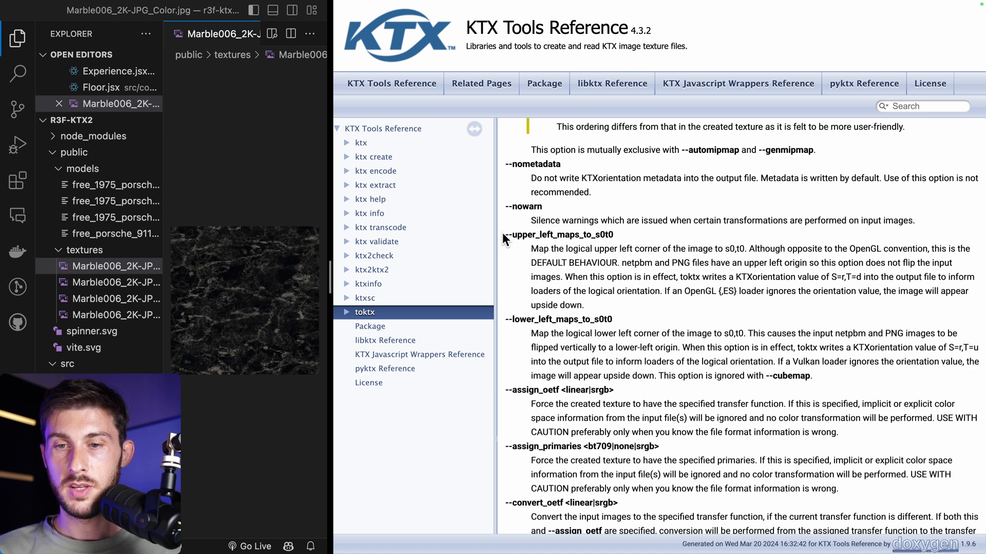
double_click(558, 235)
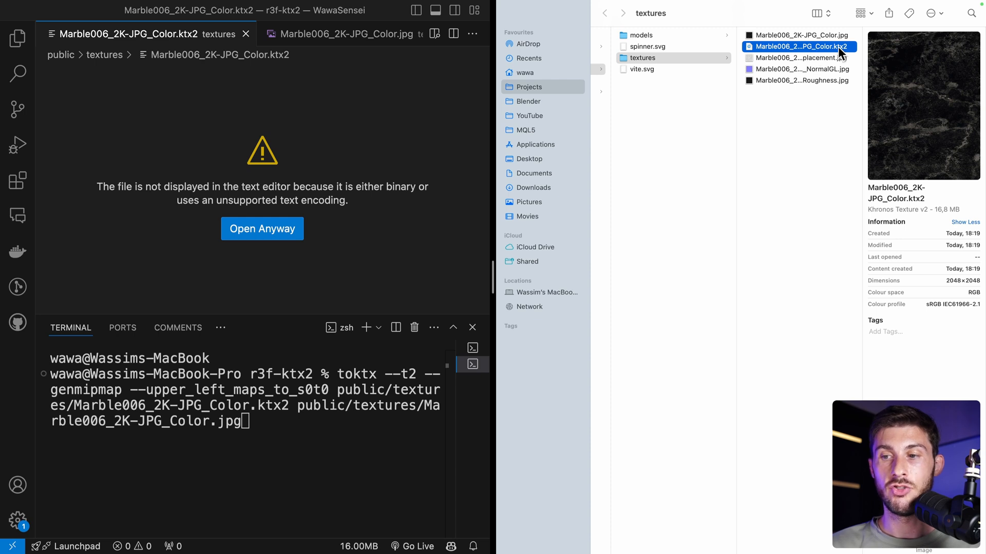
mouse_move(935, 220)
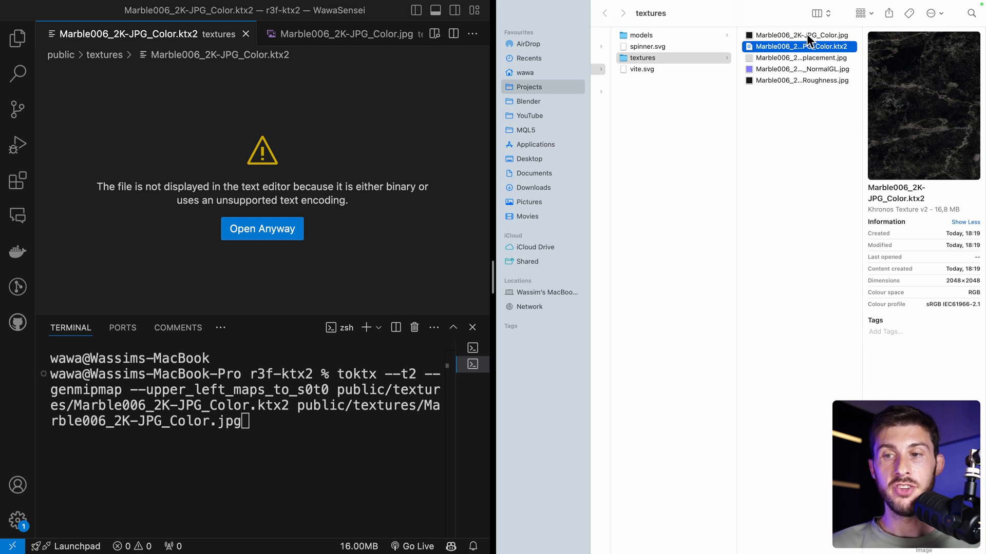
Compare the new 16.8 MB Marble006_2K-JPG_Color.ktx2 with the original JPG in Finder.
left_click(800, 34)
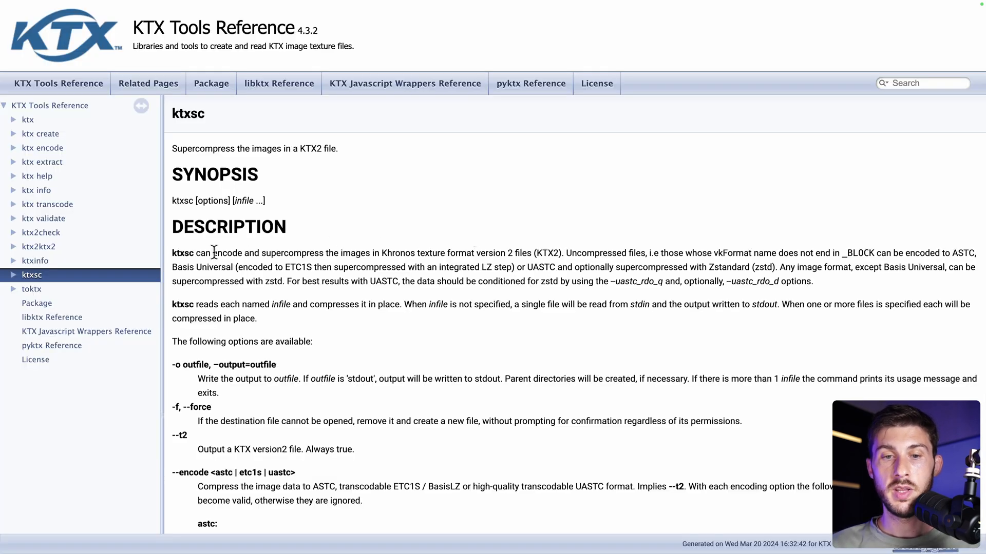
Highlight the ktxsc description about encoding and supercompressing KTX2 images.
left_click_drag(172, 252, 334, 253)
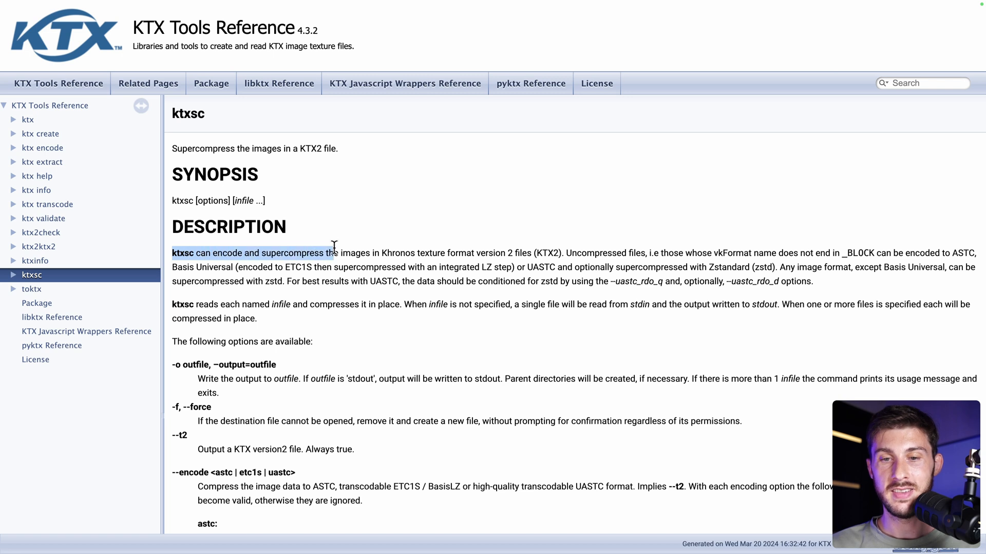
left_click_drag(334, 252, 380, 253)
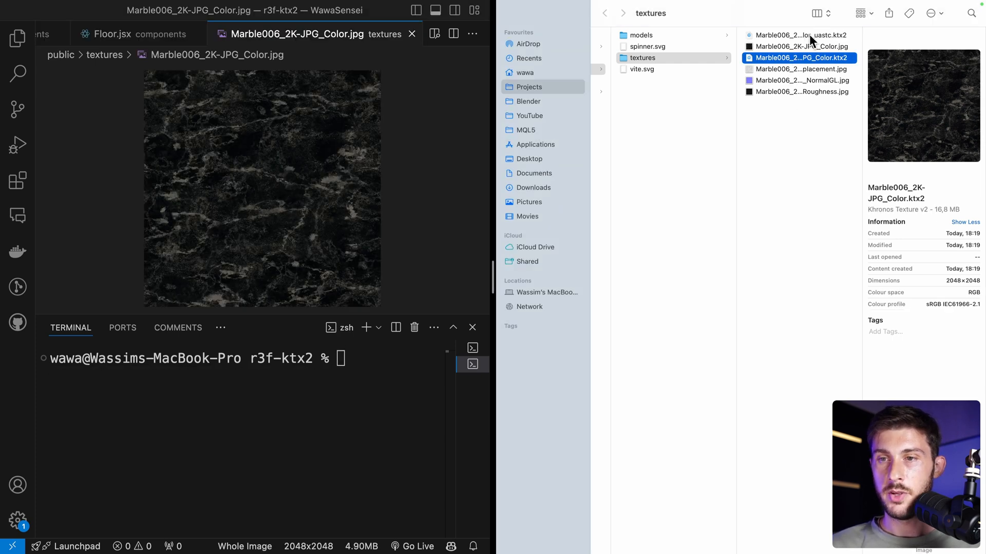
Select Marble006_2K-JPG_Color_uastc.ktx2 in Finder to check its size.
left_click(801, 34)
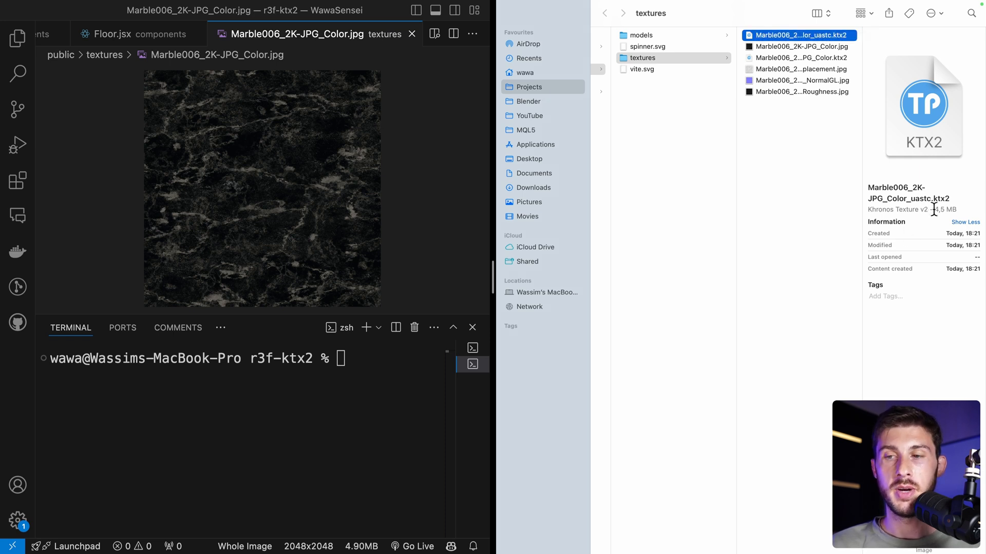
left_click(800, 46)
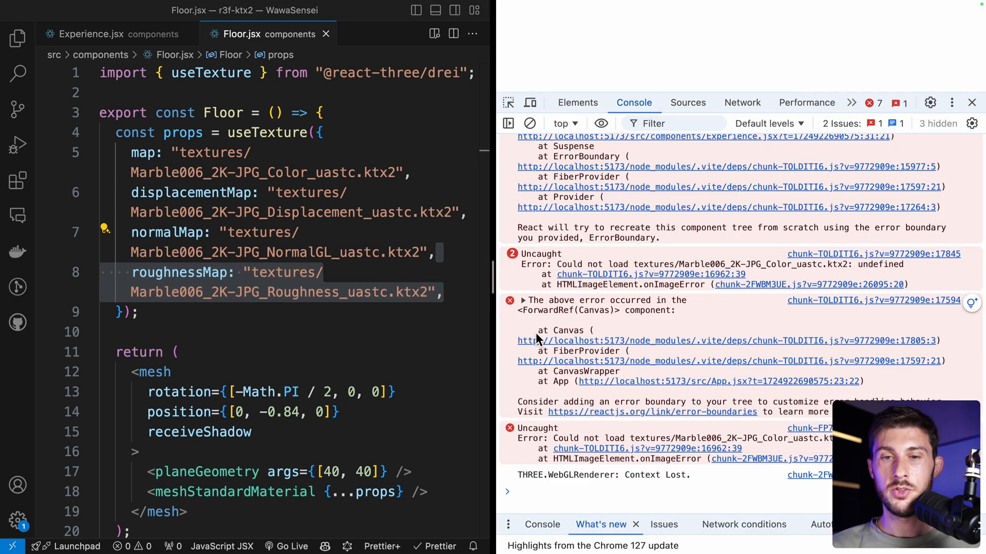
Replace the useTexture hook in Floor.jsx with useKTX2 for the four uastc marble maps.
left_click(252, 152)
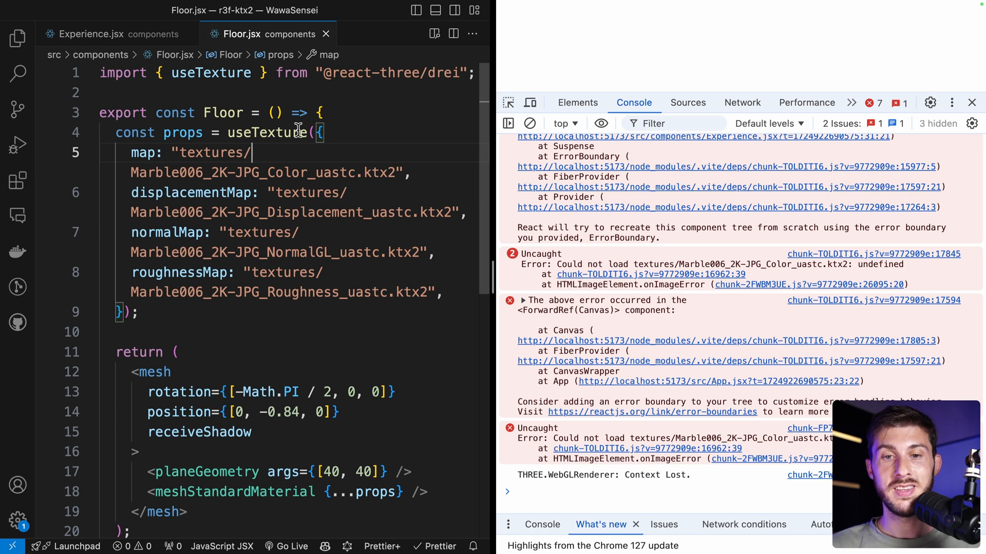
double_click(267, 132)
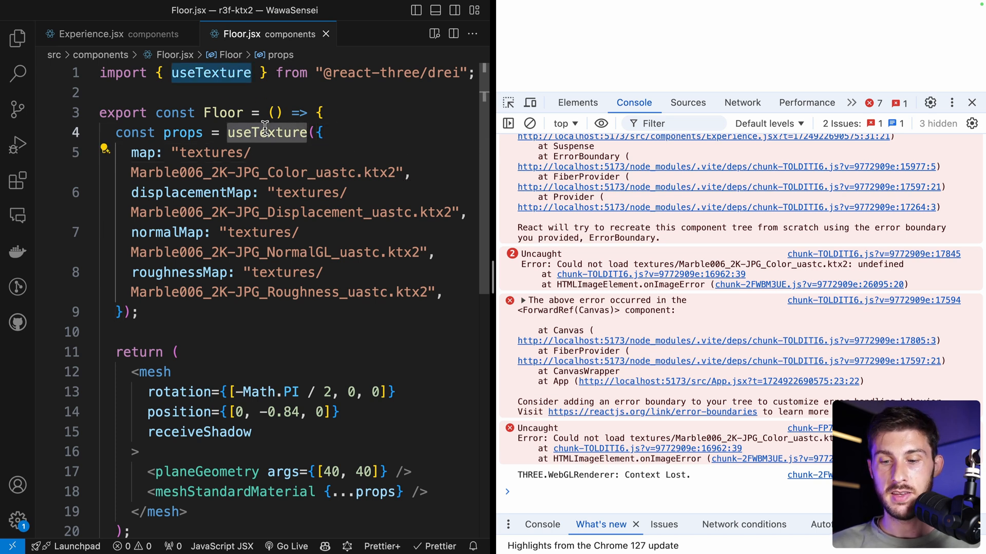
type("useK")
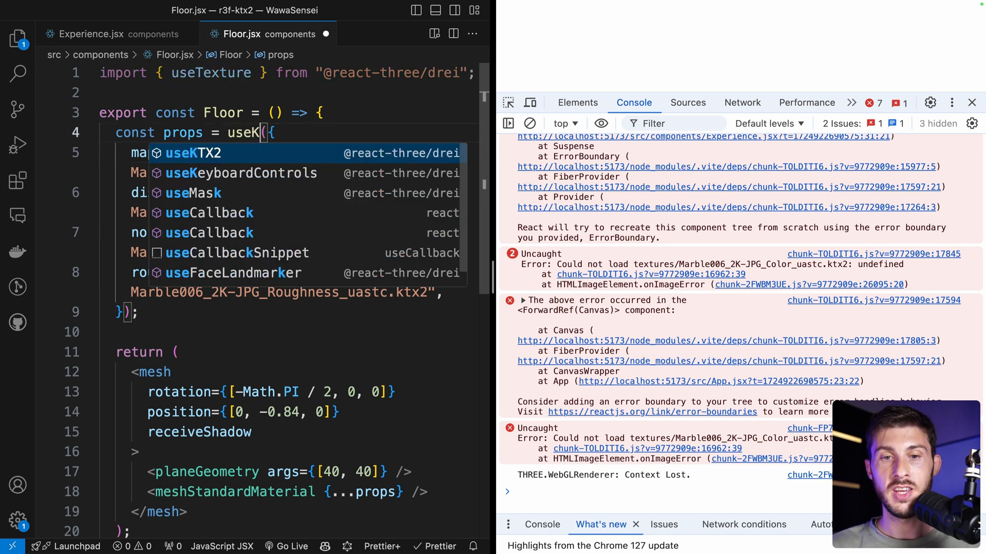
left_click(194, 153)
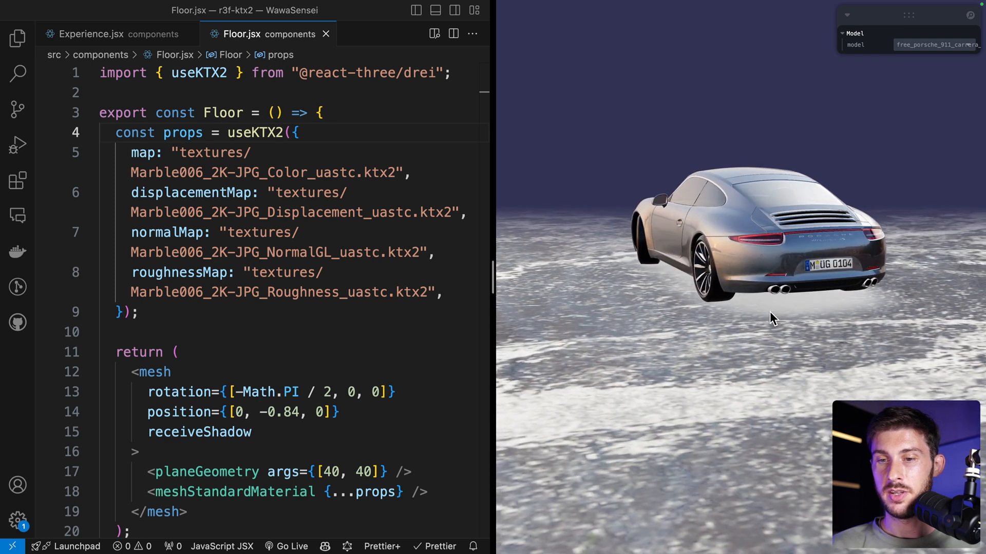
Orbit the scene to inspect the KTX2 marble floor under the Porsche, then select useKTX2.
left_click_drag(773, 319, 729, 314)
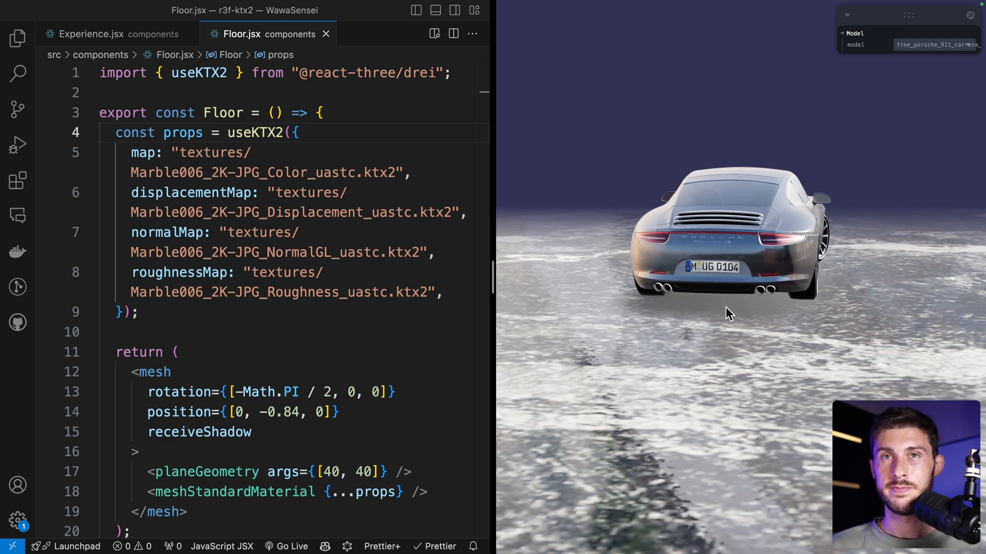
double_click(255, 132)
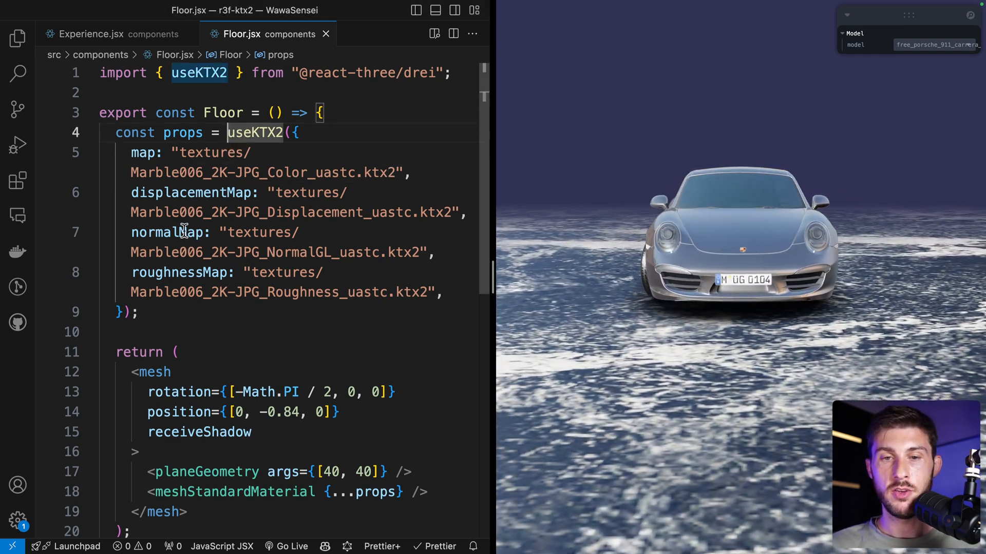